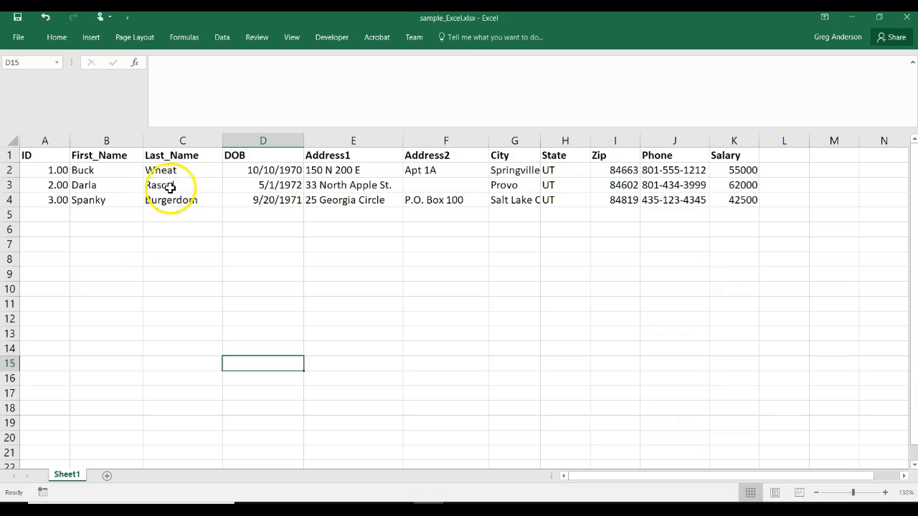
# Step: Check the workbook's account and product details, then return to the employee sheet
pyautogui.click(17, 37)
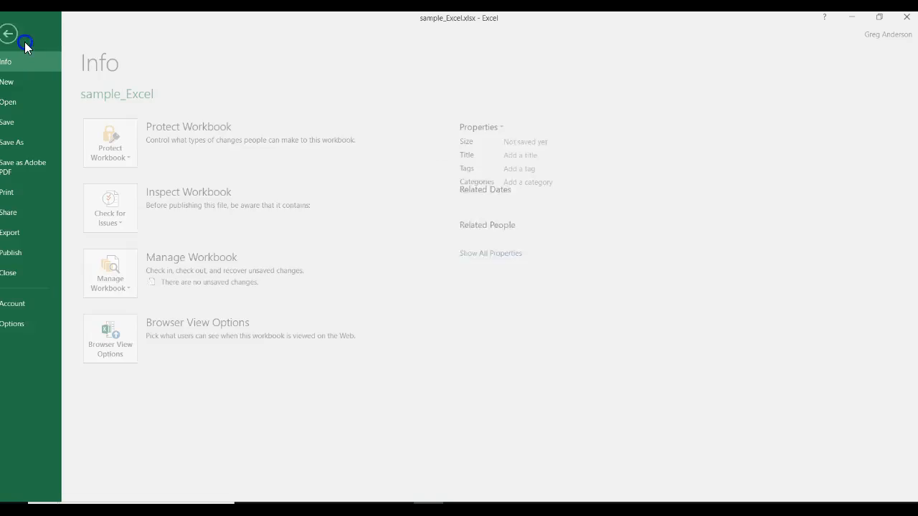
pyautogui.click(23, 303)
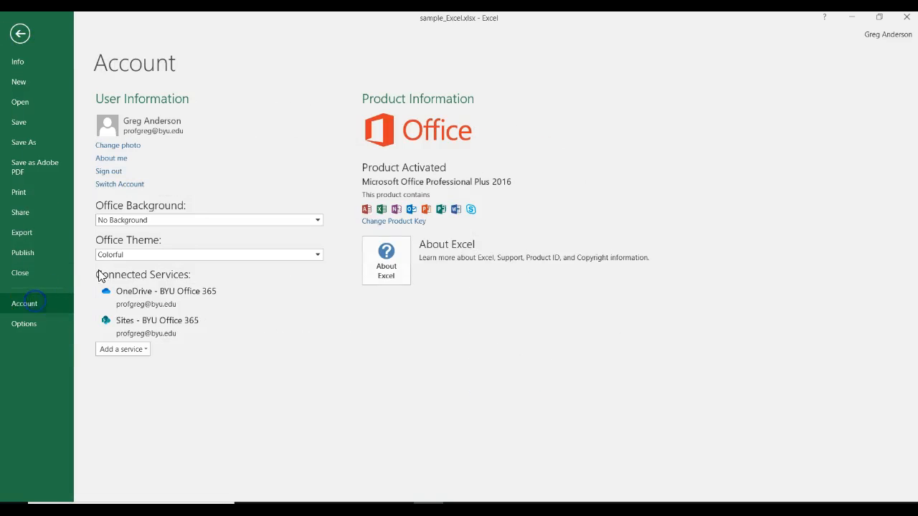
pyautogui.moveTo(18, 80)
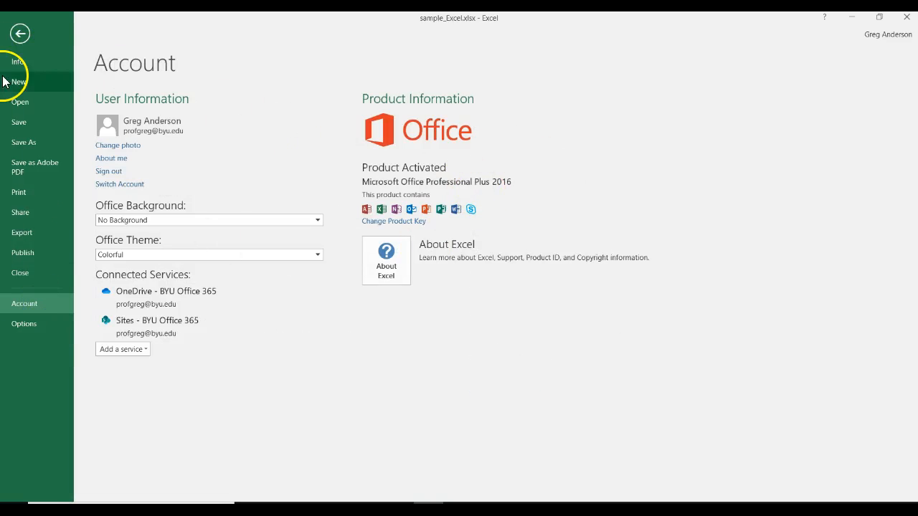
pyautogui.click(20, 34)
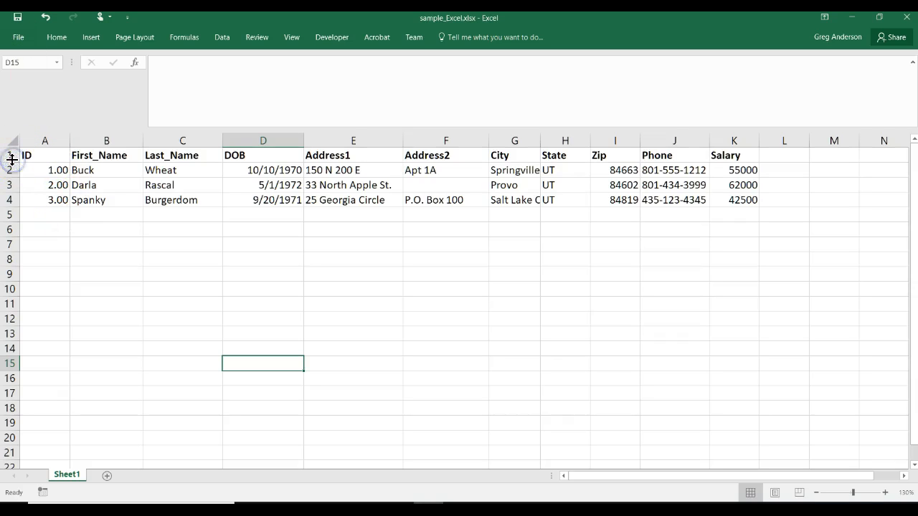
pyautogui.click(10, 155)
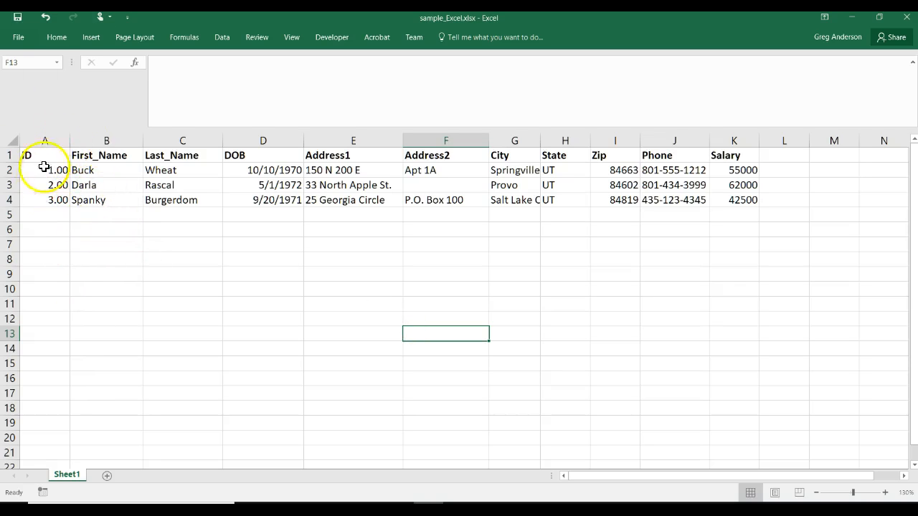
# Step: Format column A as Number with 0 decimal places so IDs show as 1, 2, 3
pyautogui.rightClick(44, 141)
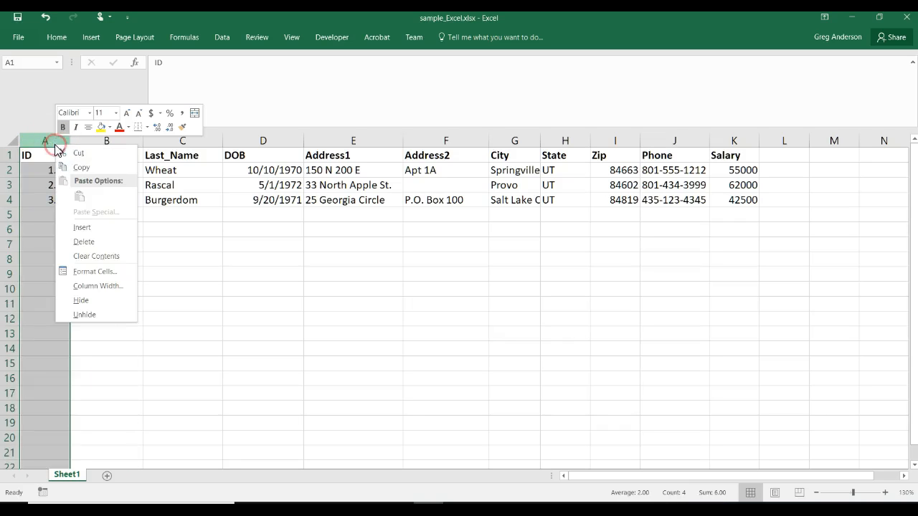
pyautogui.click(95, 271)
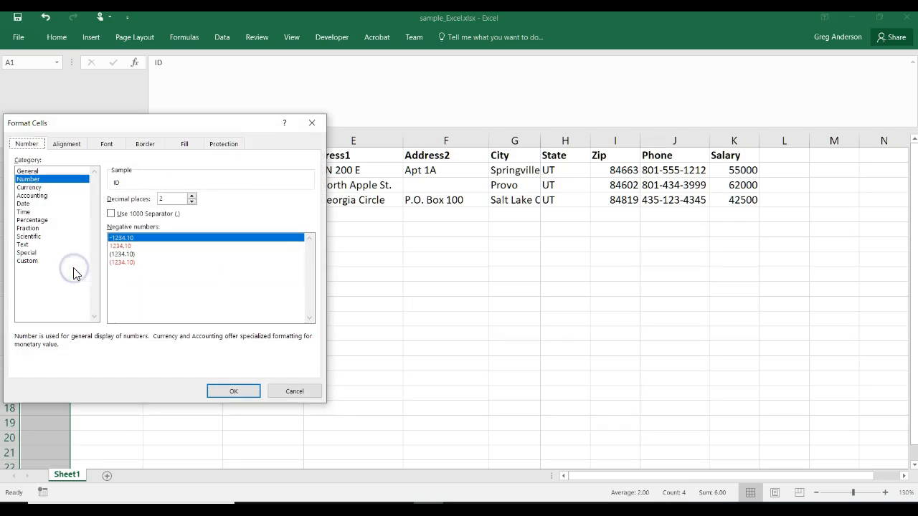
pyautogui.click(192, 201)
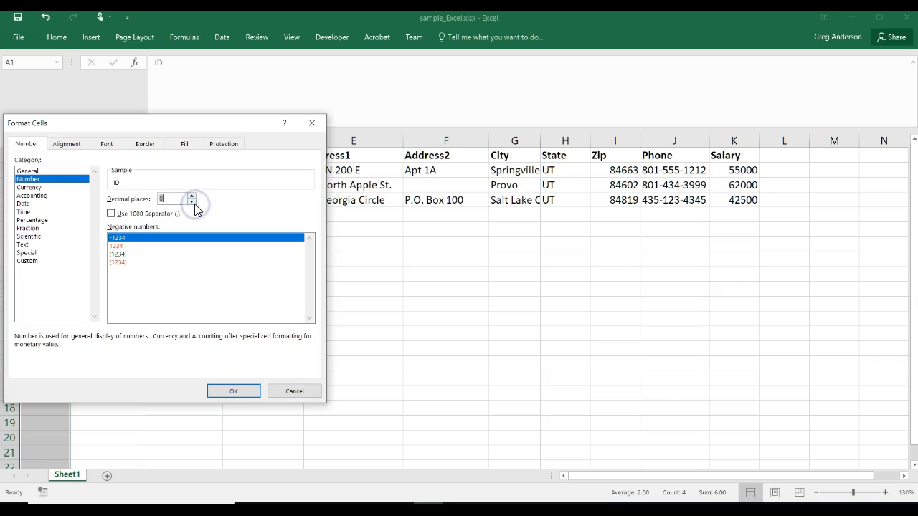
pyautogui.click(233, 390)
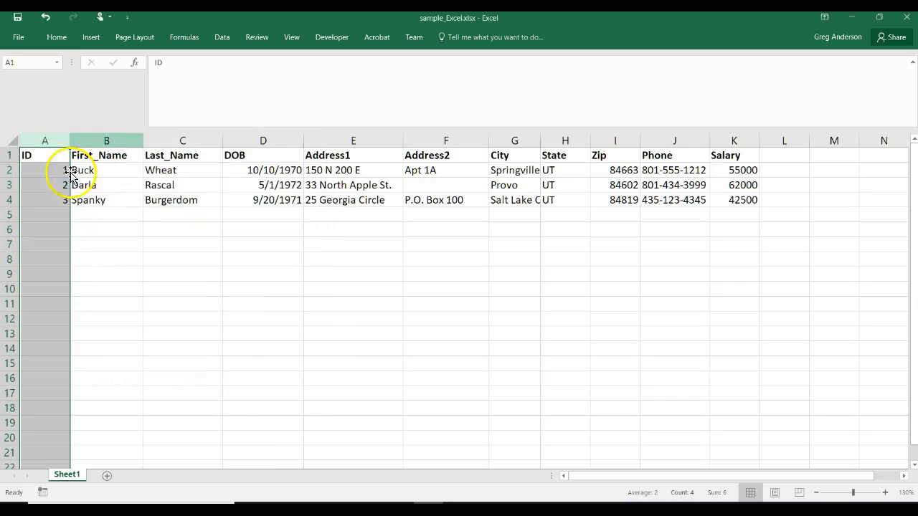
pyautogui.click(106, 215)
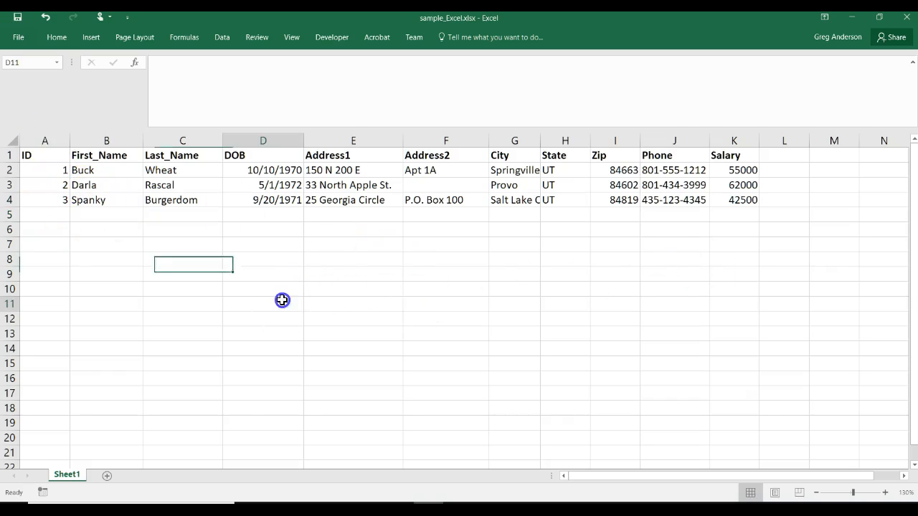
pyautogui.click(281, 300)
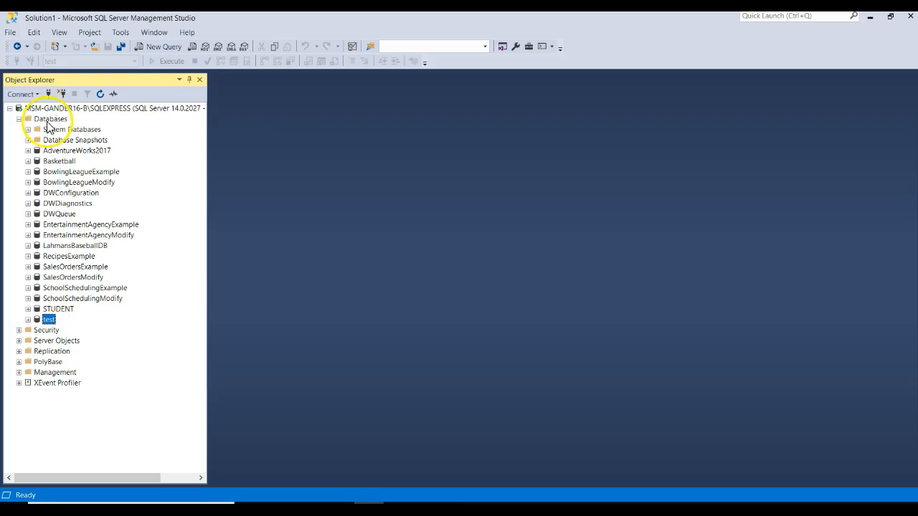
# Step: Create a new database named OurExcelData and start its Import Data task
pyautogui.rightClick(50, 117)
pyautogui.write('OurExcelData')
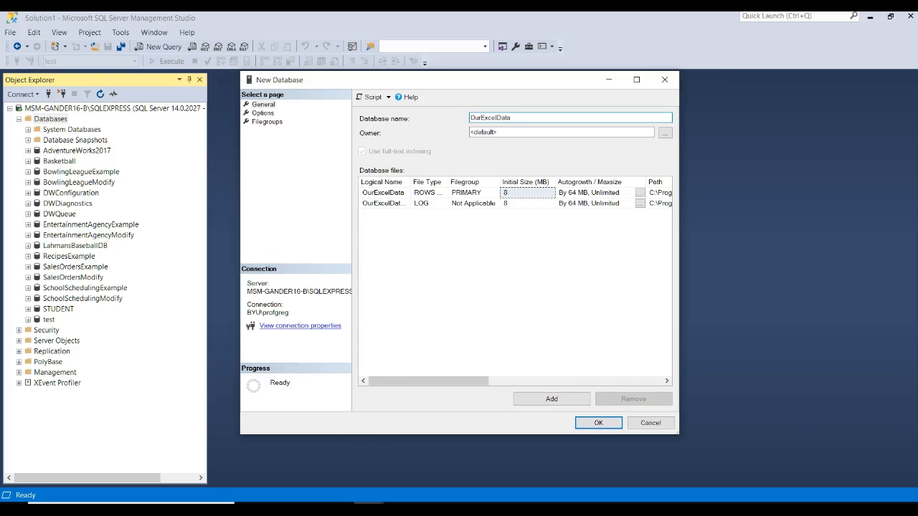
pyautogui.click(598, 421)
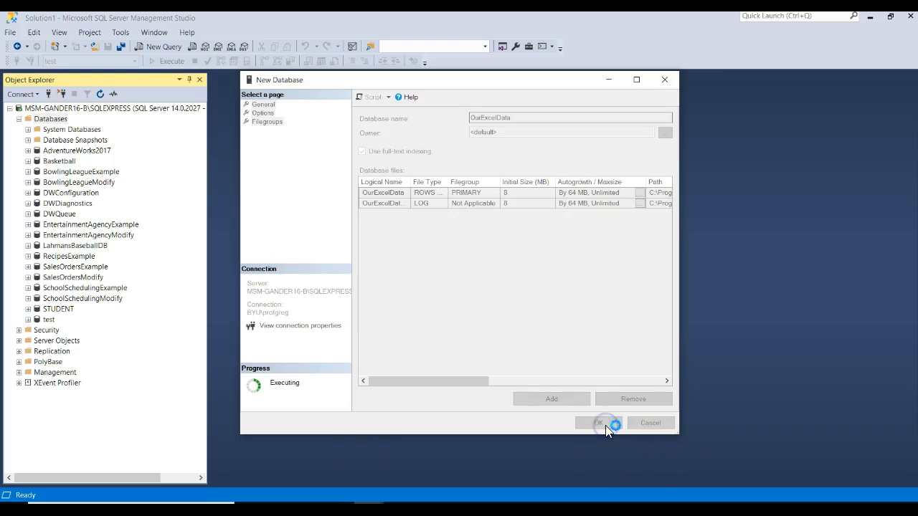
pyautogui.click(599, 421)
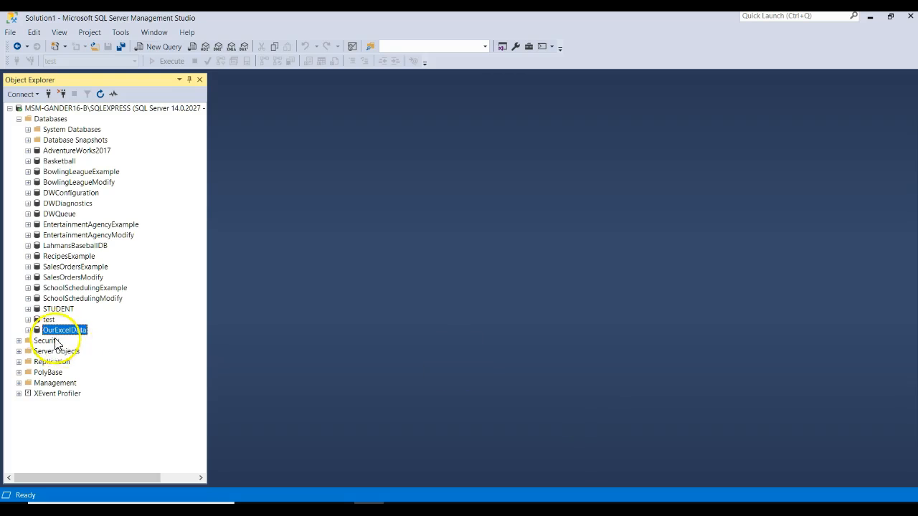
pyautogui.rightClick(65, 330)
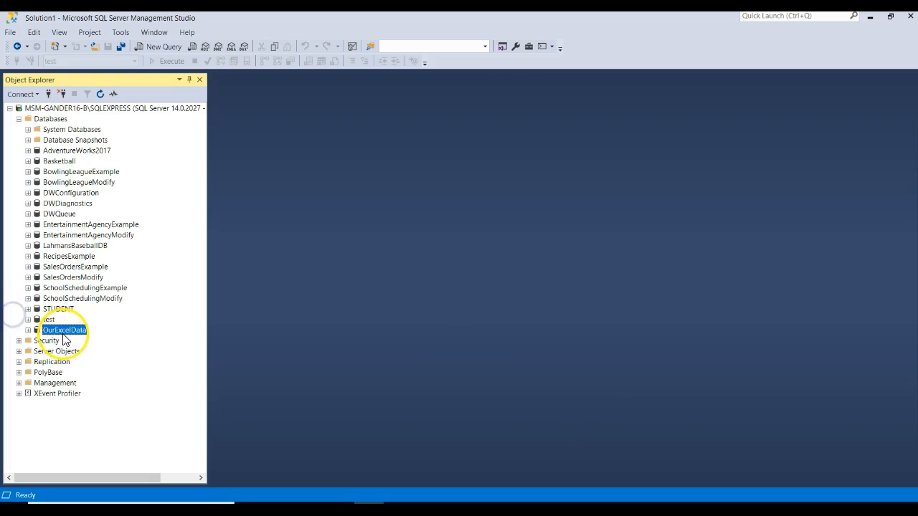
pyautogui.rightClick(64, 328)
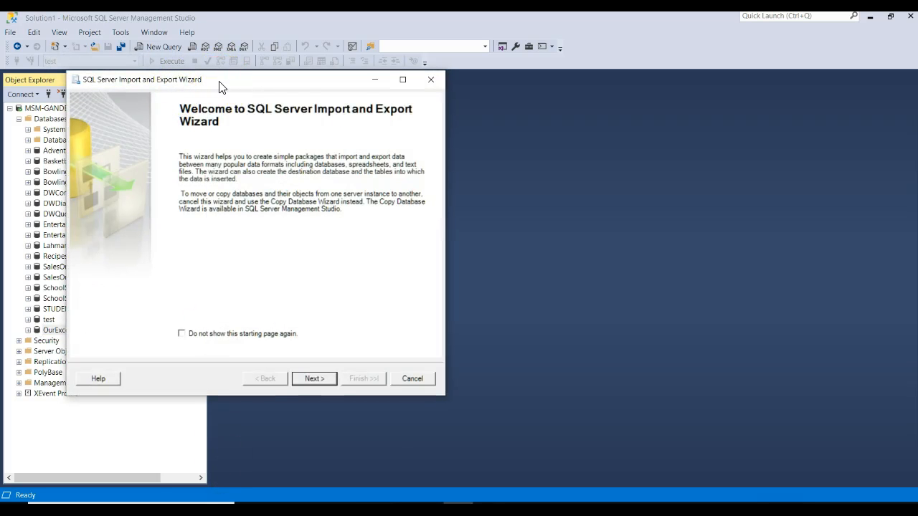
# Step: Choose Microsoft Excel as the data source and browse to sample_Excel.xlsx
pyautogui.click(312, 378)
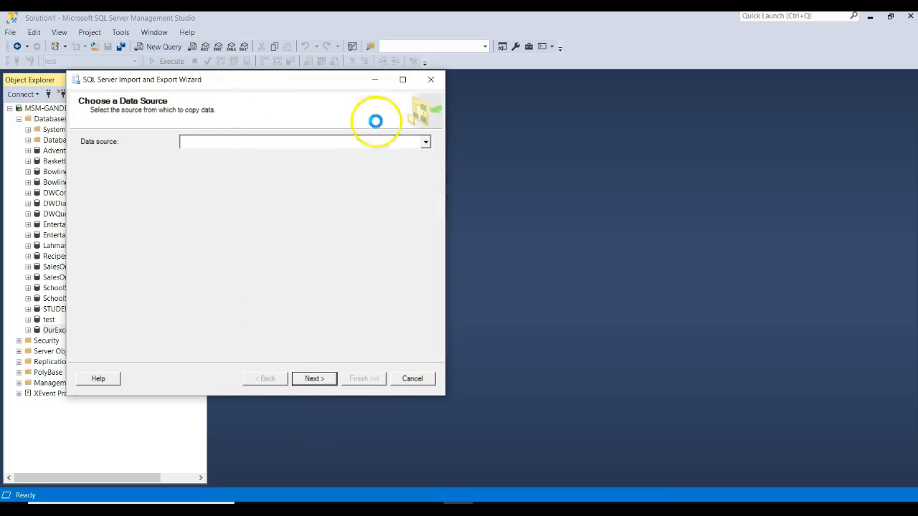
pyautogui.click(424, 142)
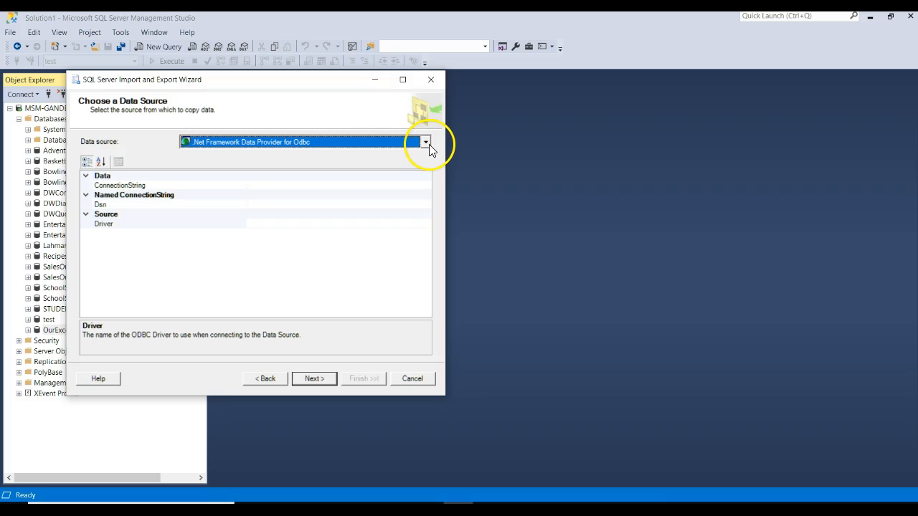
pyautogui.click(424, 142)
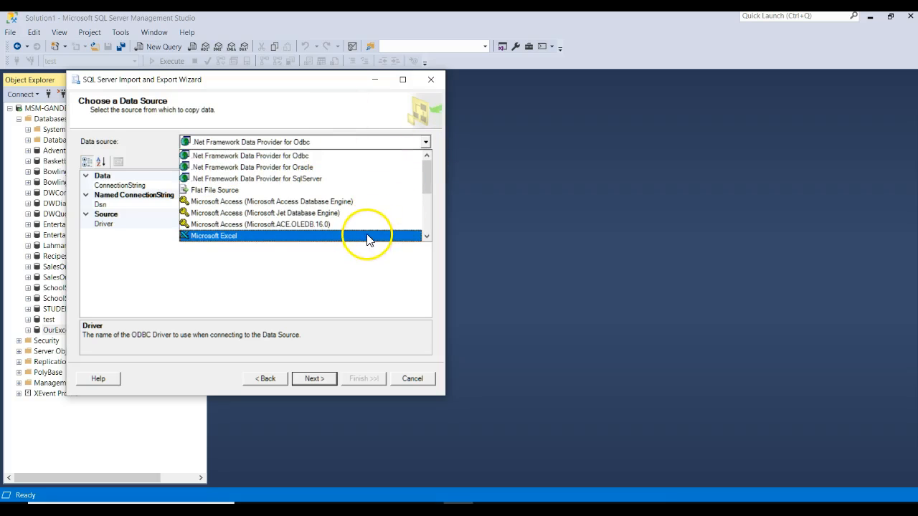
pyautogui.click(214, 236)
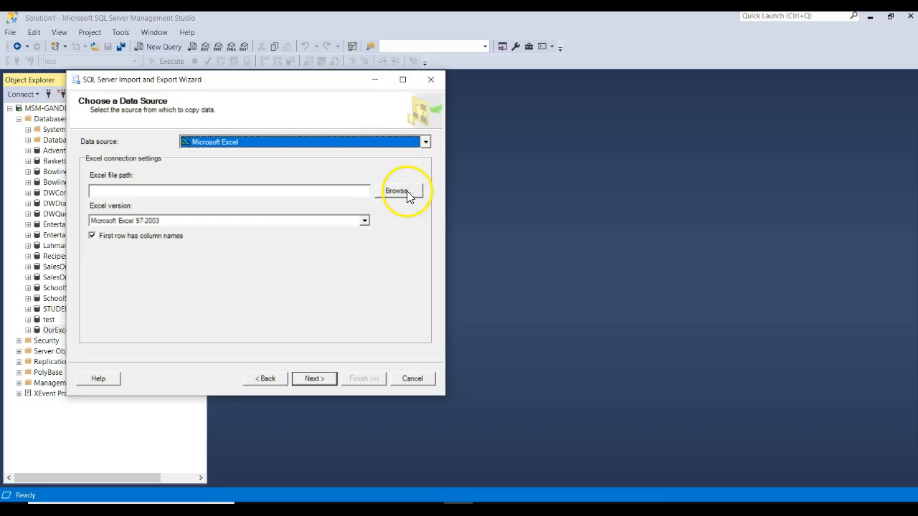
pyautogui.click(396, 191)
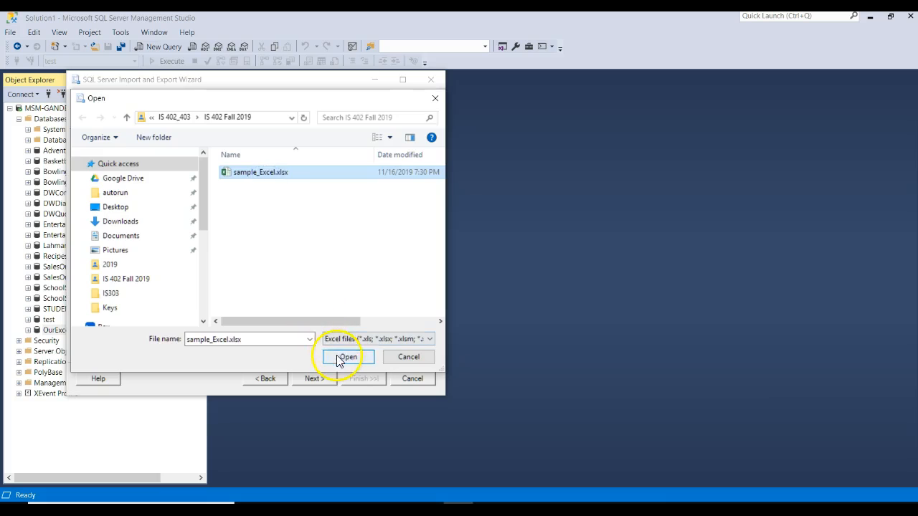
pyautogui.click(347, 356)
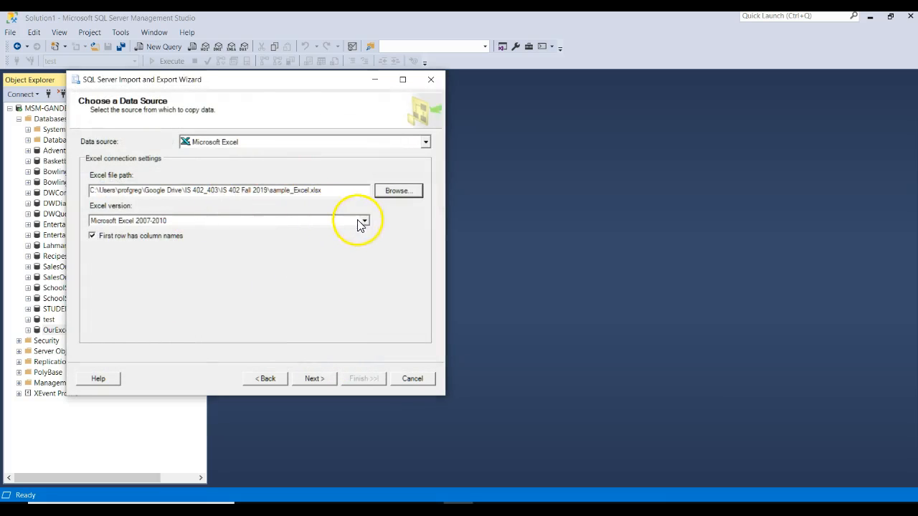
# Step: Set the Excel version to Microsoft Excel 2016 with first row as column names, checking the workbook
pyautogui.click(365, 221)
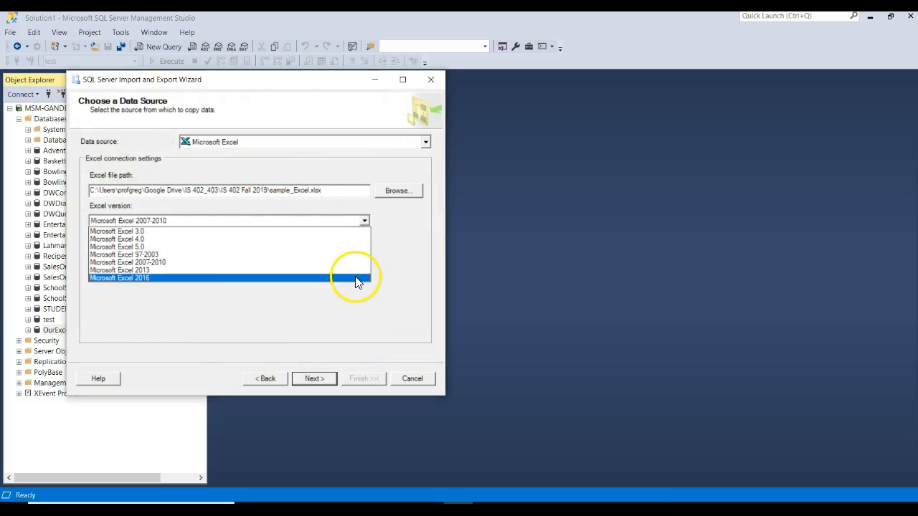
pyautogui.click(120, 278)
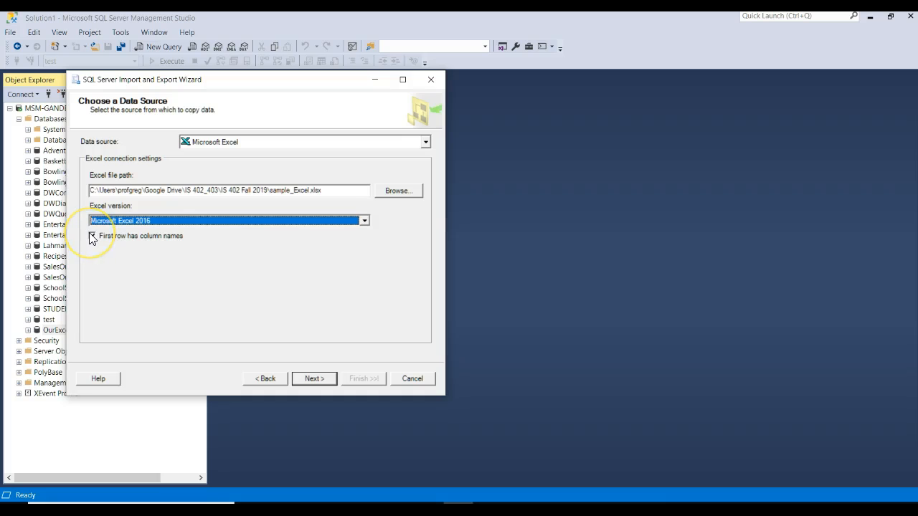
pyautogui.click(92, 235)
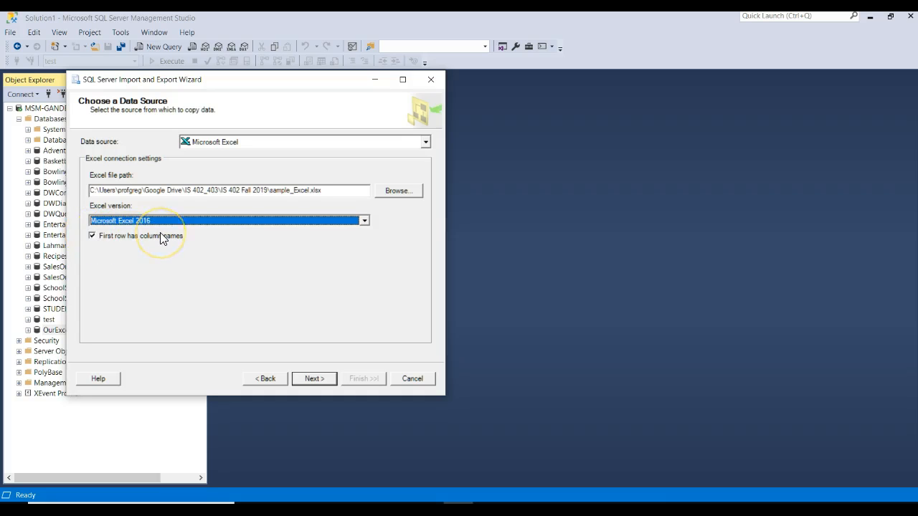
pyautogui.press('alt+tab')
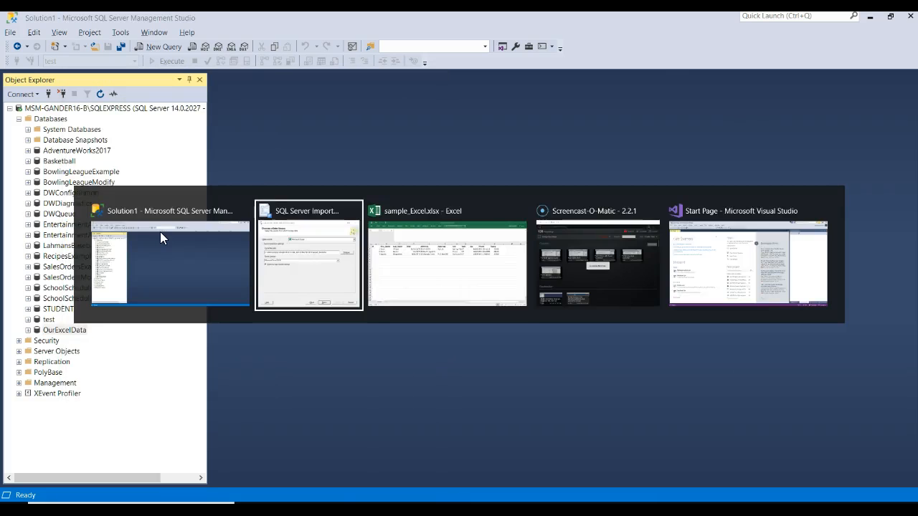
pyautogui.click(446, 258)
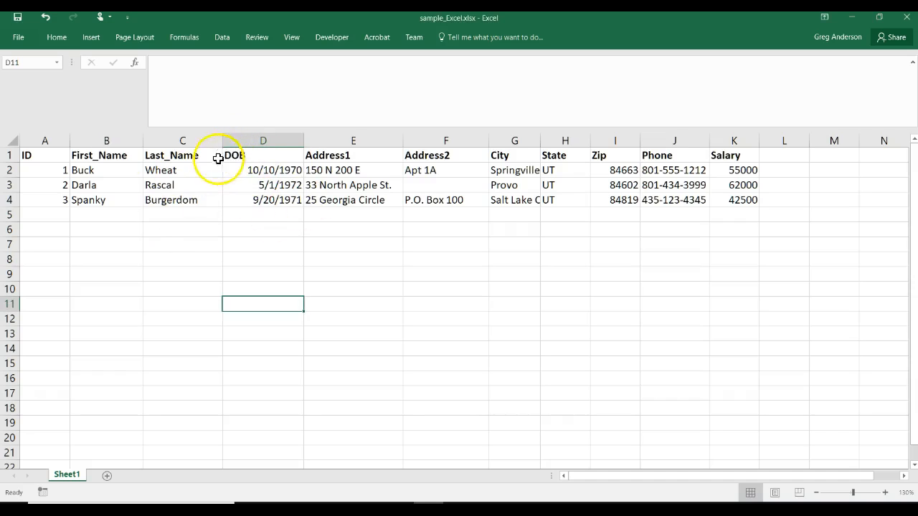
pyautogui.press('alt+tab')
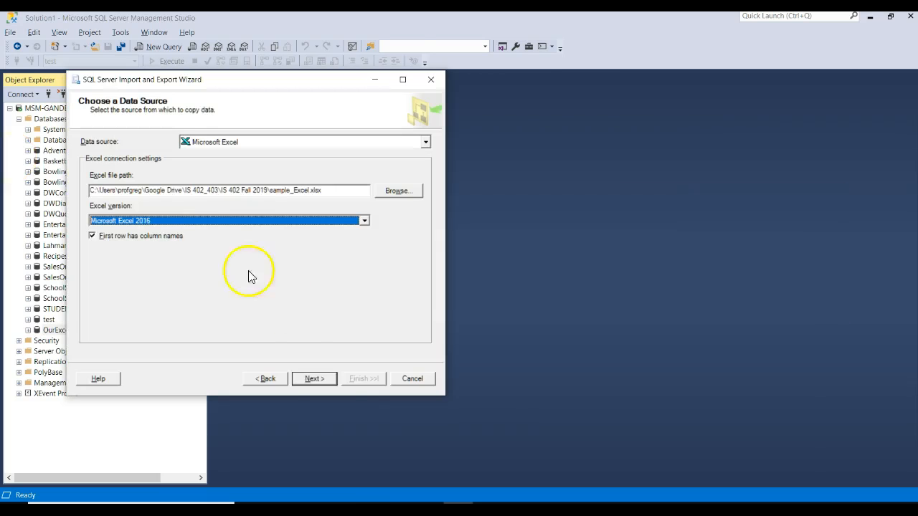
# Step: Set the destination to SQL Server Native Client 11.0 on the local server, database OurExcelData
pyautogui.click(313, 379)
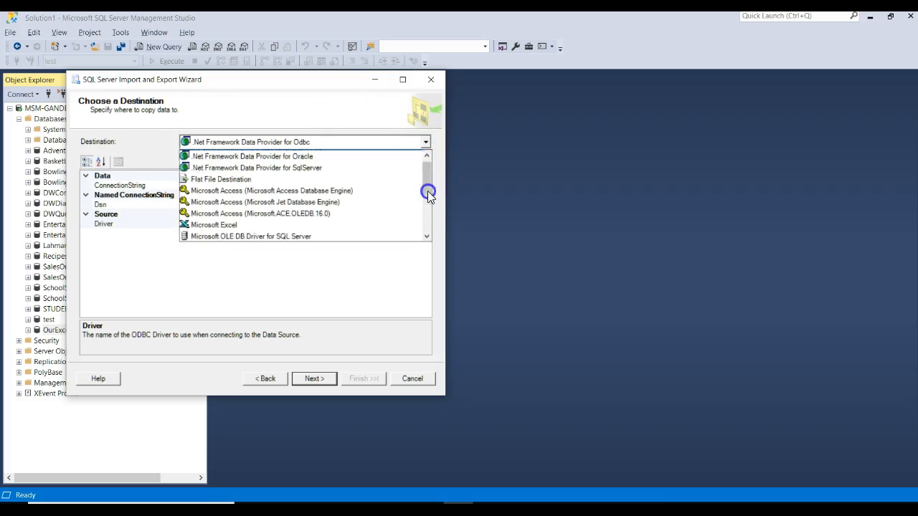
pyautogui.scroll(-3)
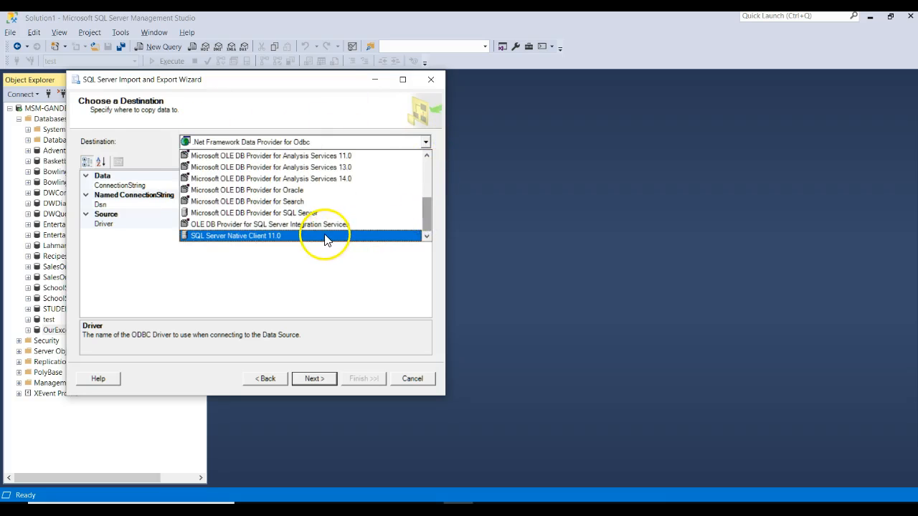
pyautogui.click(237, 235)
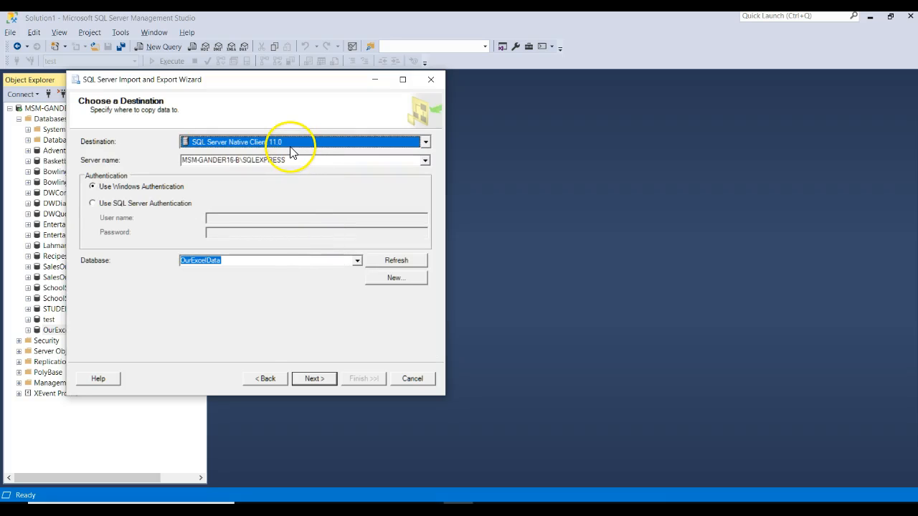
pyautogui.click(232, 161)
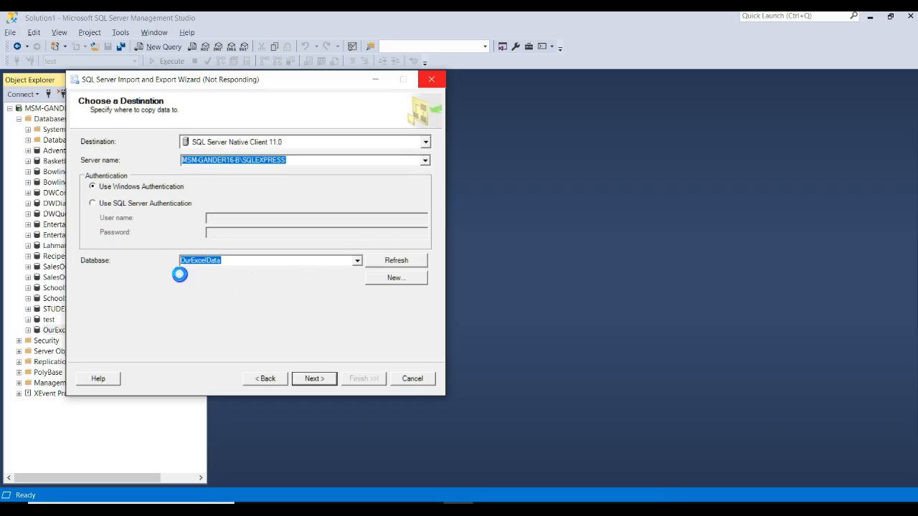
pyautogui.click(424, 161)
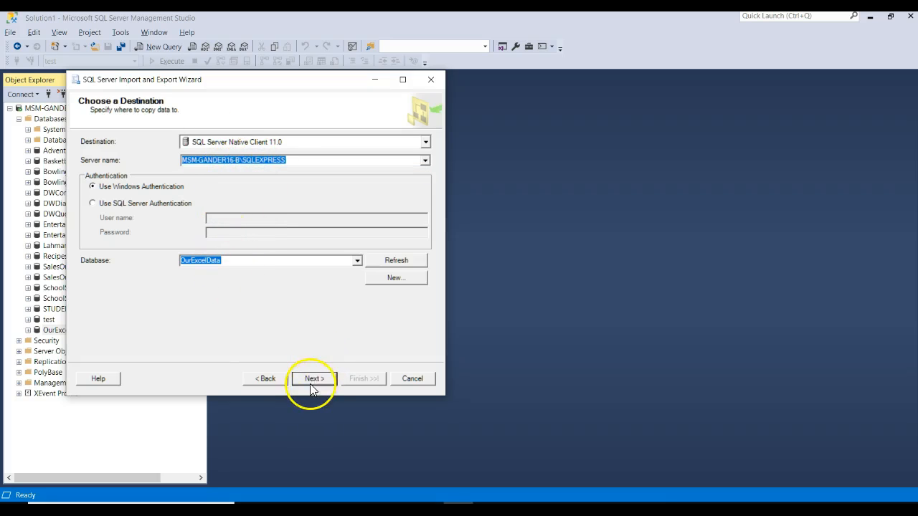
pyautogui.click(313, 379)
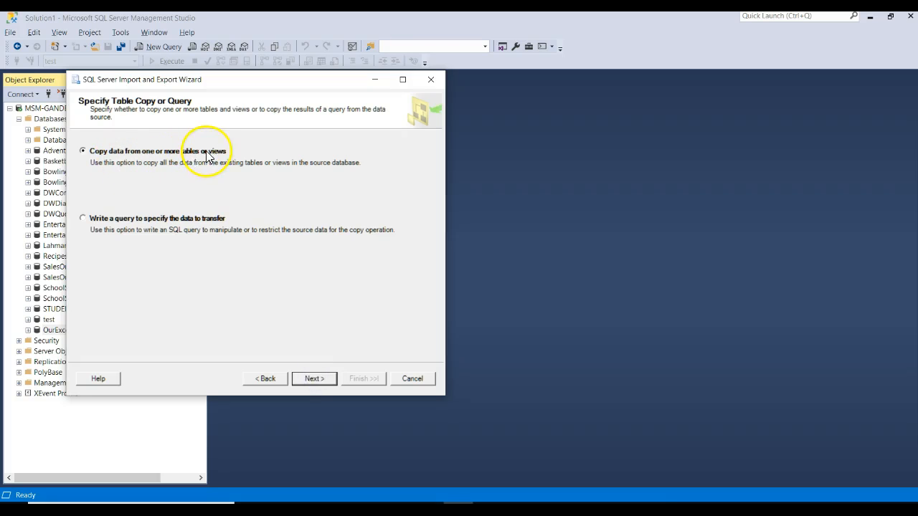
# Step: Copy whole tables, renaming Sheet1$'s destination table to MyData, and bring up its column mappings
pyautogui.click(312, 379)
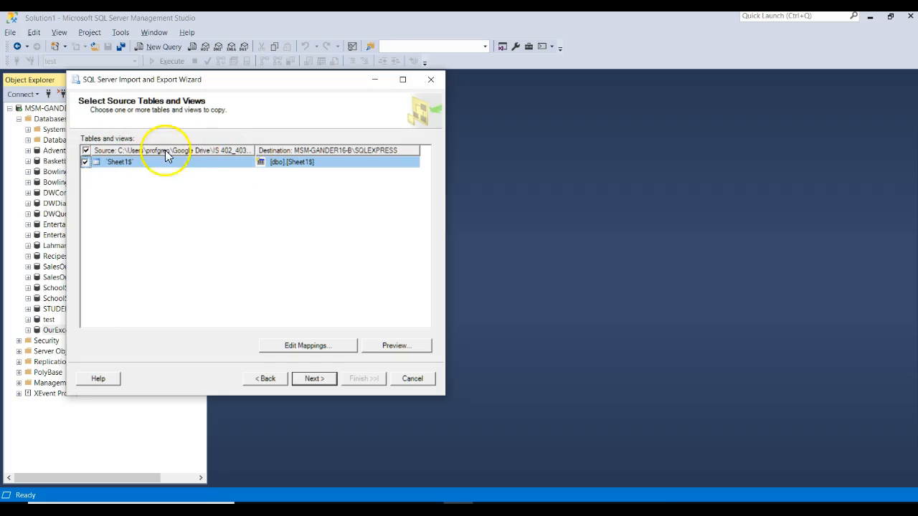
pyautogui.moveTo(328, 170)
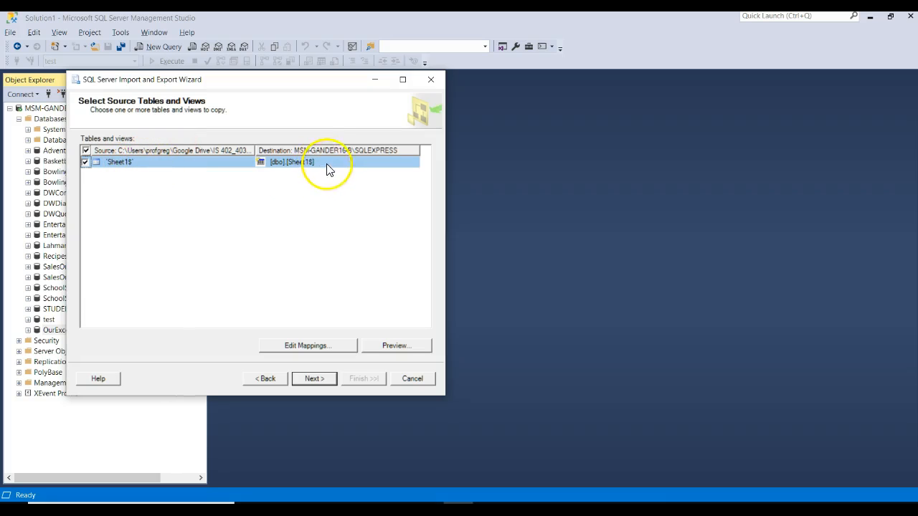
pyautogui.click(337, 161)
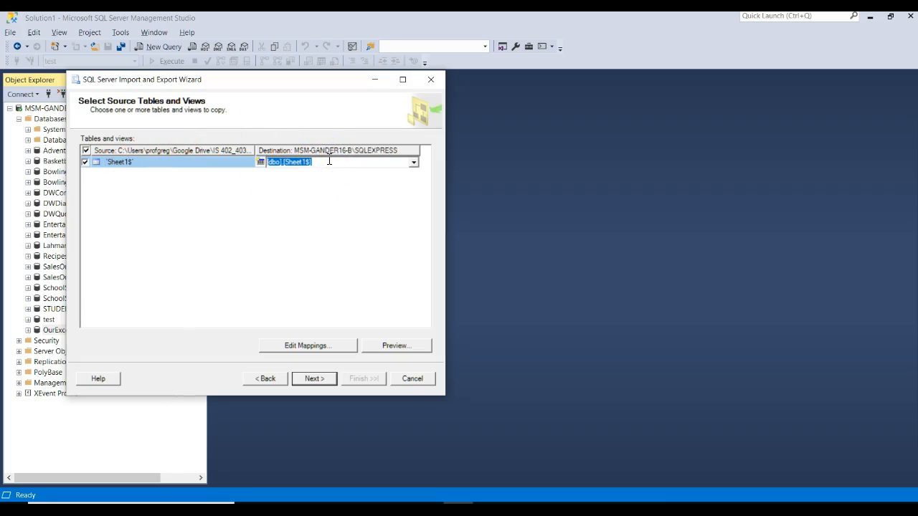
pyautogui.write('MyData]')
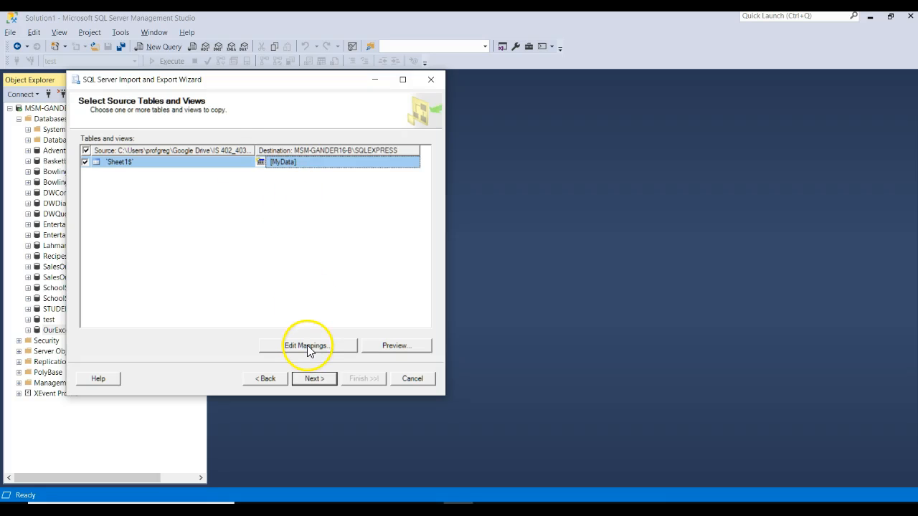
pyautogui.click(307, 346)
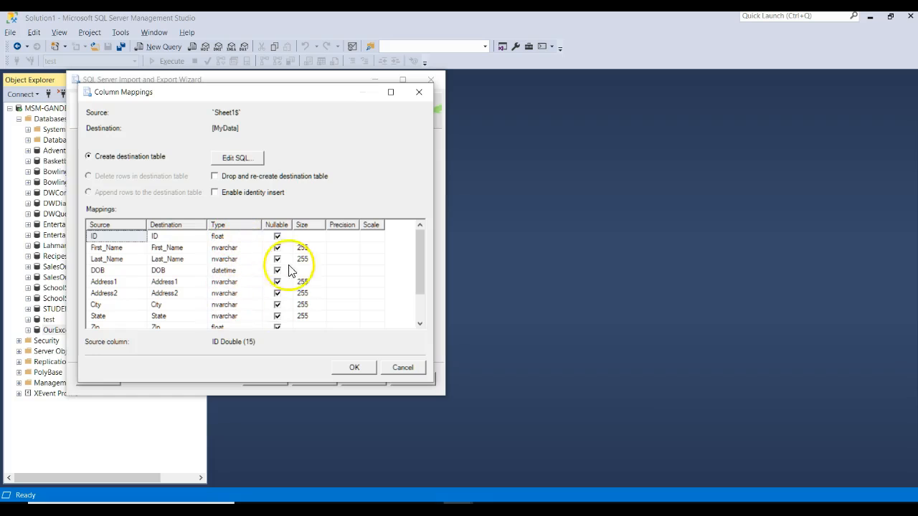
# Step: Uncheck Nullable for the ID column and accept the MyData column mappings
pyautogui.click(277, 235)
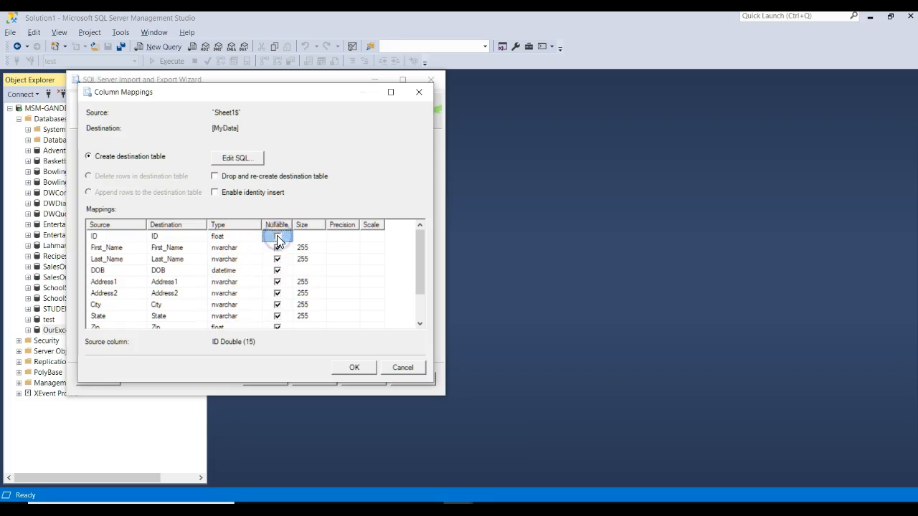
pyautogui.click(278, 236)
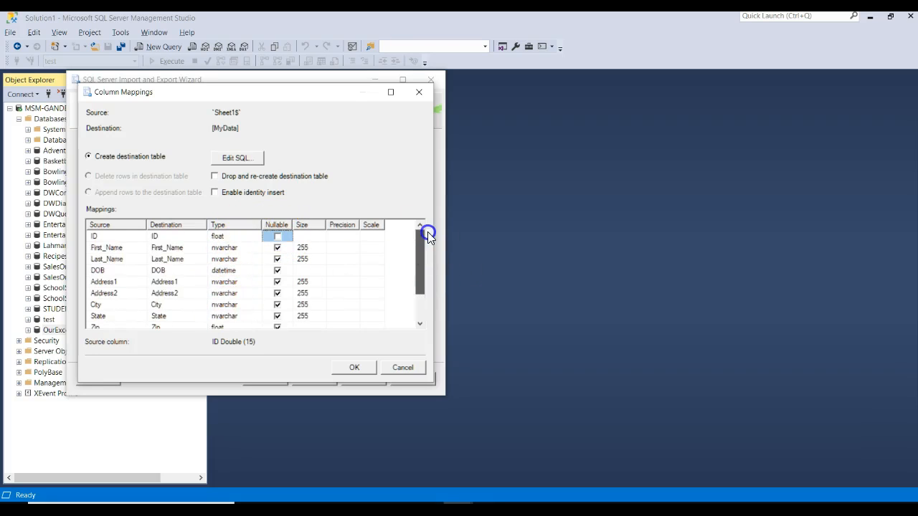
pyautogui.scroll(-3)
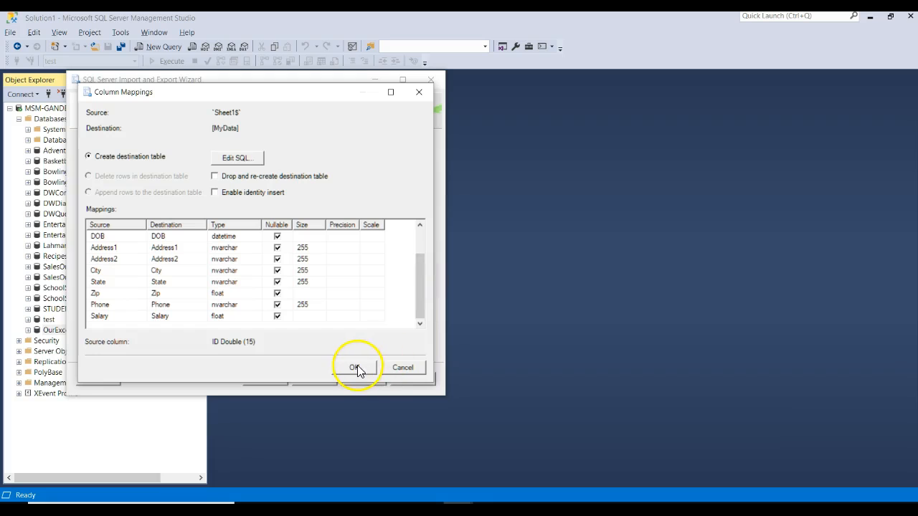
pyautogui.click(354, 367)
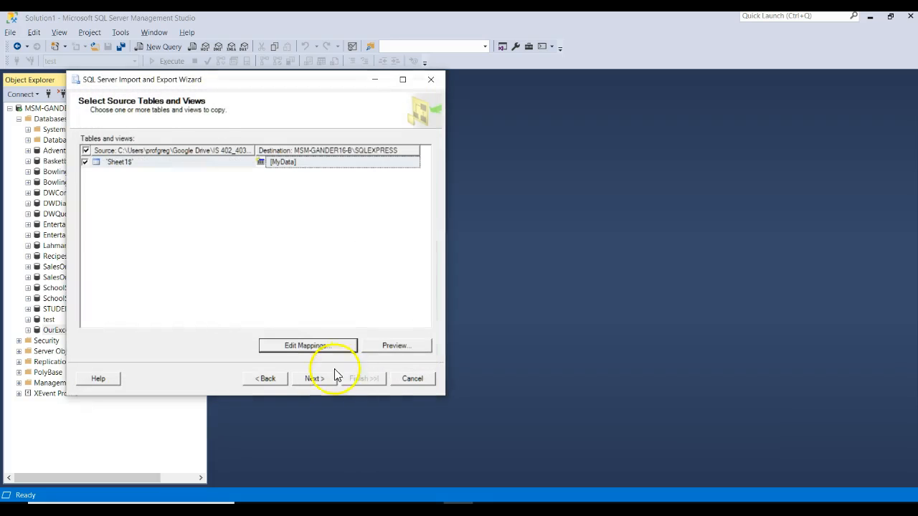
# Step: Preview the Sheet1$ rows, run the import immediately, and close the wizard after 3 rows succeed
pyautogui.click(396, 344)
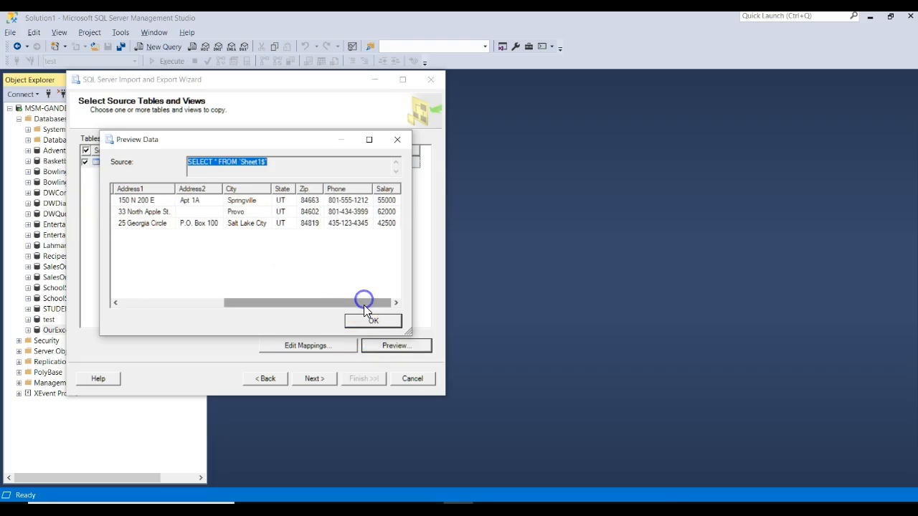
pyautogui.moveTo(365, 302); pyautogui.dragTo(156, 301)
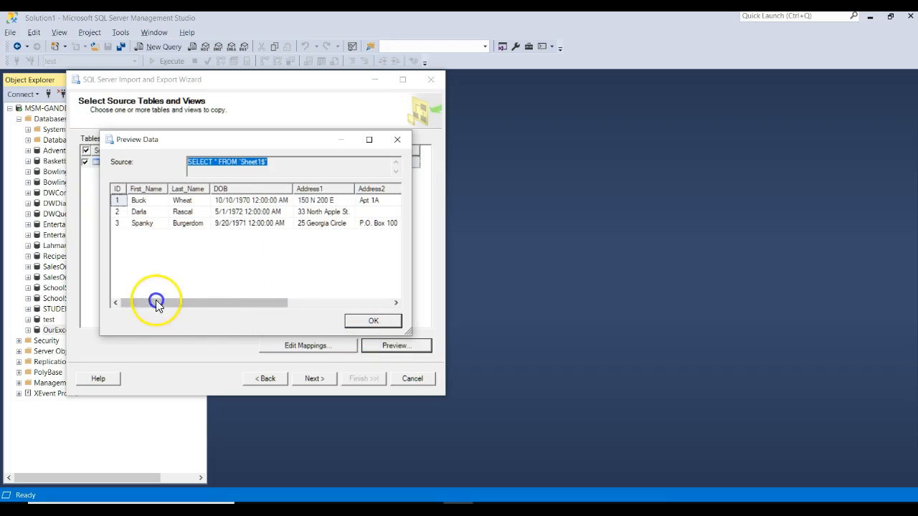
pyautogui.click(373, 321)
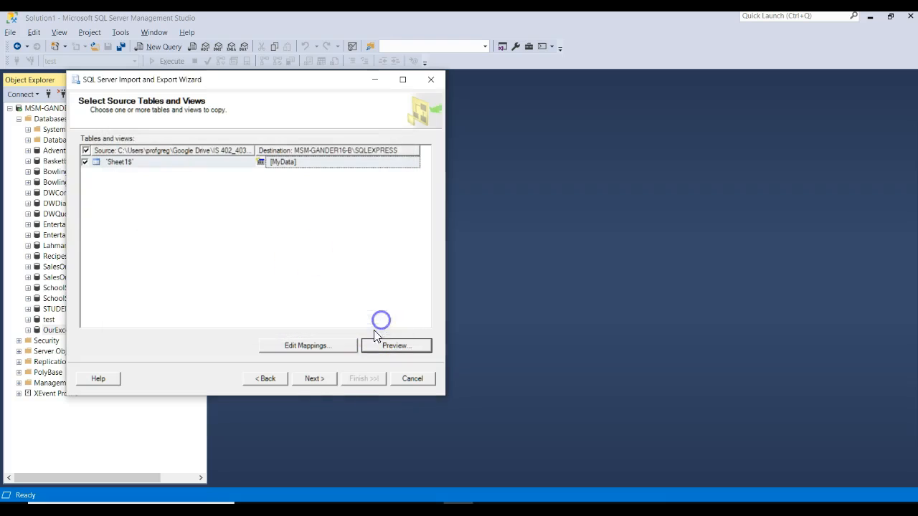
pyautogui.click(314, 379)
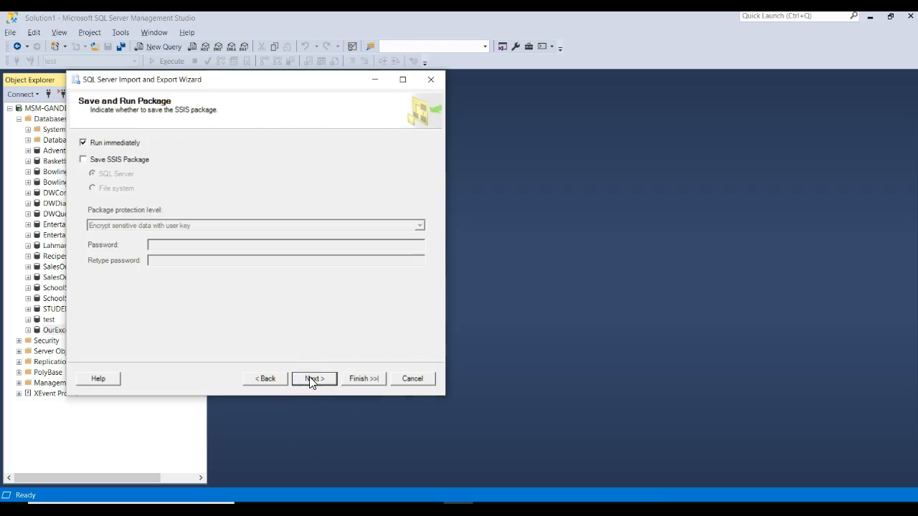
pyautogui.moveTo(83, 144)
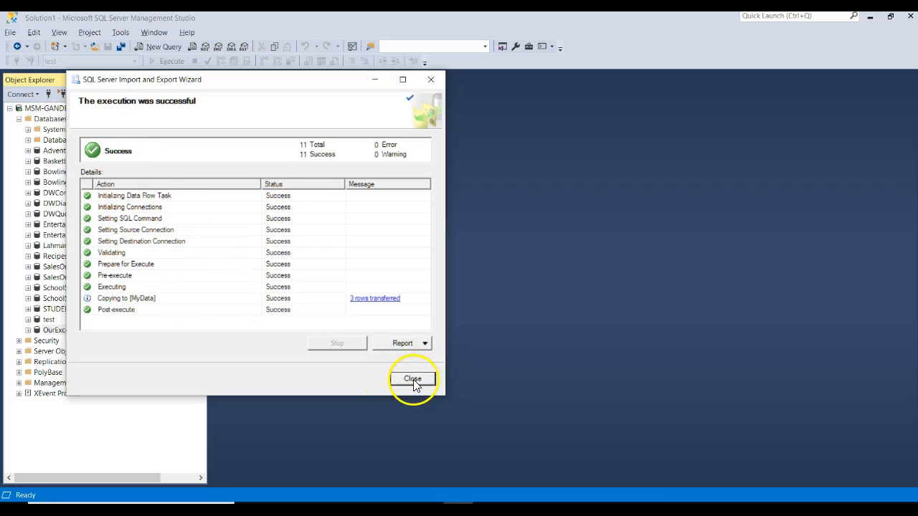
pyautogui.click(411, 378)
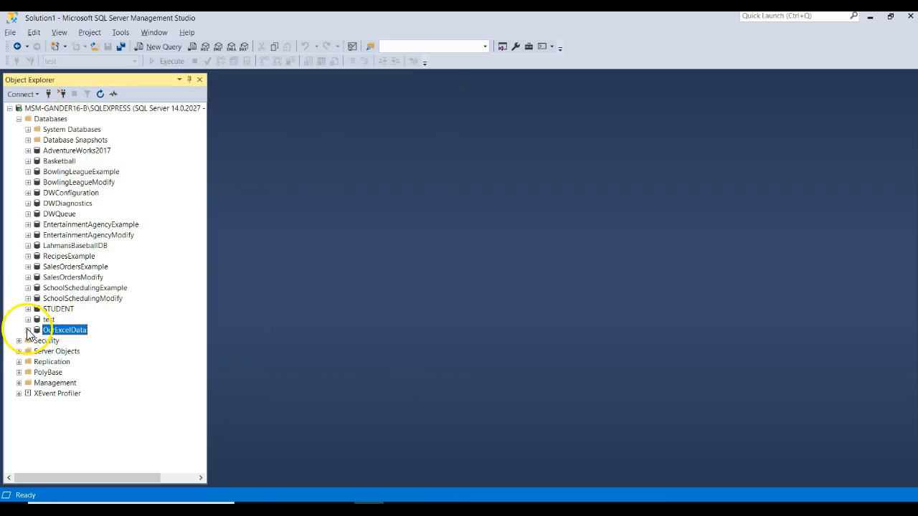
# Step: Select Top 1000 Rows from dbo.MyData to see the three imported rows, then close the query
pyautogui.click(29, 330)
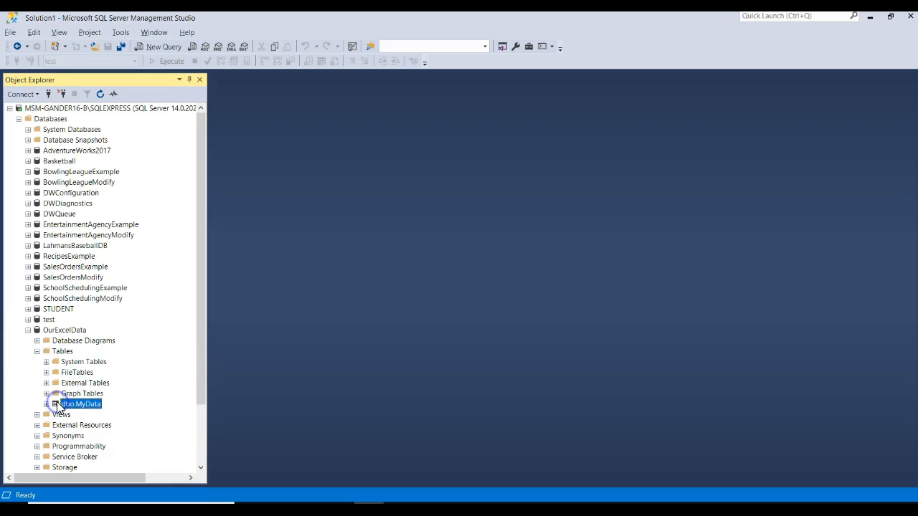
pyautogui.rightClick(79, 404)
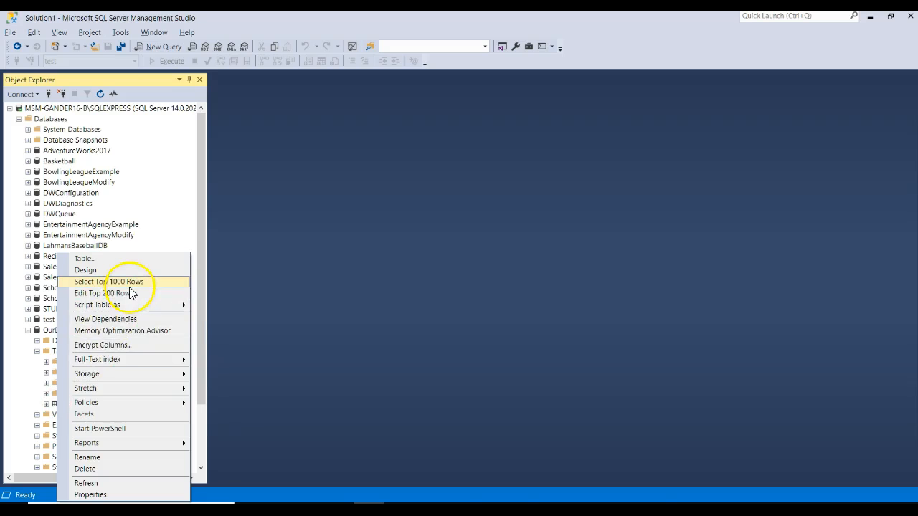
pyautogui.click(126, 281)
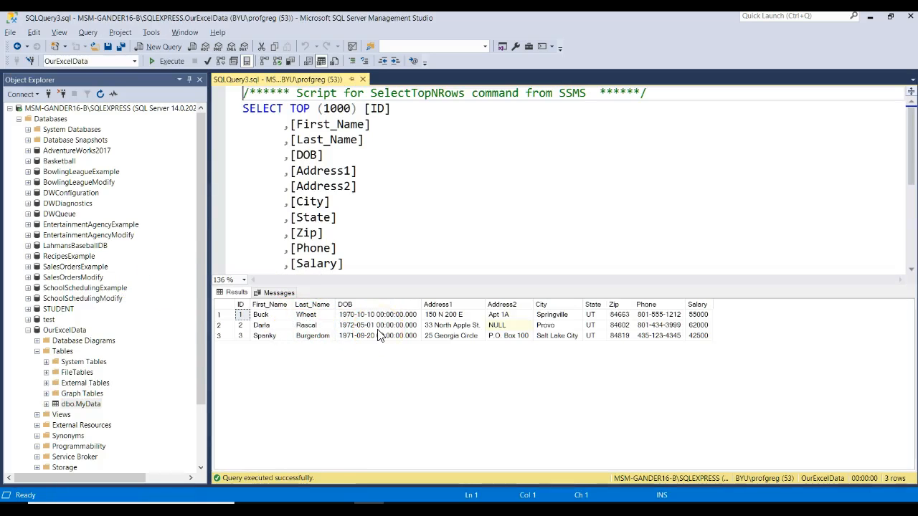
pyautogui.click(362, 80)
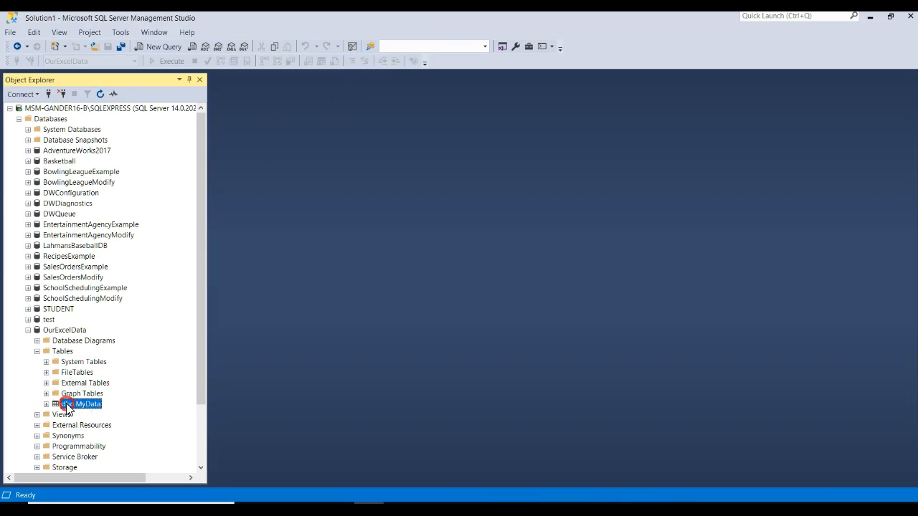
pyautogui.rightClick(81, 404)
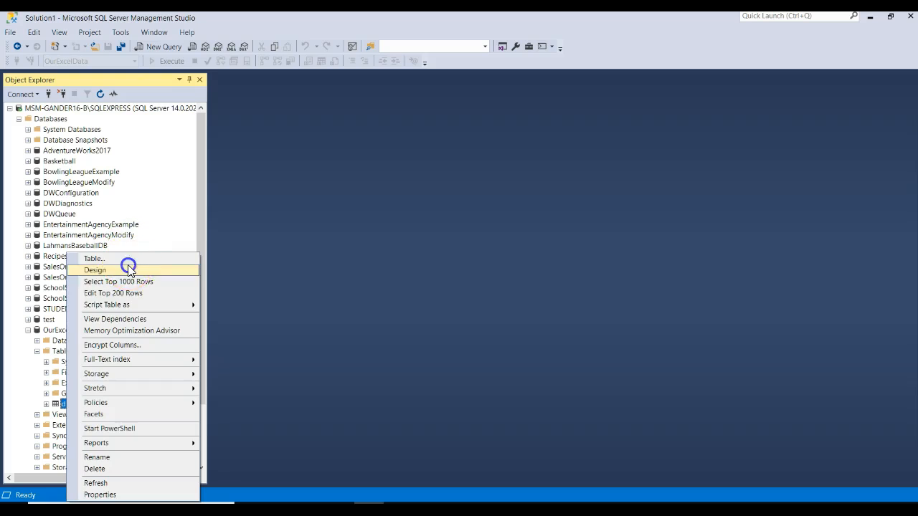
pyautogui.click(95, 269)
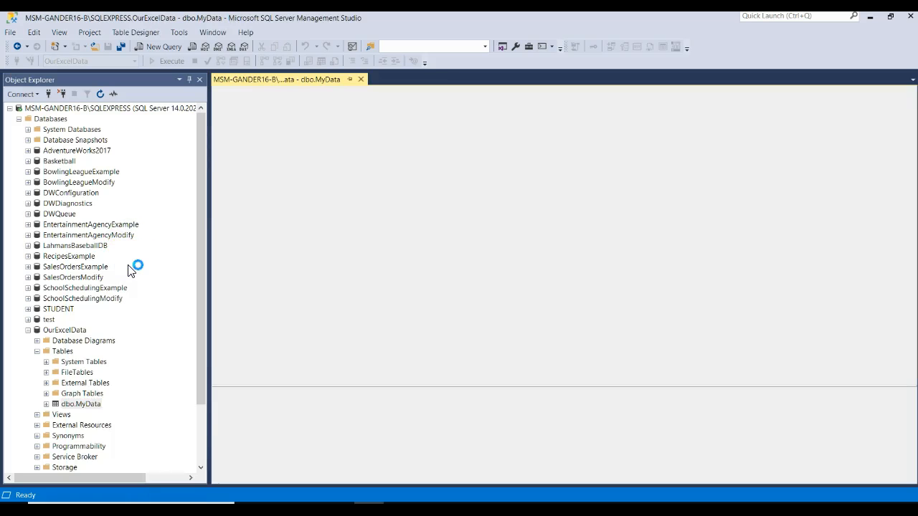
pyautogui.doubleClick(80, 405)
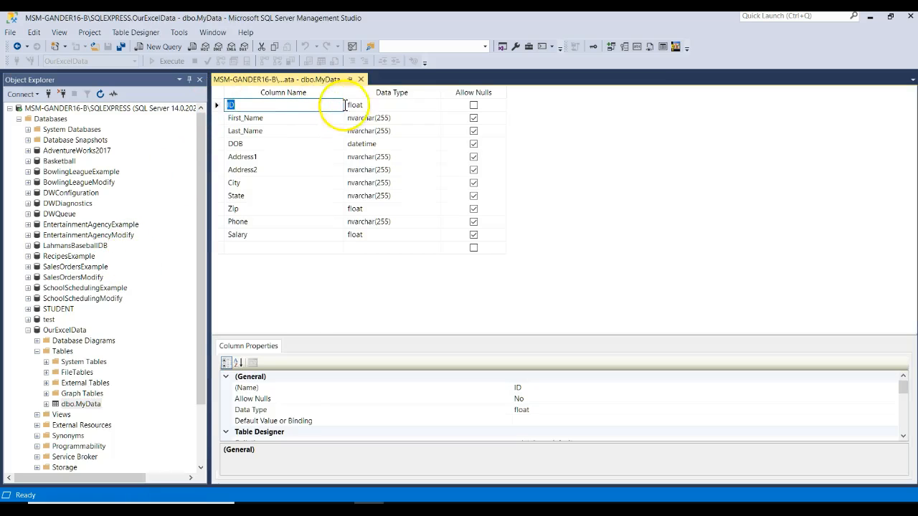
pyautogui.click(436, 105)
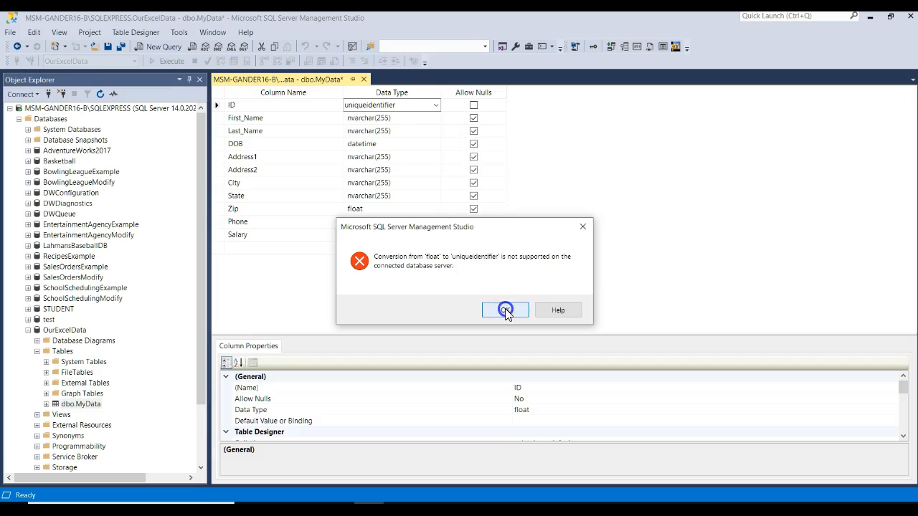
pyautogui.click(505, 309)
pyautogui.write('int')
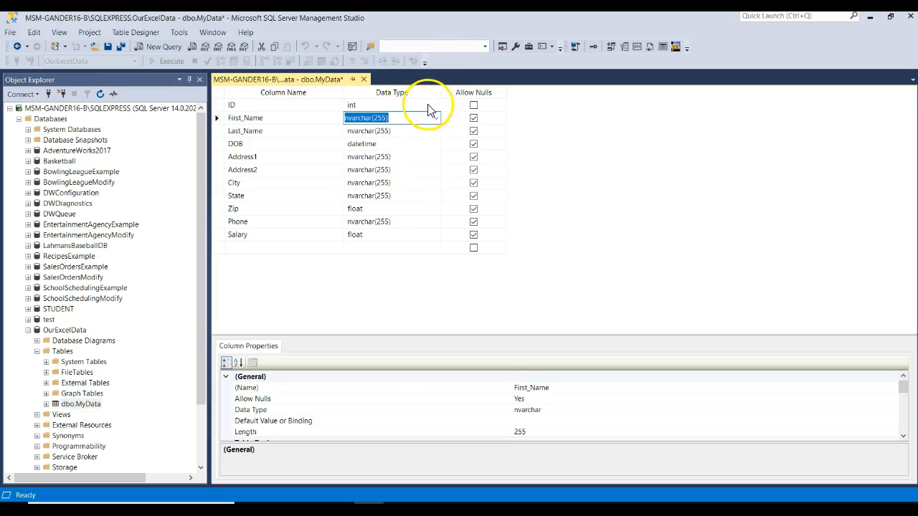
pyautogui.click(436, 105)
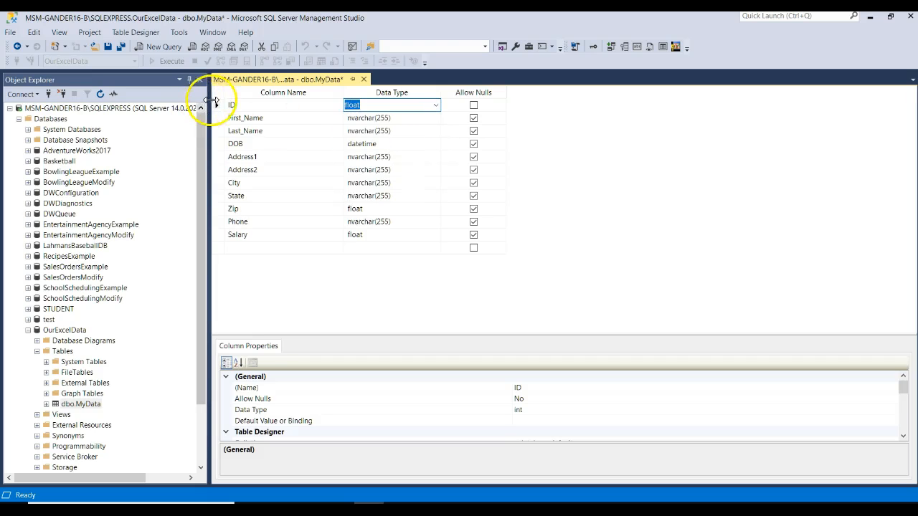
# Step: Insert a PersonID column above ID with data type uniqueidentifier, not allowing nulls
pyautogui.rightClick(218, 104)
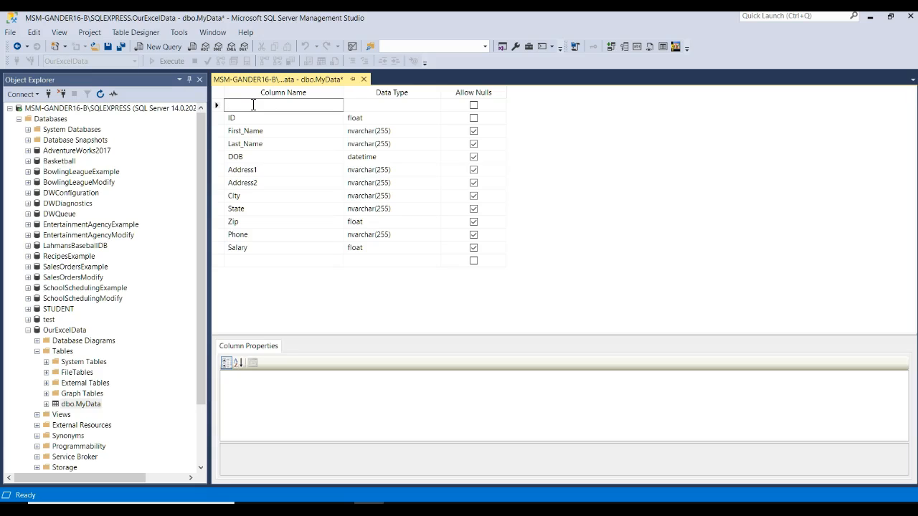
pyautogui.write('PersonI')
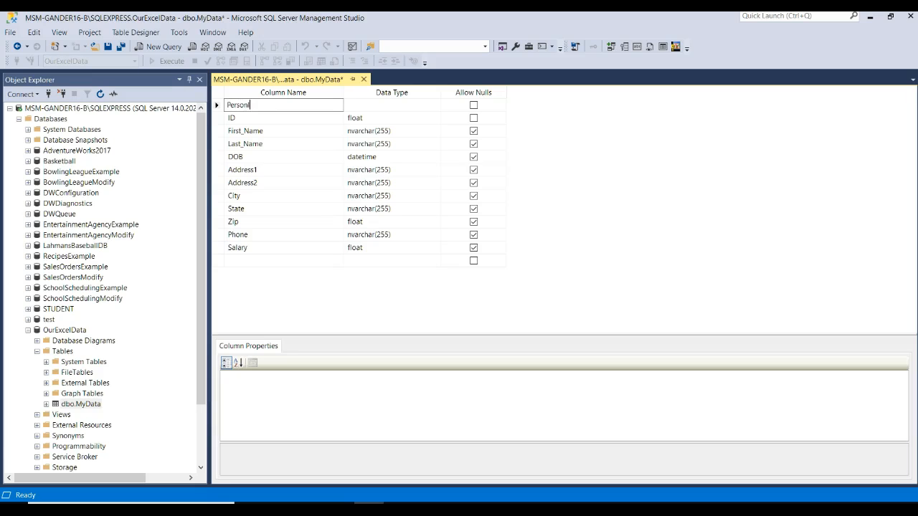
pyautogui.click(390, 105)
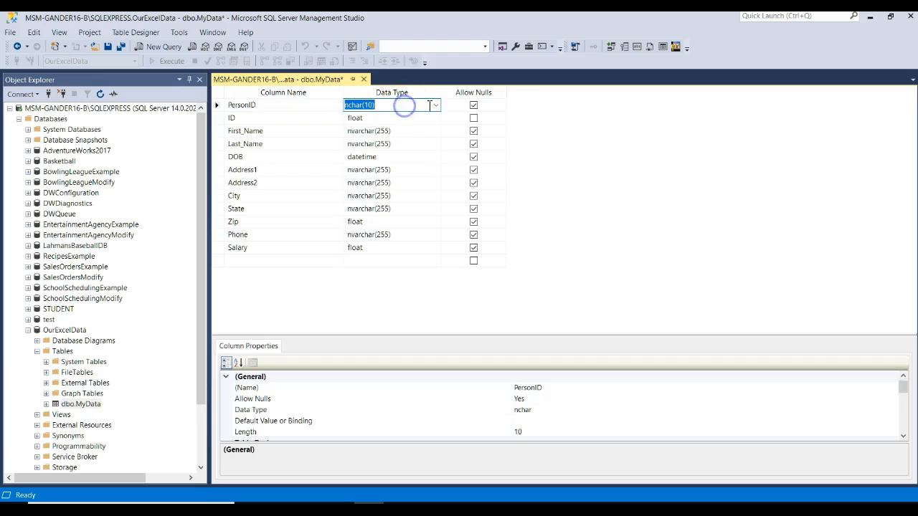
pyautogui.click(435, 105)
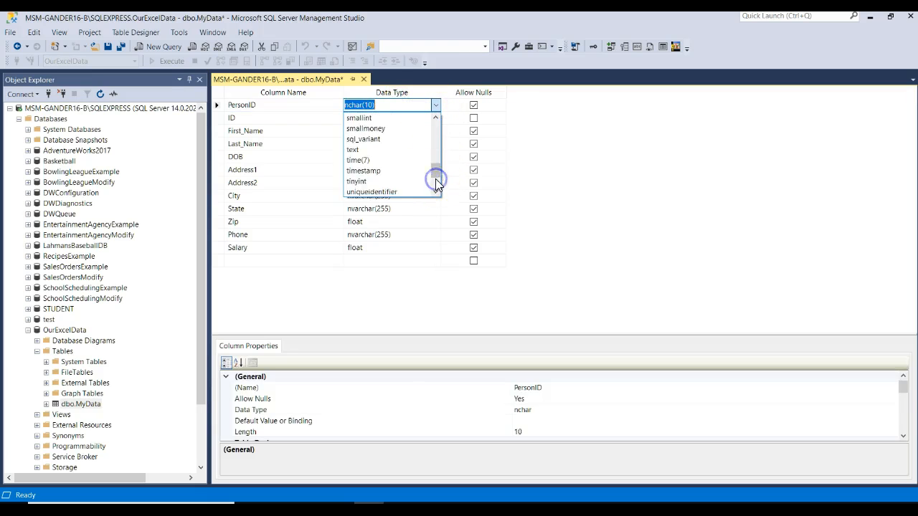
pyautogui.click(372, 192)
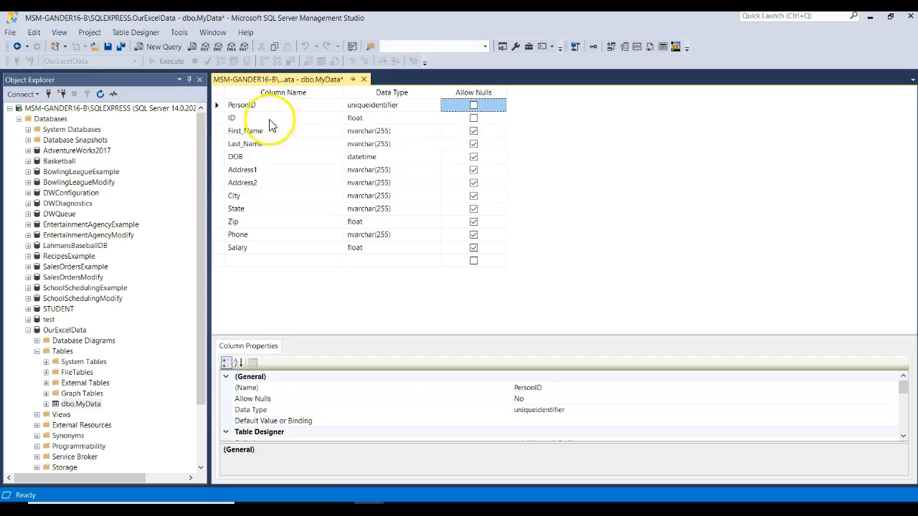
pyautogui.click(390, 131)
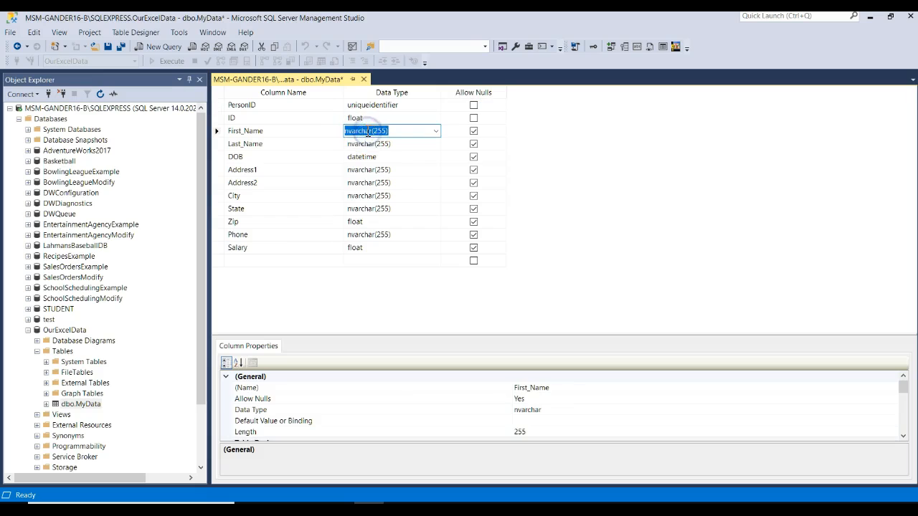
# Step: Set the name columns to varchar(30) and Address1, Address2 and City to varchar(50)
pyautogui.write('va')
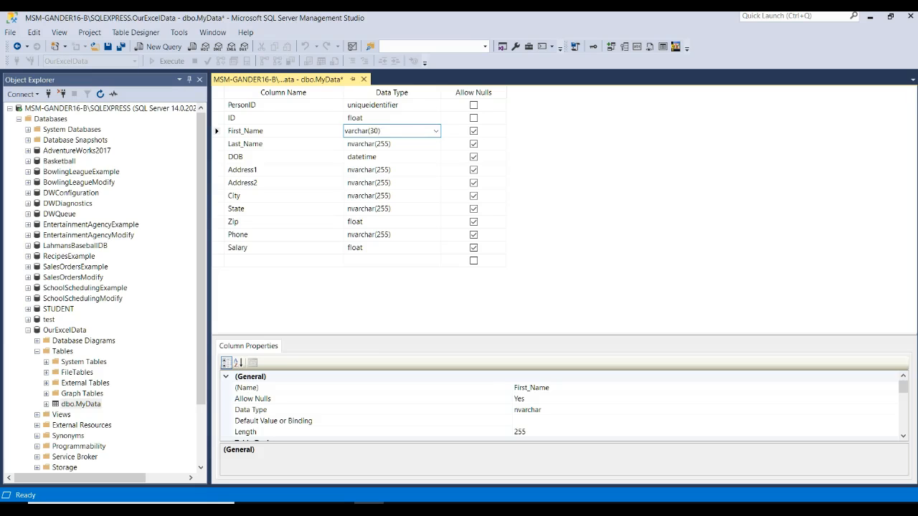
pyautogui.tripleClick(373, 131)
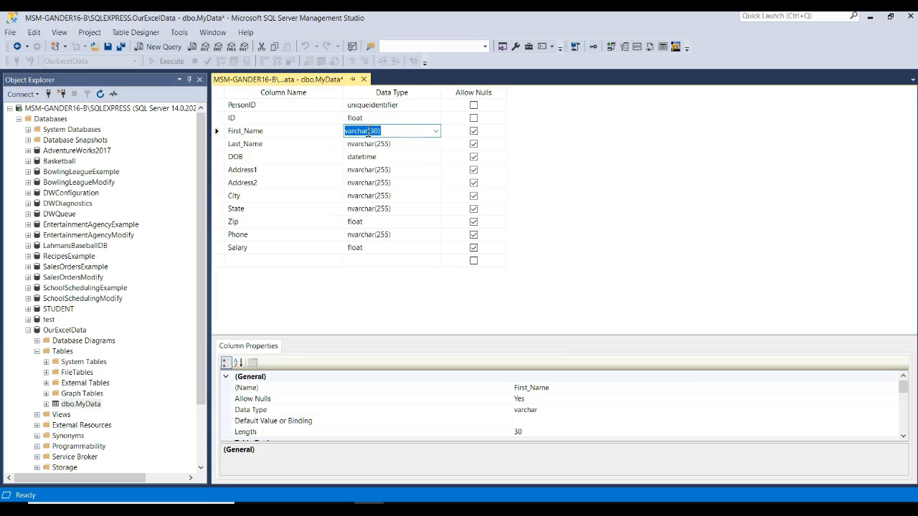
pyautogui.click(391, 169)
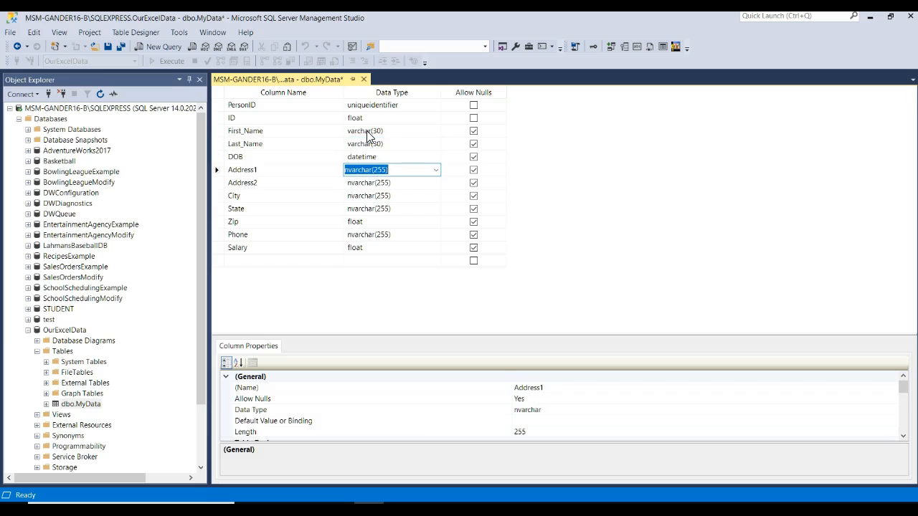
pyautogui.write('varchar(50)')
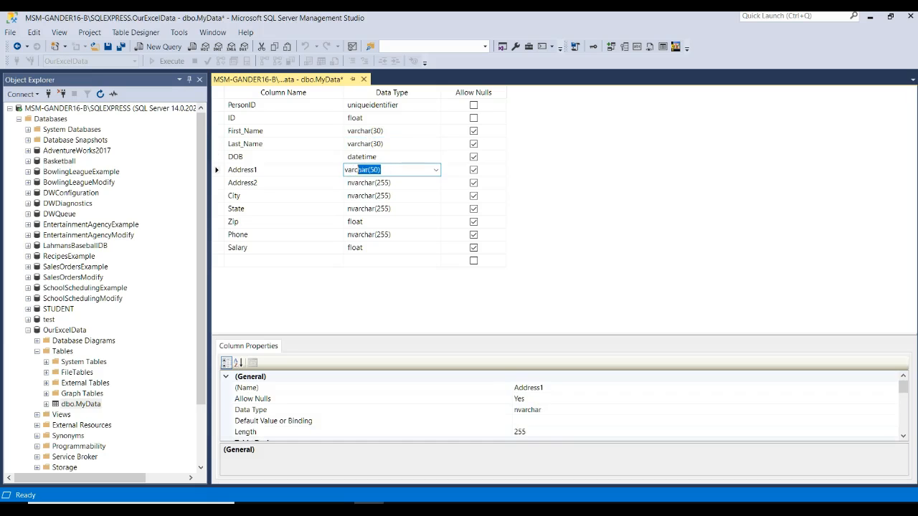
pyautogui.click(390, 182)
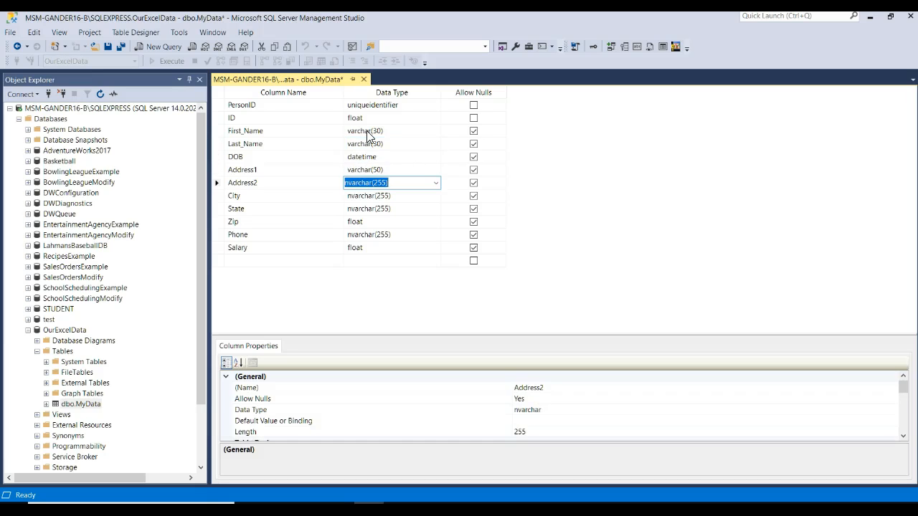
pyautogui.click(243, 169)
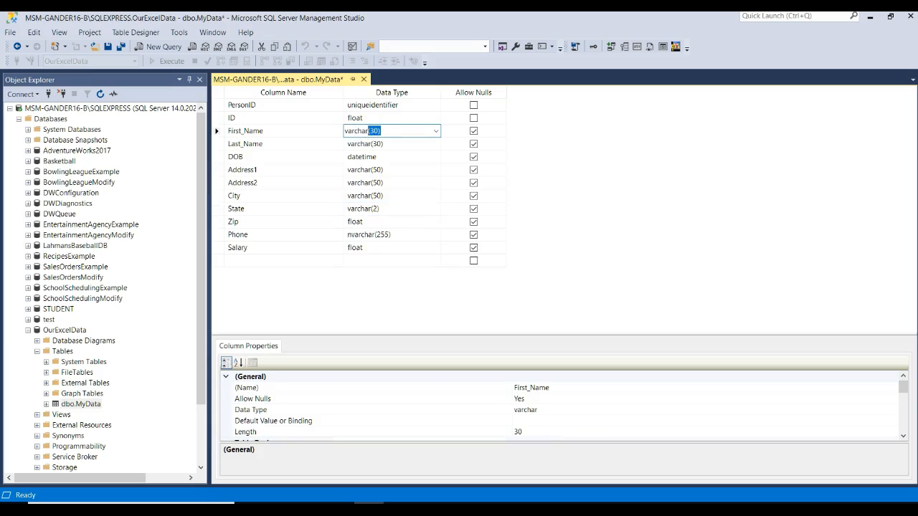
pyautogui.write('5')
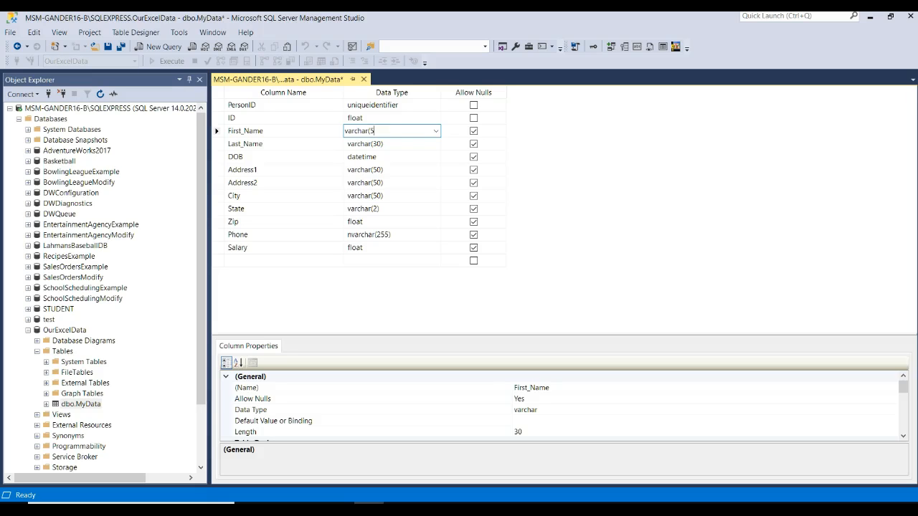
pyautogui.write('20)')
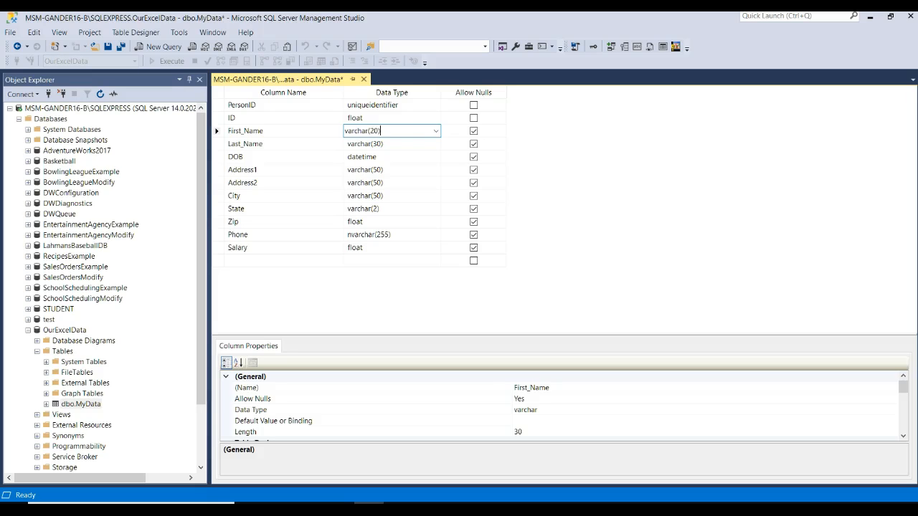
pyautogui.press('Backspace')
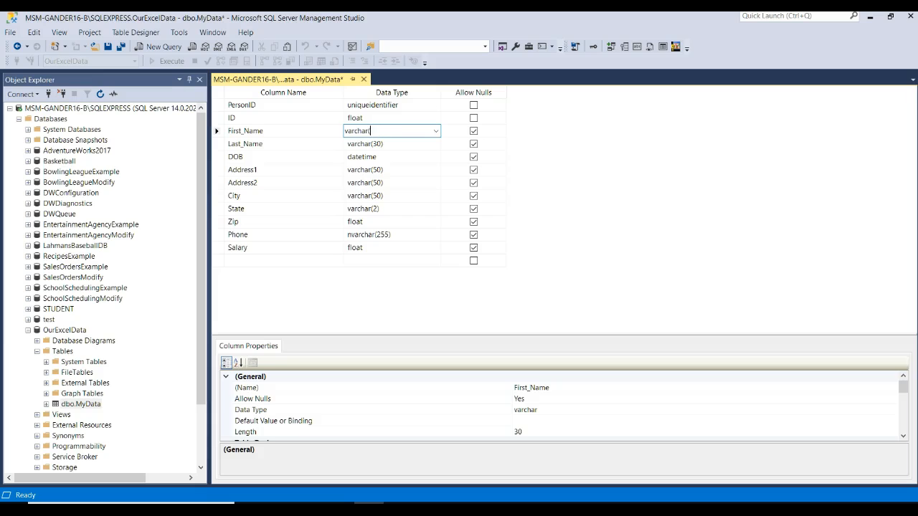
# Step: Set State to varchar(2), Zip to varchar(5) and Phone to varchar(10)
pyautogui.click(392, 169)
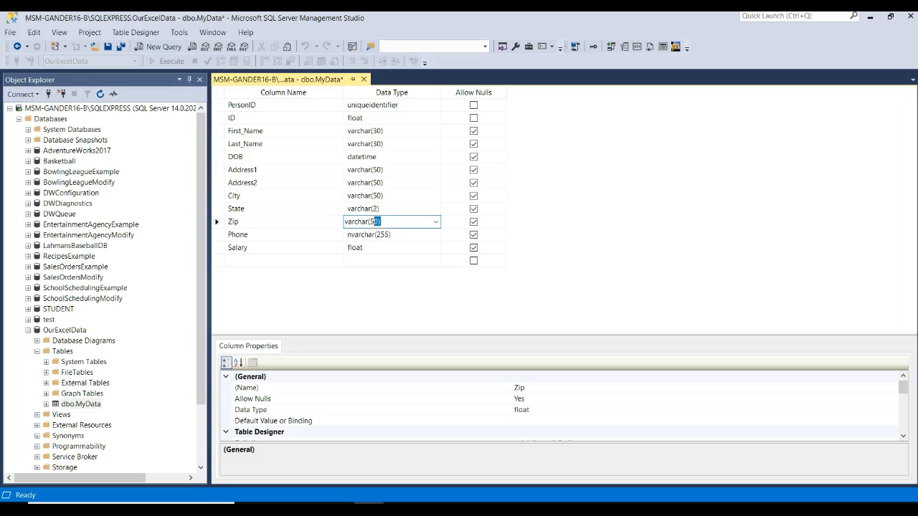
pyautogui.click(390, 236)
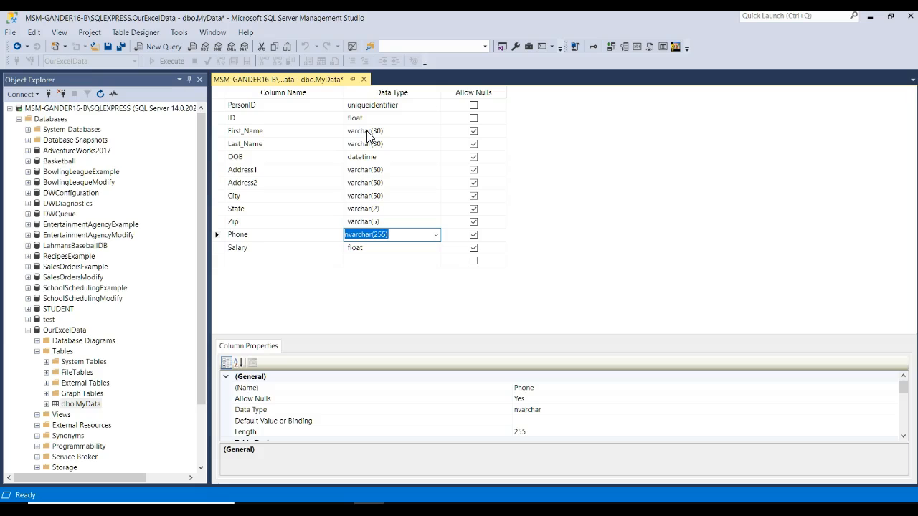
pyautogui.write('varchar(10)')
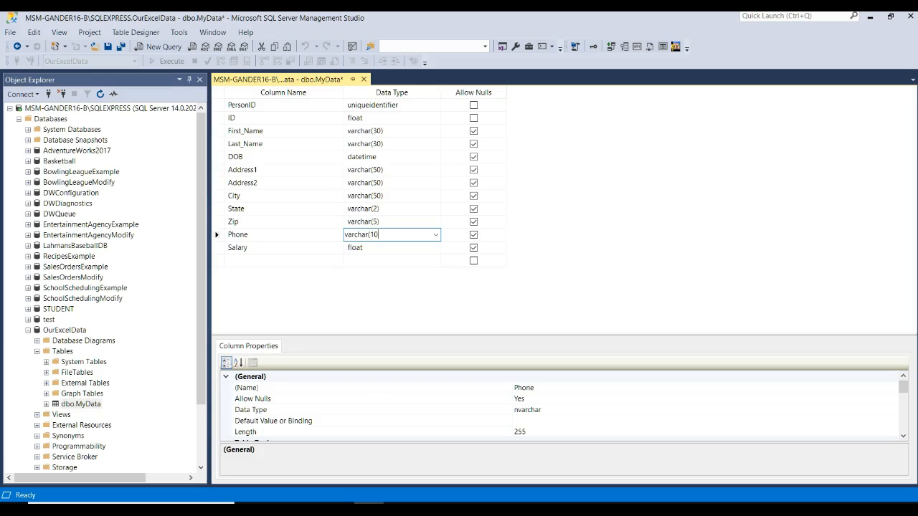
pyautogui.click(390, 247)
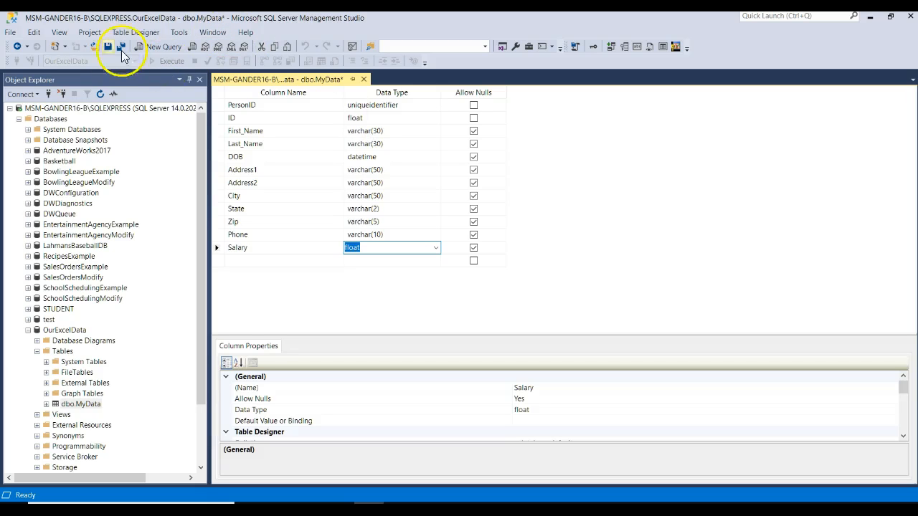
# Step: Attempt to save the MyData design and dismiss the blocked-save warning
pyautogui.click(108, 45)
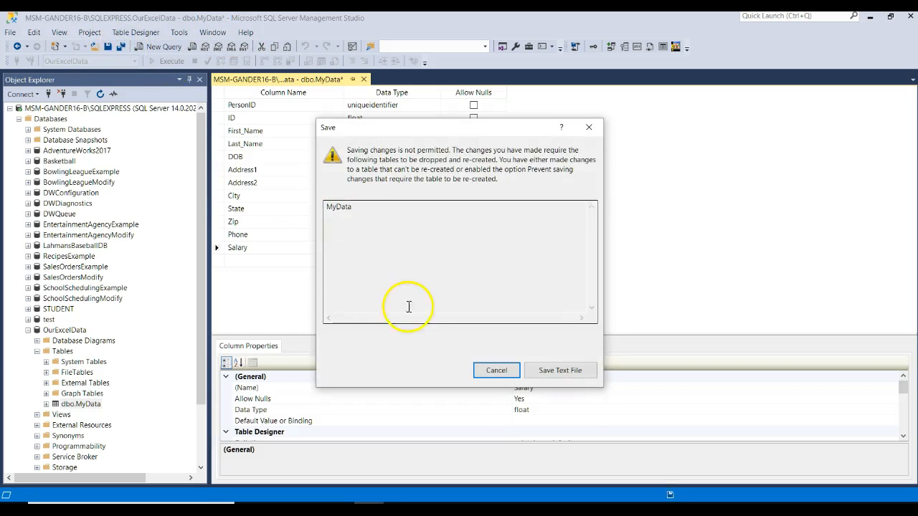
pyautogui.moveTo(502, 84)
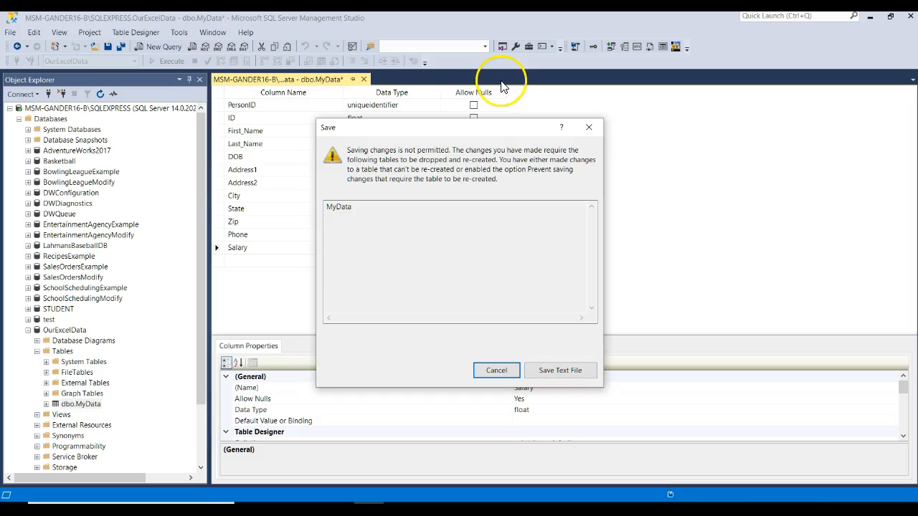
pyautogui.moveTo(476, 165)
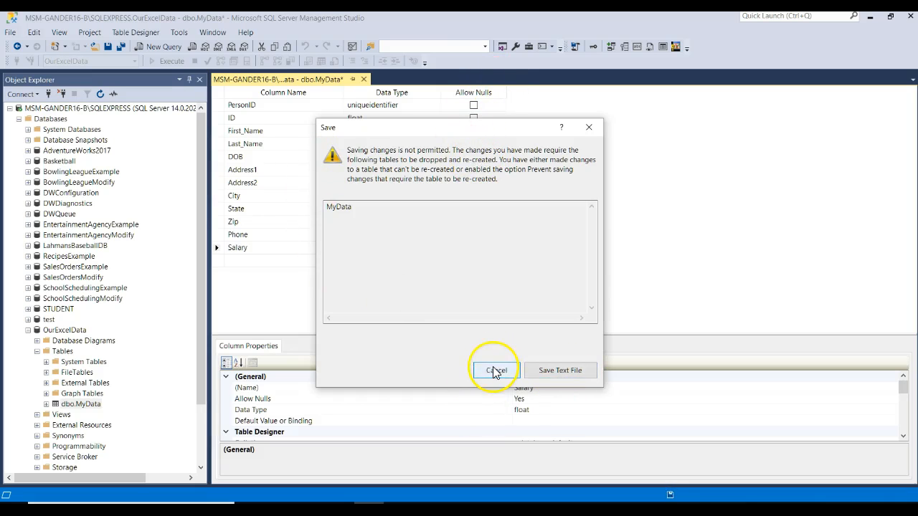
pyautogui.click(497, 370)
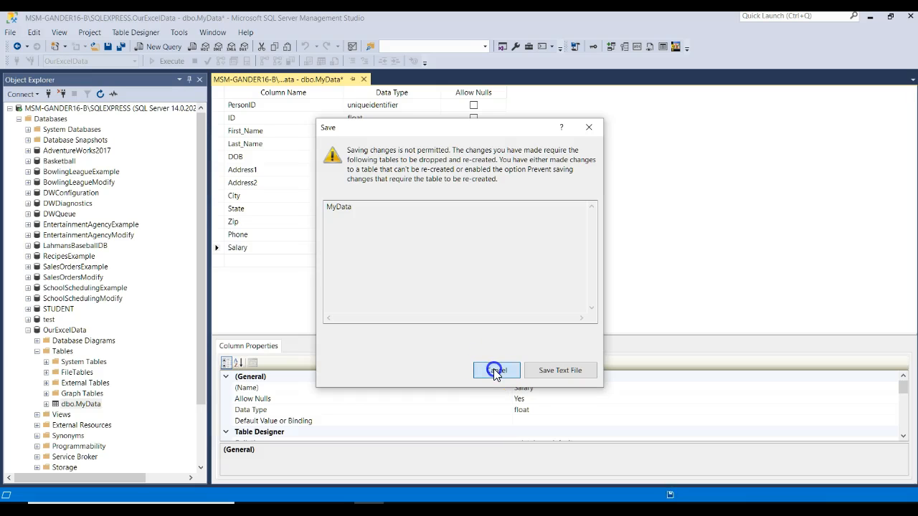
pyautogui.click(496, 370)
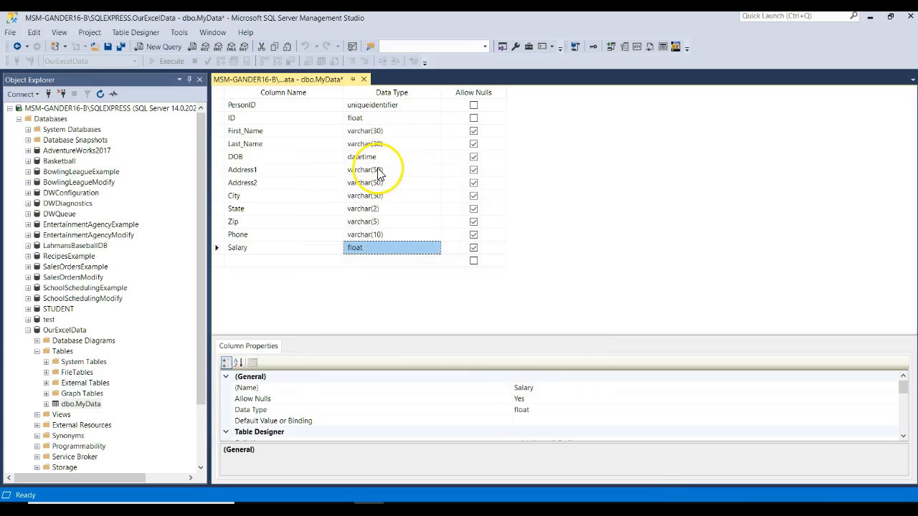
# Step: Leave the float Salary column allowing nulls and close the MyData design, raising the save prompt
pyautogui.click(390, 261)
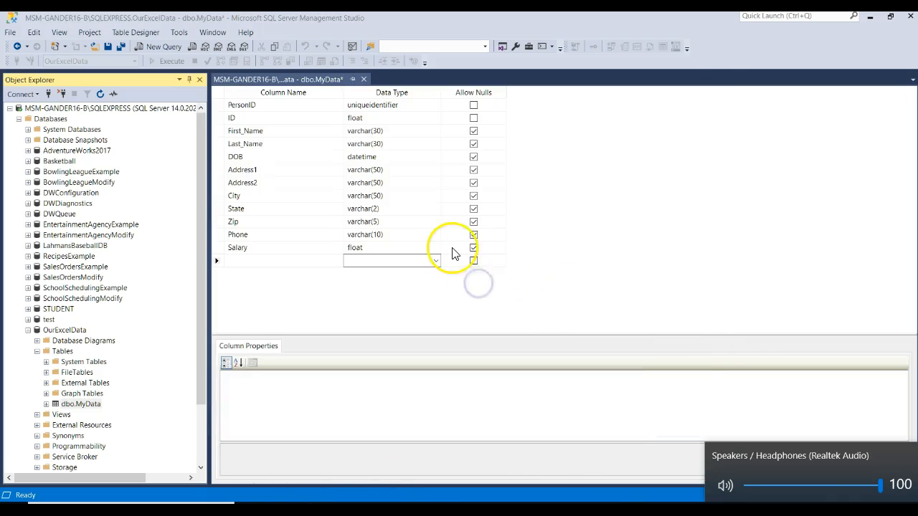
pyautogui.click(473, 246)
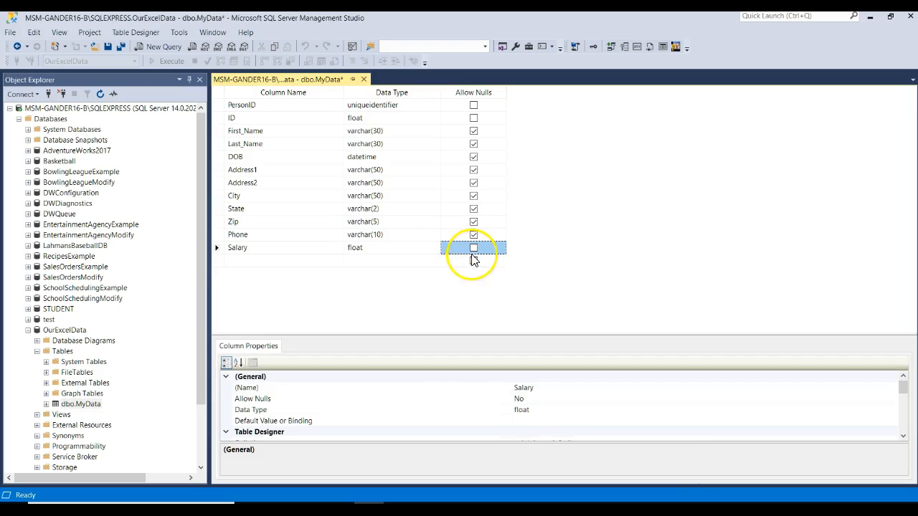
pyautogui.click(473, 246)
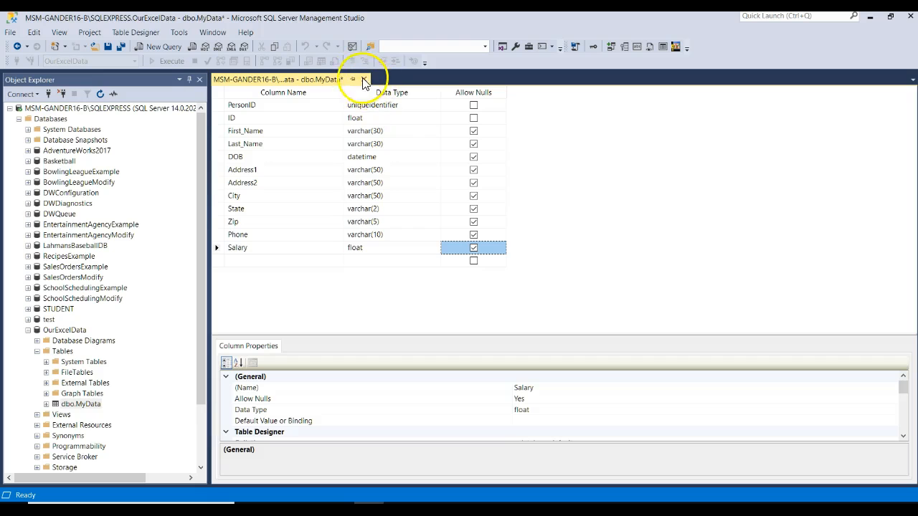
pyautogui.click(364, 79)
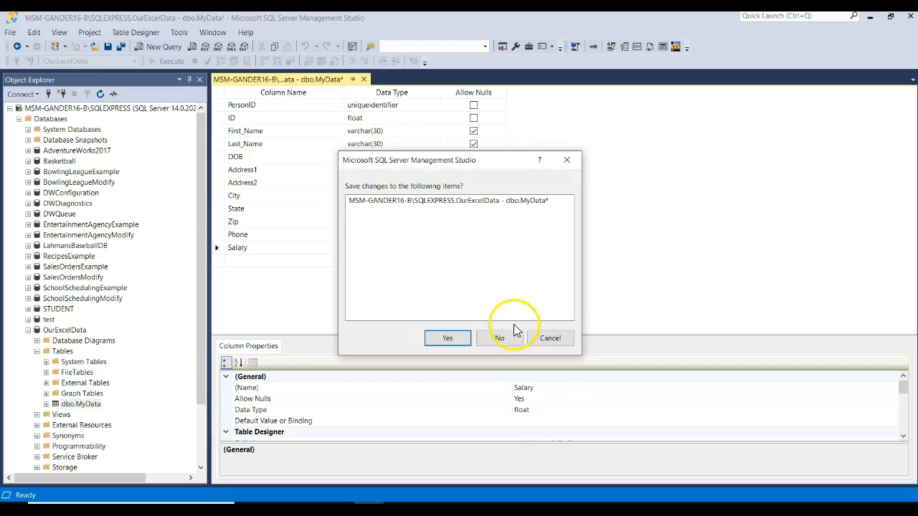
# Step: Close MyData without saving and launch Import Data on the database
pyautogui.click(499, 339)
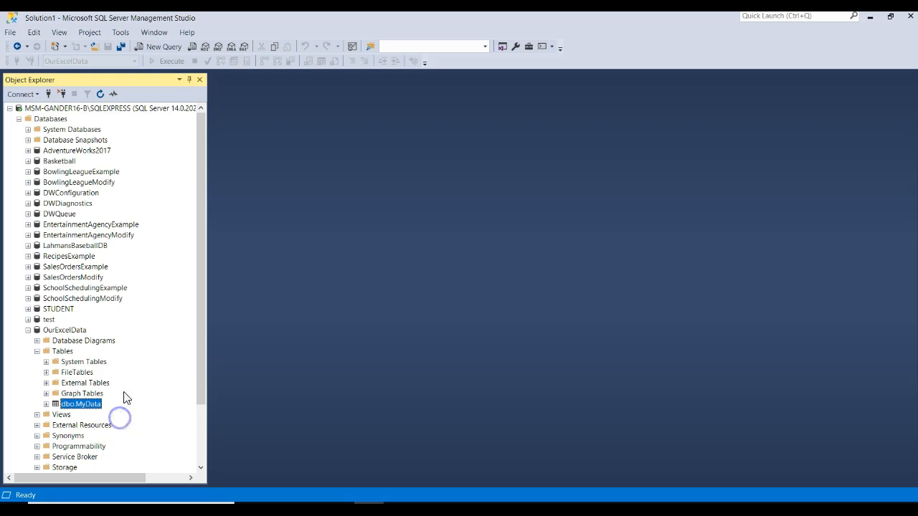
pyautogui.click(64, 330)
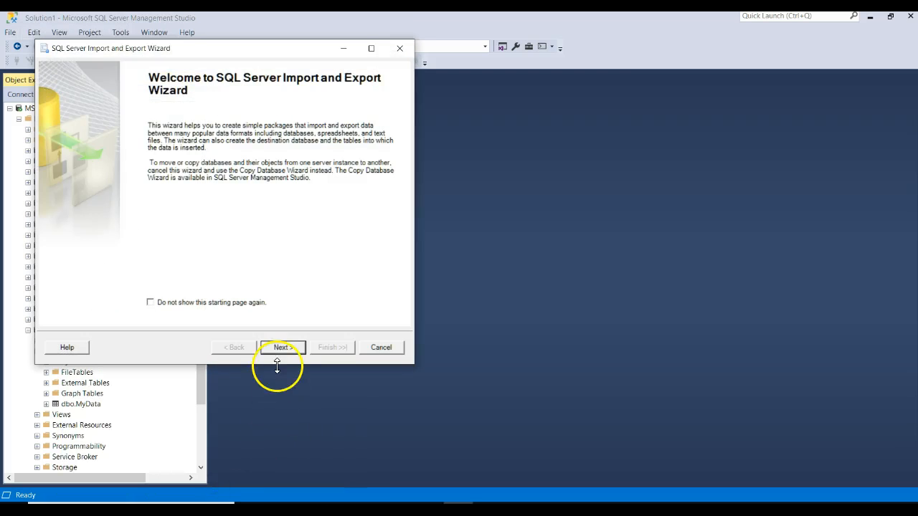
# Step: Choose Microsoft Excel source sample_Excel.xlsx with version Microsoft Excel 2016 and continue
pyautogui.click(282, 347)
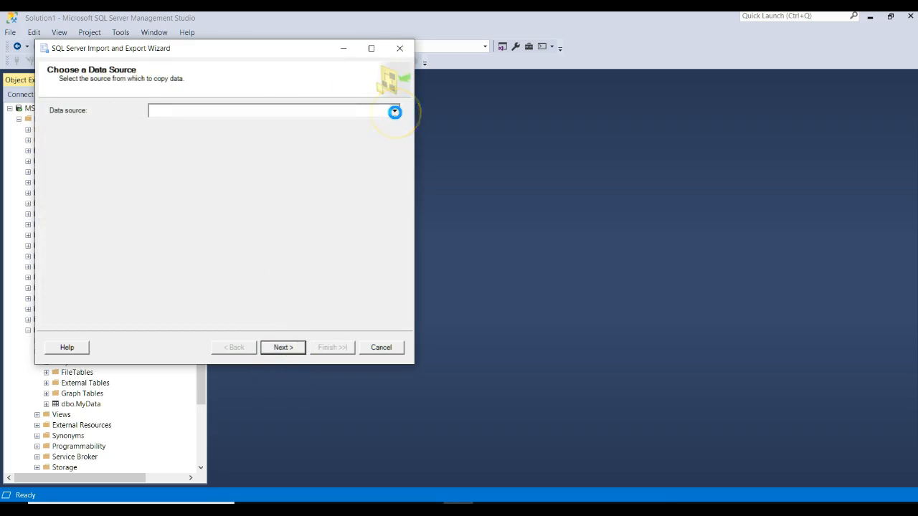
pyautogui.click(395, 112)
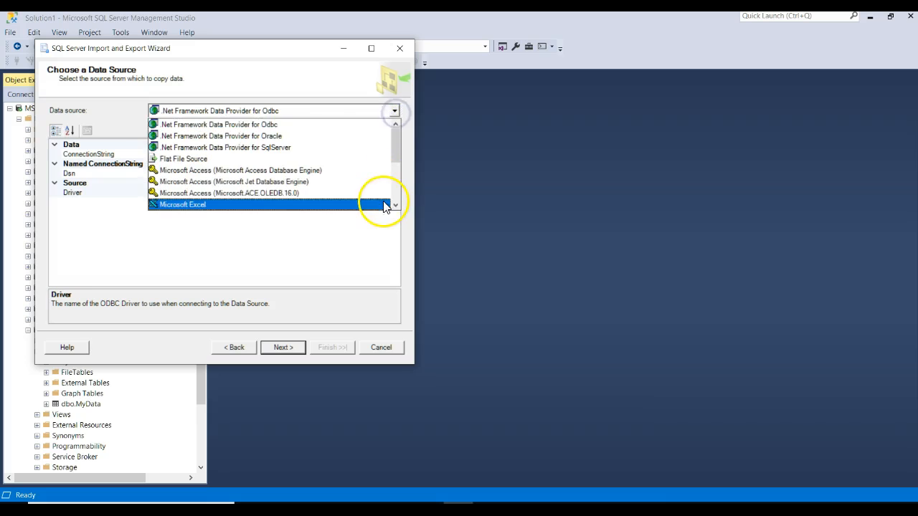
pyautogui.click(182, 204)
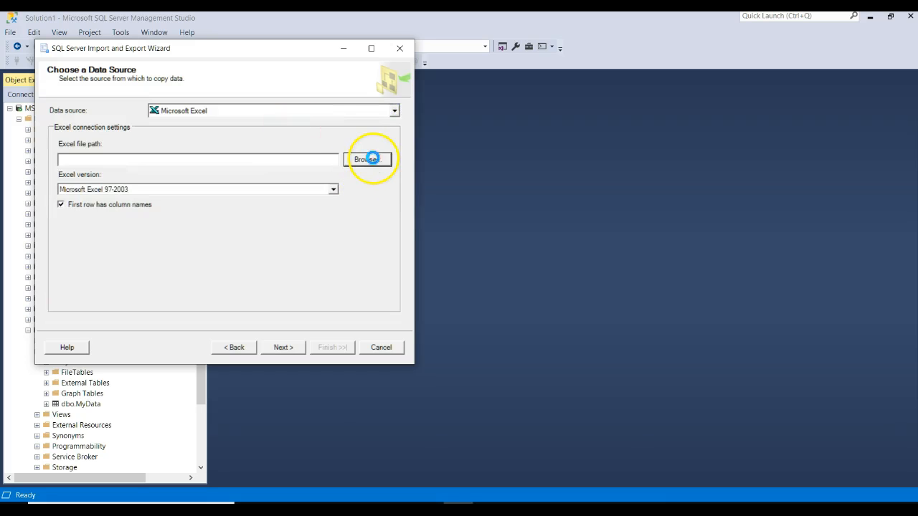
pyautogui.click(370, 158)
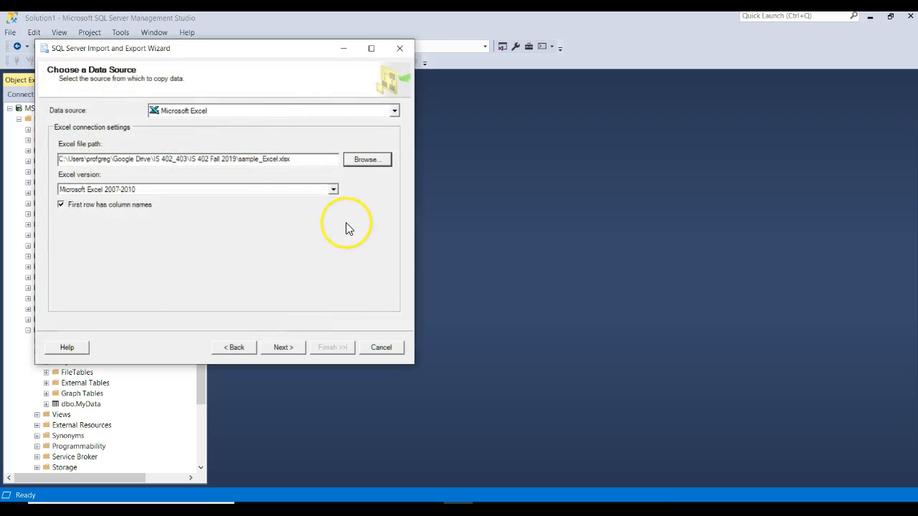
pyautogui.click(333, 190)
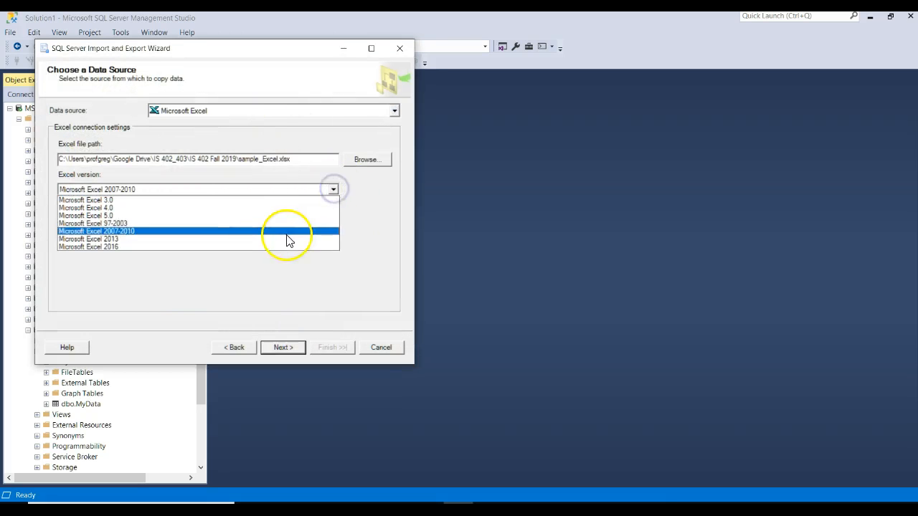
pyautogui.click(89, 246)
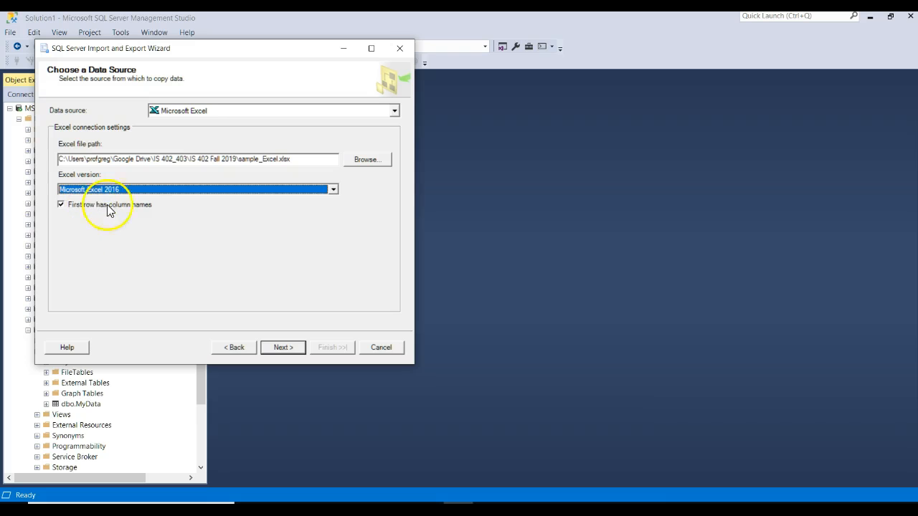
pyautogui.click(283, 347)
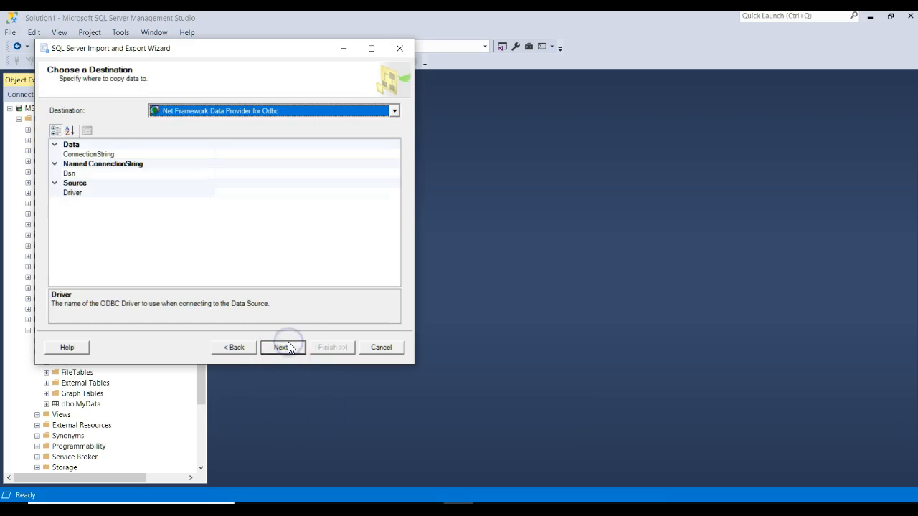
# Step: Set the destination to SQL Server Native Client 11.0, database OurExcelData, and continue
pyautogui.click(393, 110)
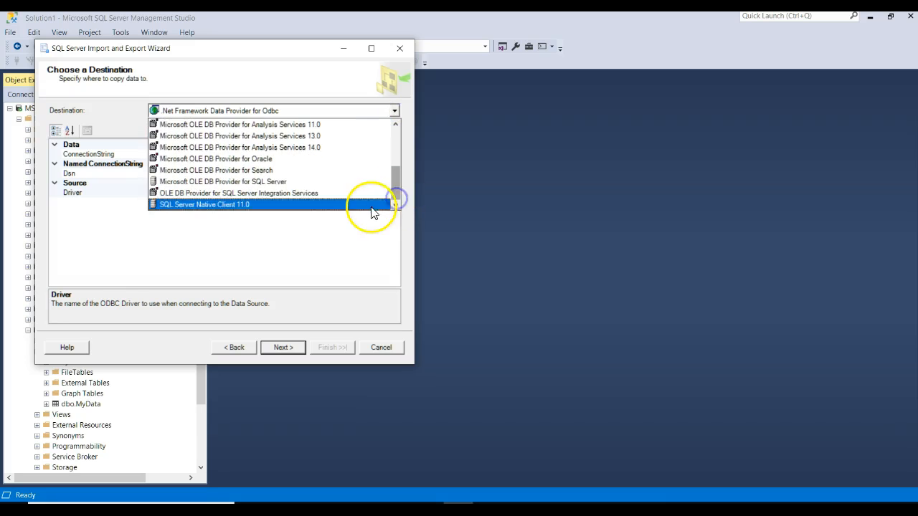
pyautogui.click(203, 203)
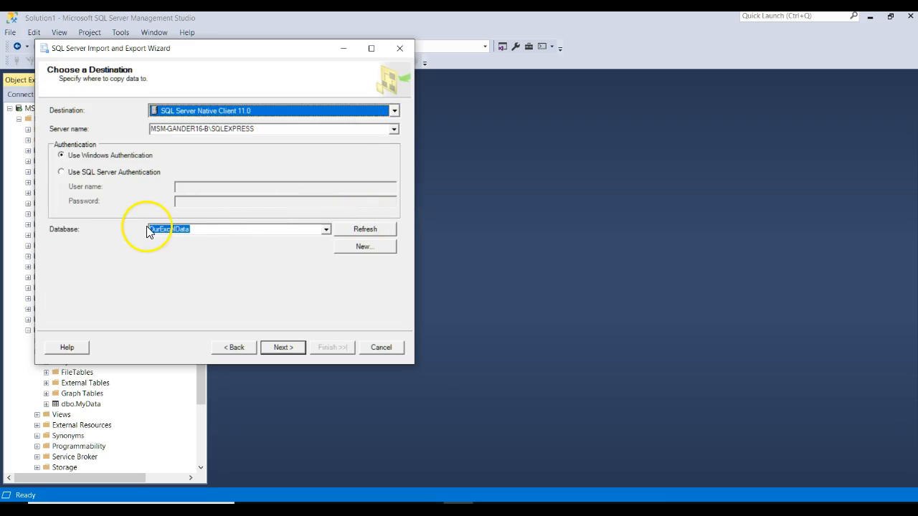
pyautogui.click(283, 347)
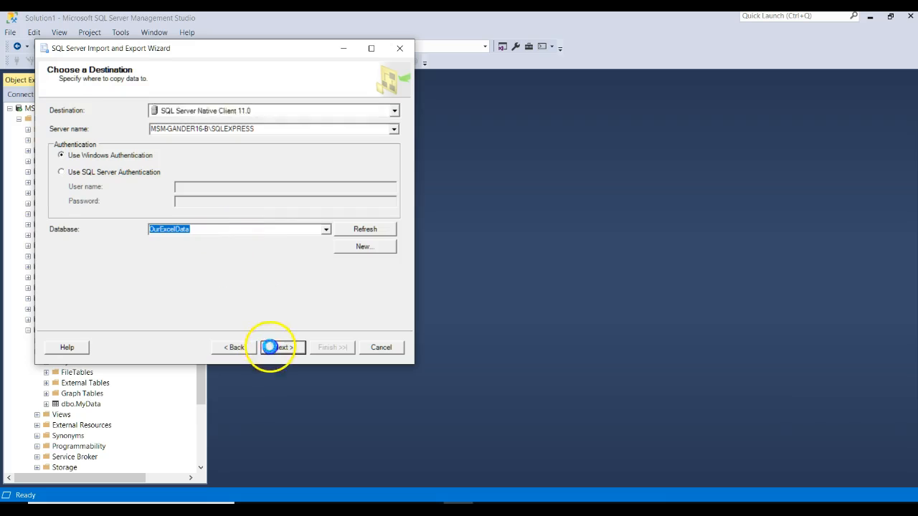
pyautogui.click(281, 347)
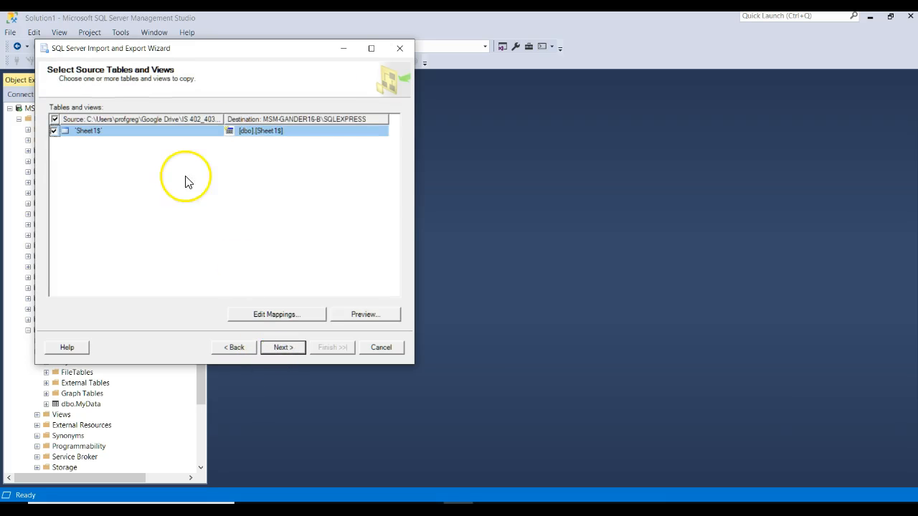
# Step: Rename Sheet1$'s destination table to NewTable and bring up its column mappings
pyautogui.click(301, 130)
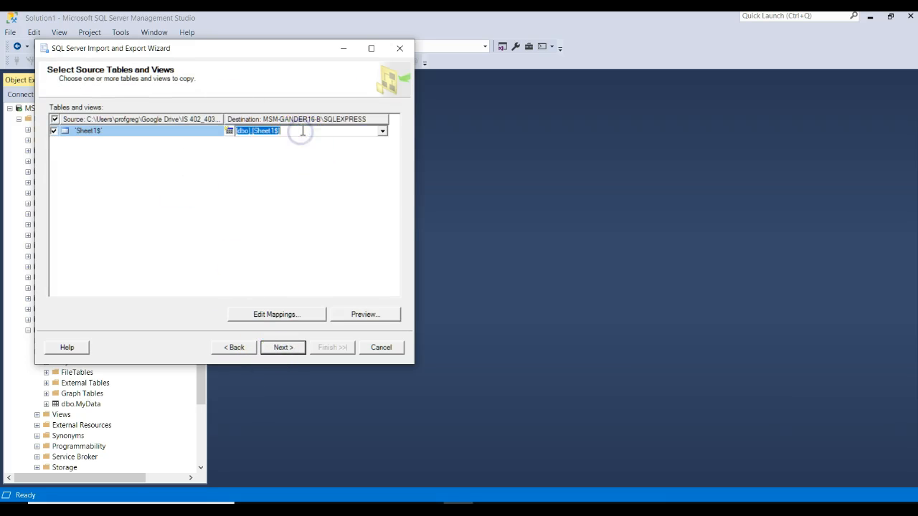
pyautogui.write('NewTable')
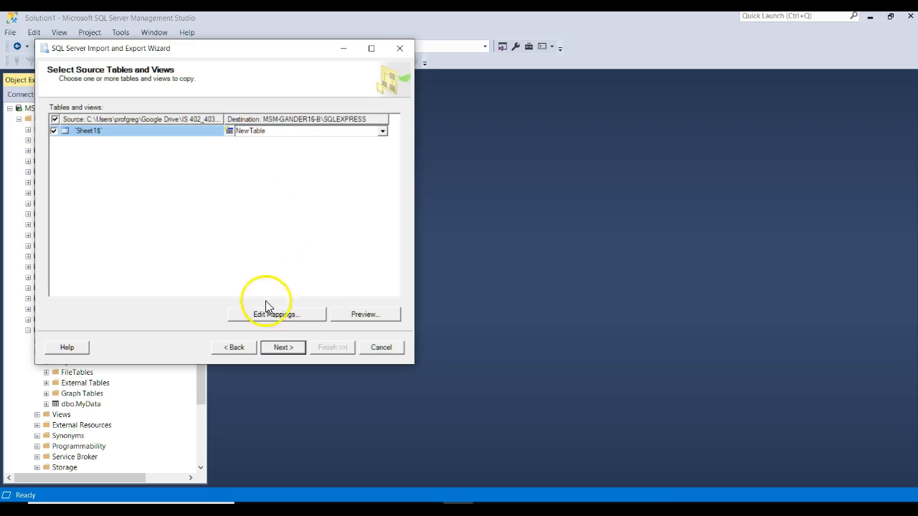
pyautogui.click(275, 314)
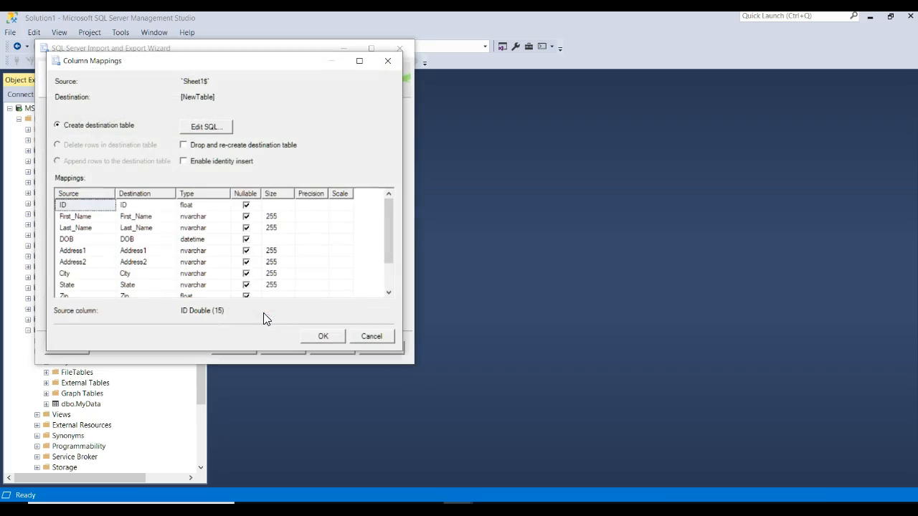
# Step: Map First_Name, Last_Name, Address1, Address2, City and State as varchar and accept the mappings
pyautogui.click(140, 205)
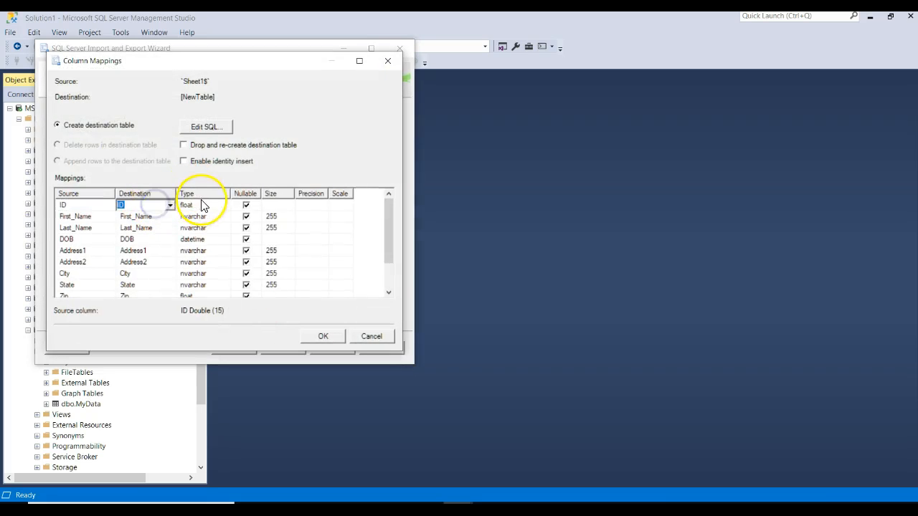
pyautogui.click(223, 215)
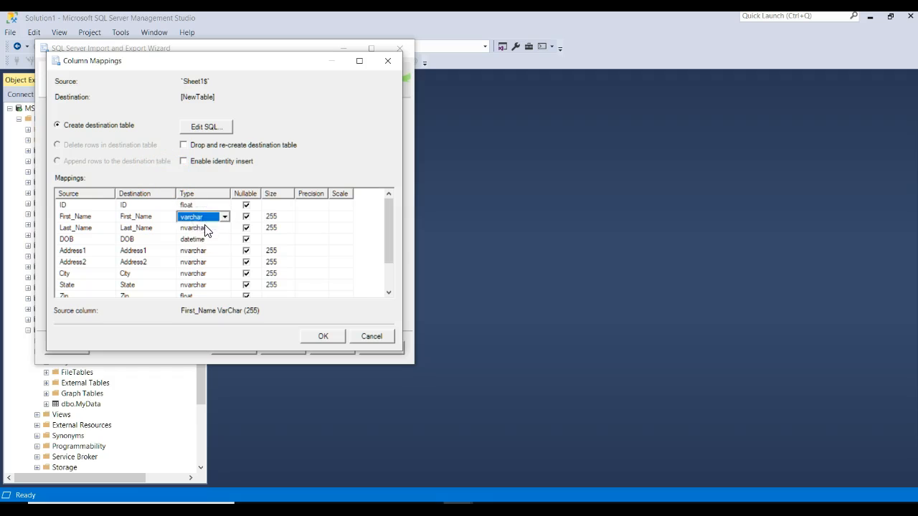
pyautogui.click(194, 226)
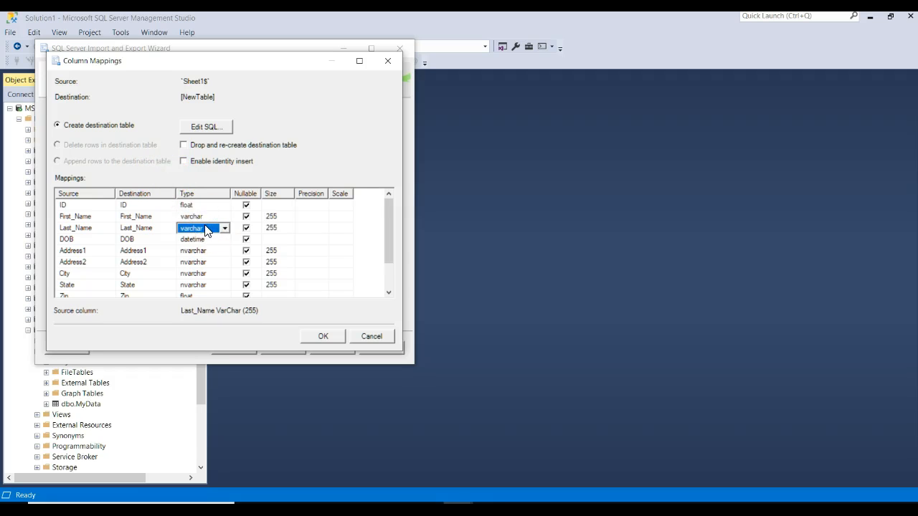
pyautogui.click(201, 249)
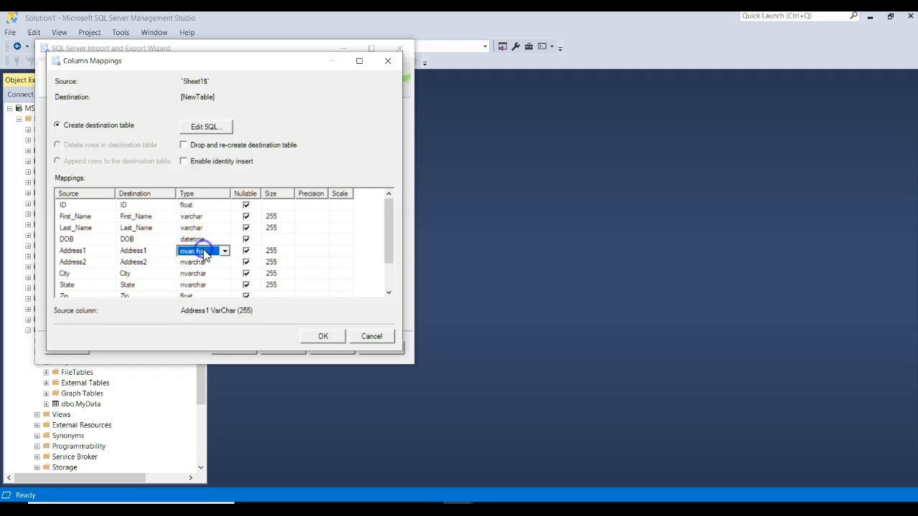
pyautogui.click(201, 250)
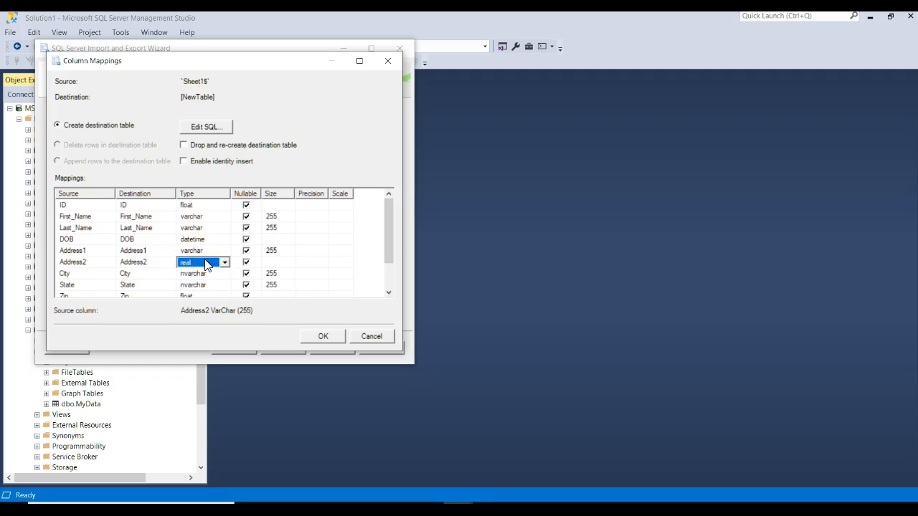
pyautogui.click(201, 273)
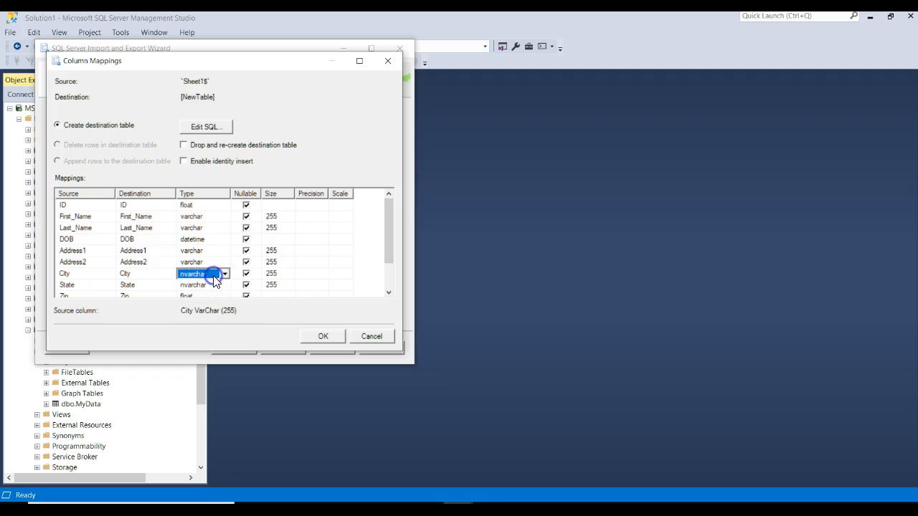
pyautogui.click(192, 273)
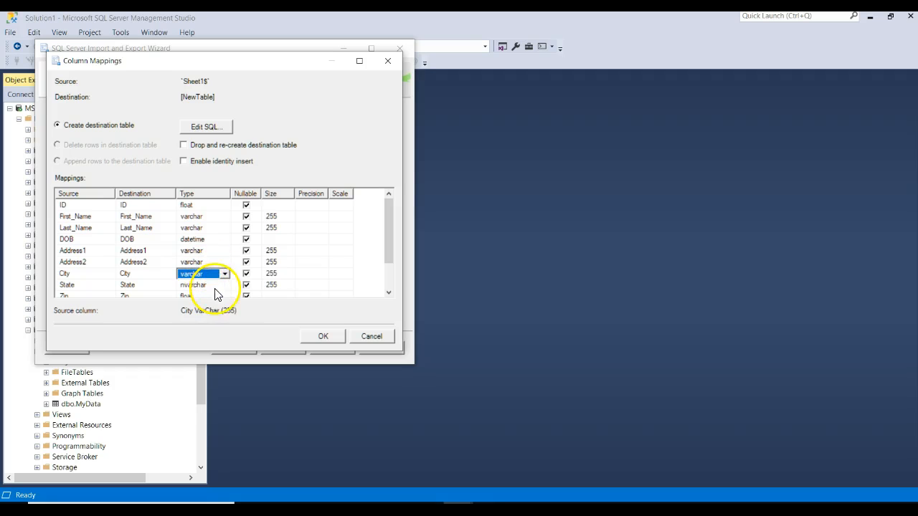
pyautogui.click(189, 284)
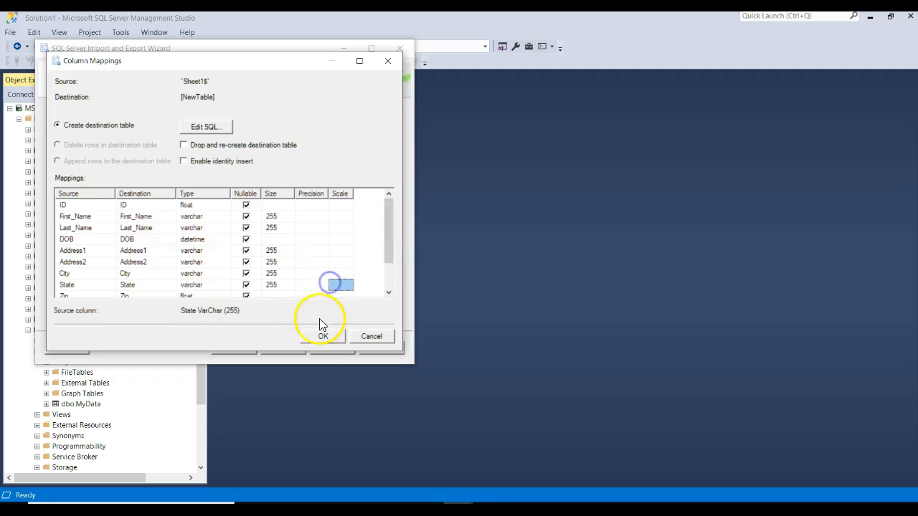
pyautogui.click(323, 336)
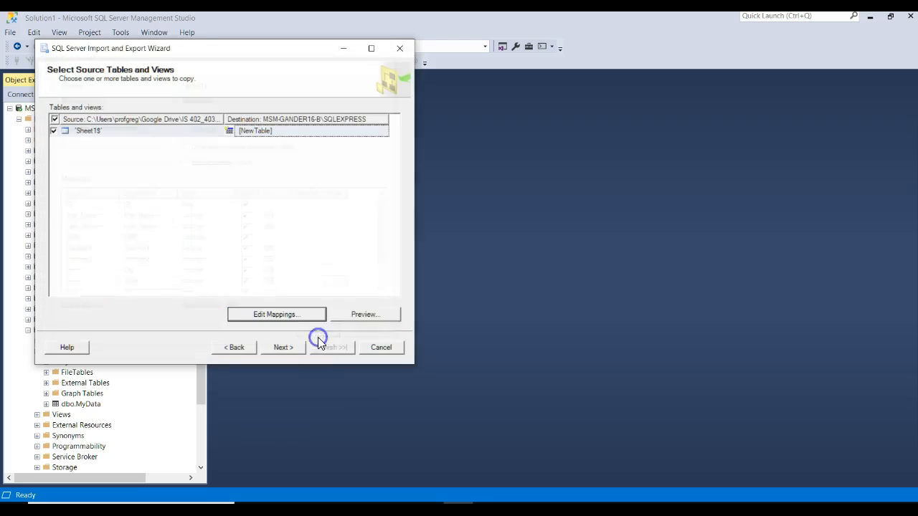
# Step: Advance past the mapping review and summary, run the import and close the wizard
pyautogui.click(365, 314)
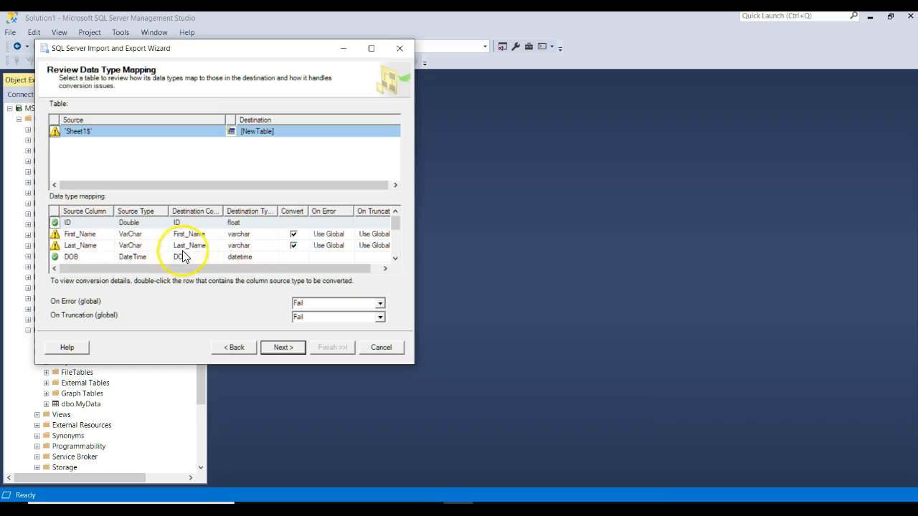
pyautogui.click(283, 347)
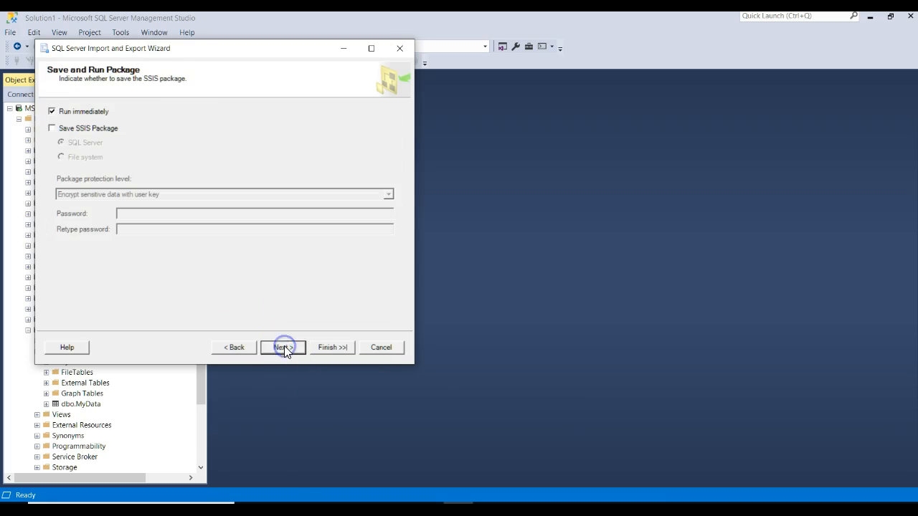
pyautogui.click(282, 347)
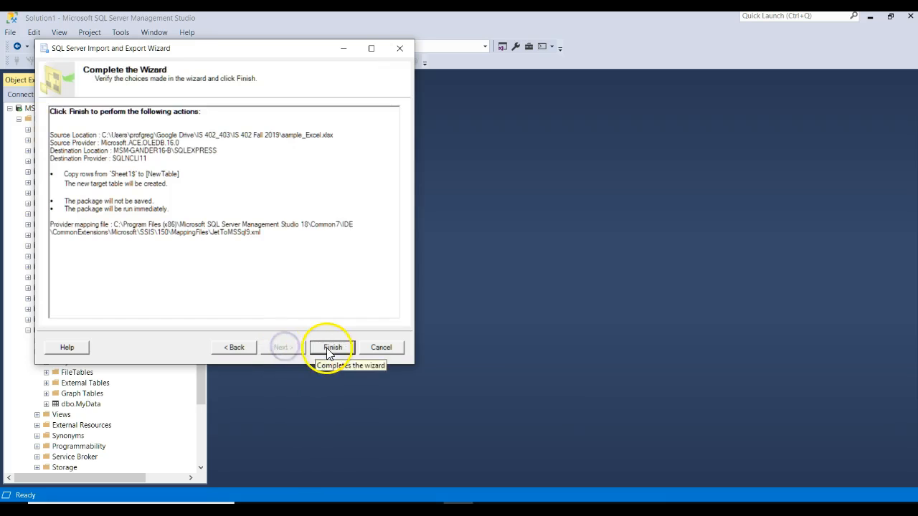
pyautogui.click(332, 347)
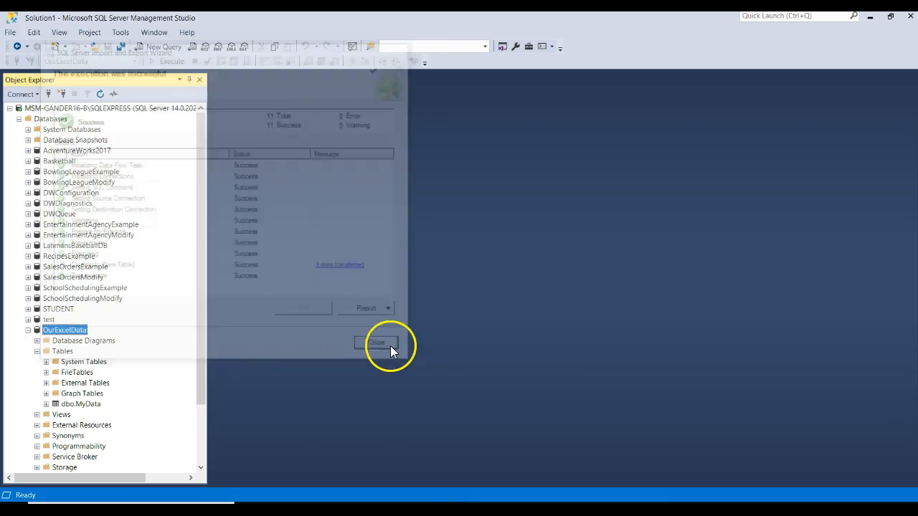
pyautogui.click(375, 343)
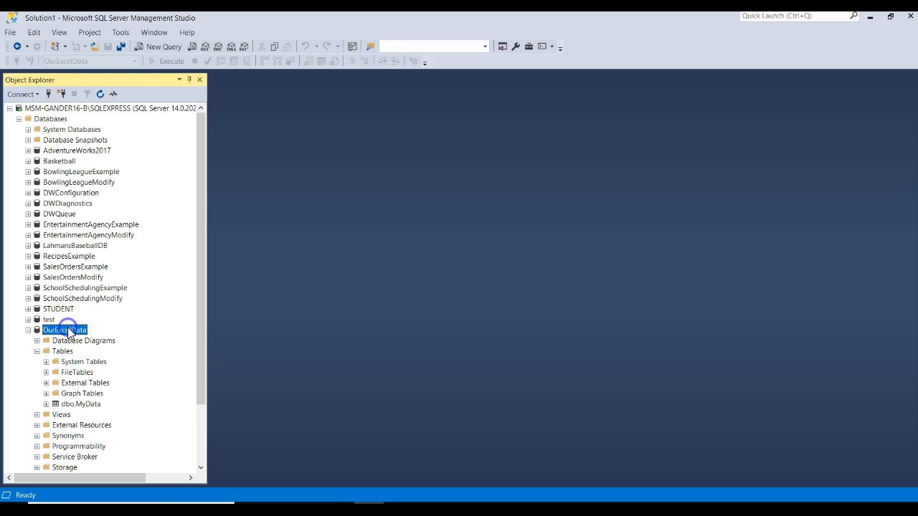
# Step: Refresh OurExcelData and open dbo.NewTable in the designer
pyautogui.rightClick(65, 330)
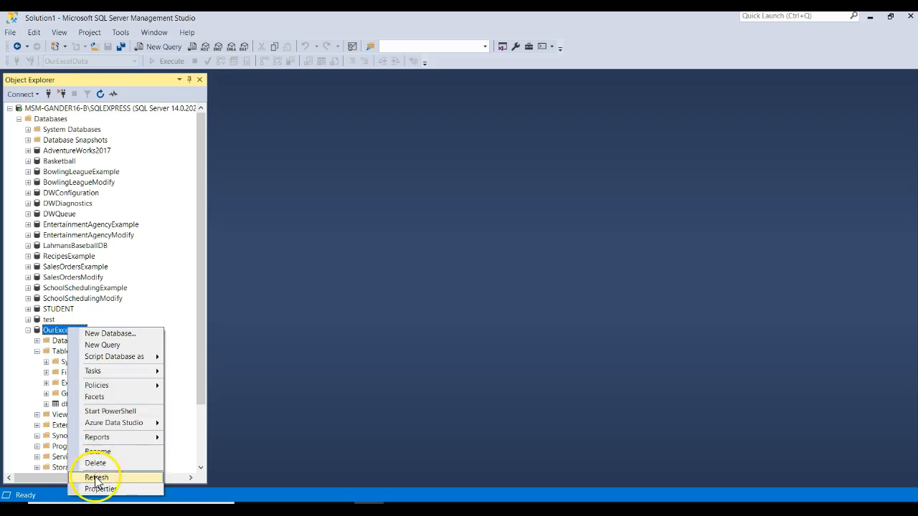
pyautogui.click(97, 476)
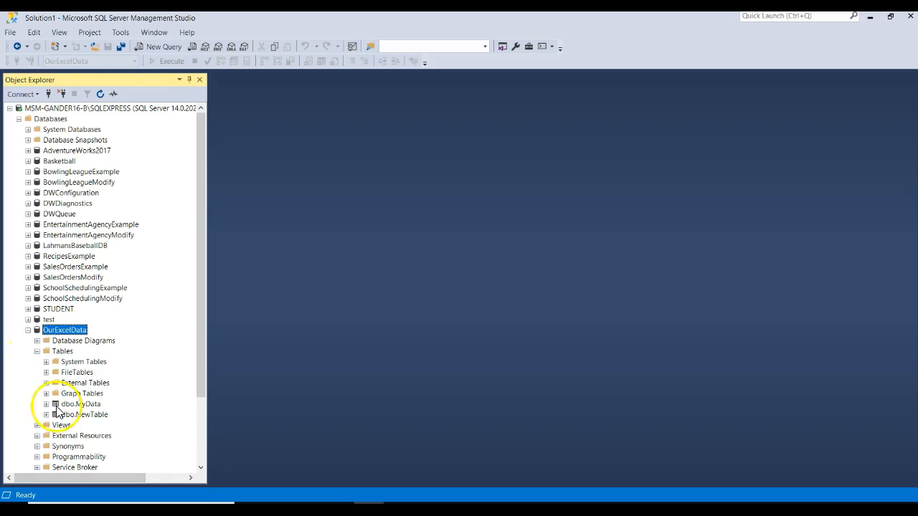
pyautogui.rightClick(81, 405)
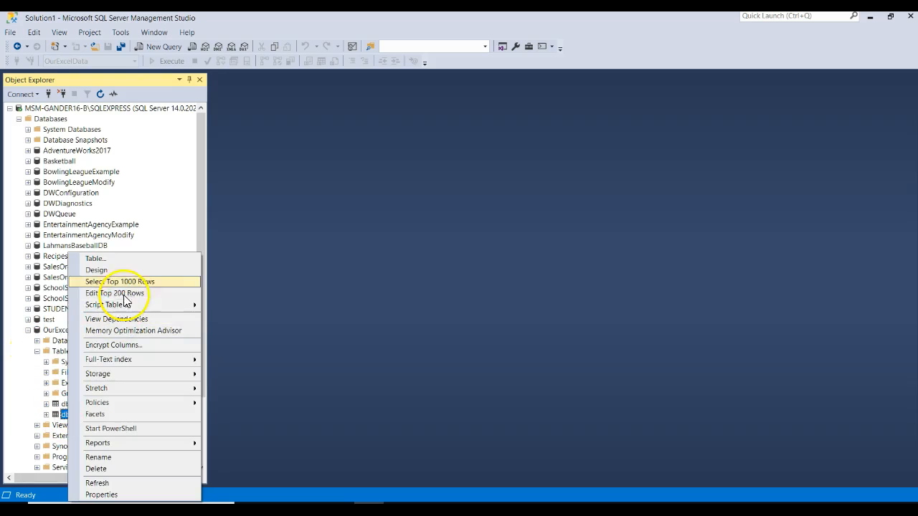
pyautogui.click(96, 269)
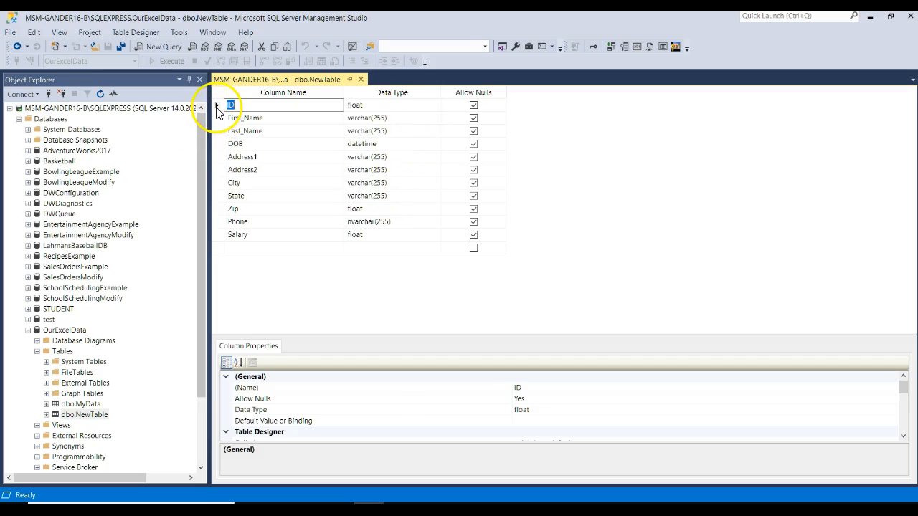
# Step: Set ID as NewTable's primary key and start editing its data type
pyautogui.click(217, 104)
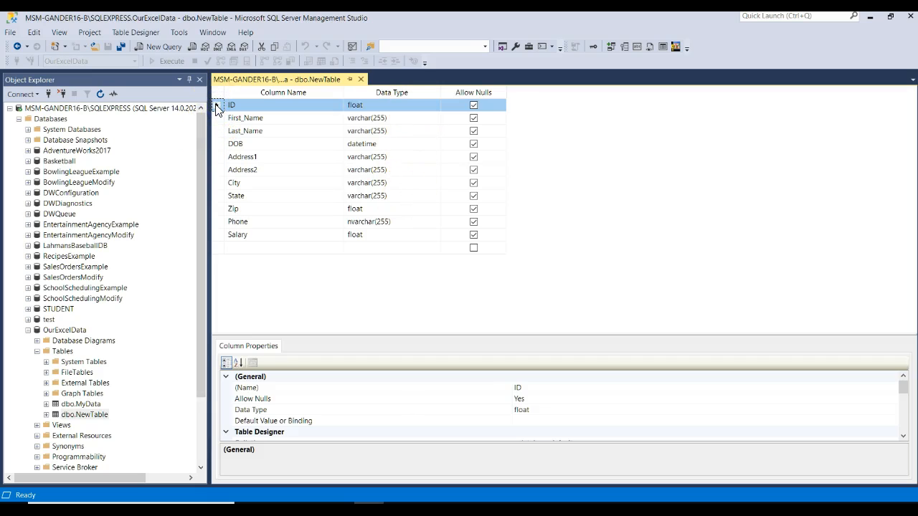
pyautogui.rightClick(231, 104)
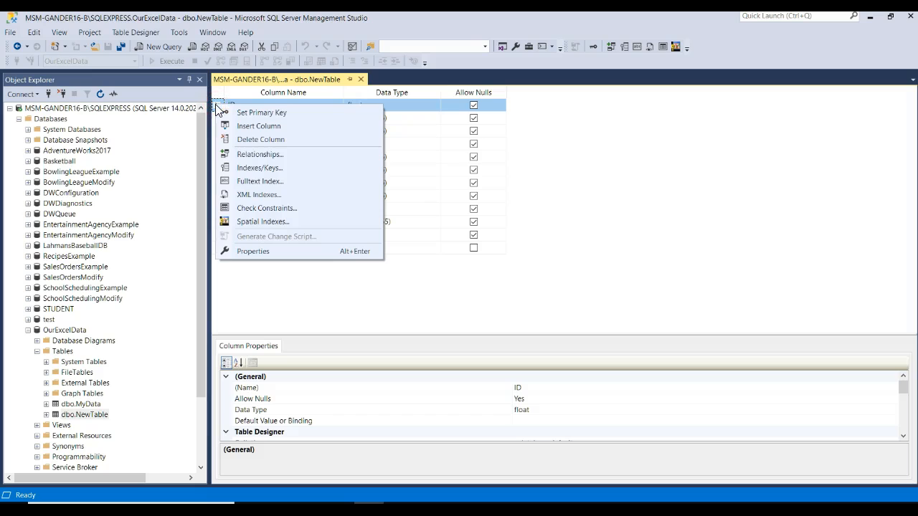
pyautogui.moveTo(258, 127)
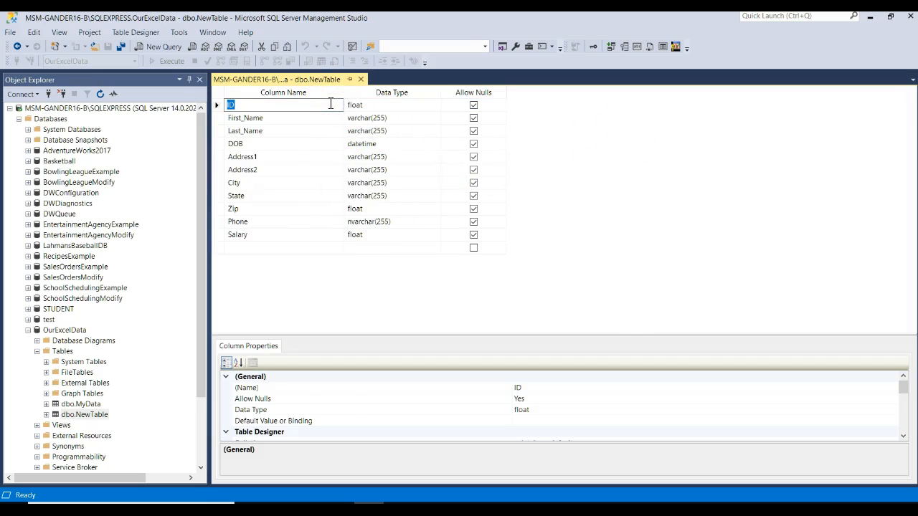
pyautogui.click(217, 105)
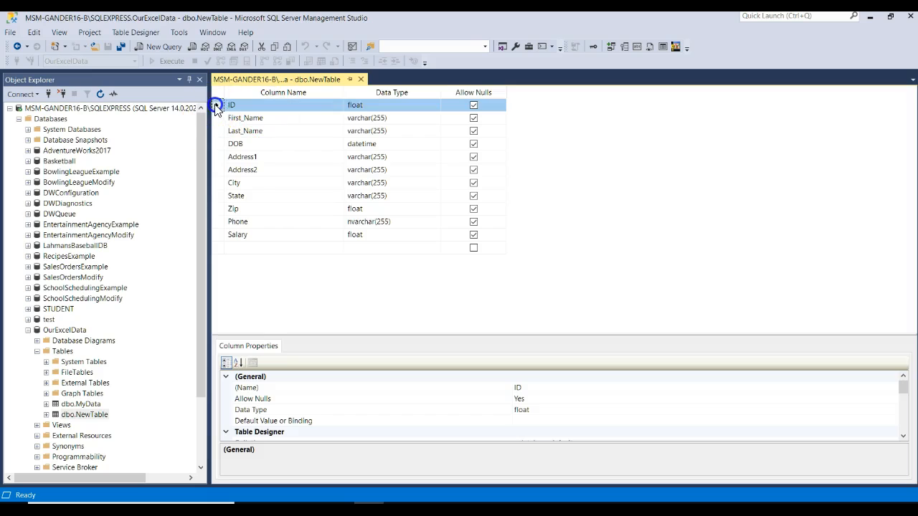
pyautogui.rightClick(231, 105)
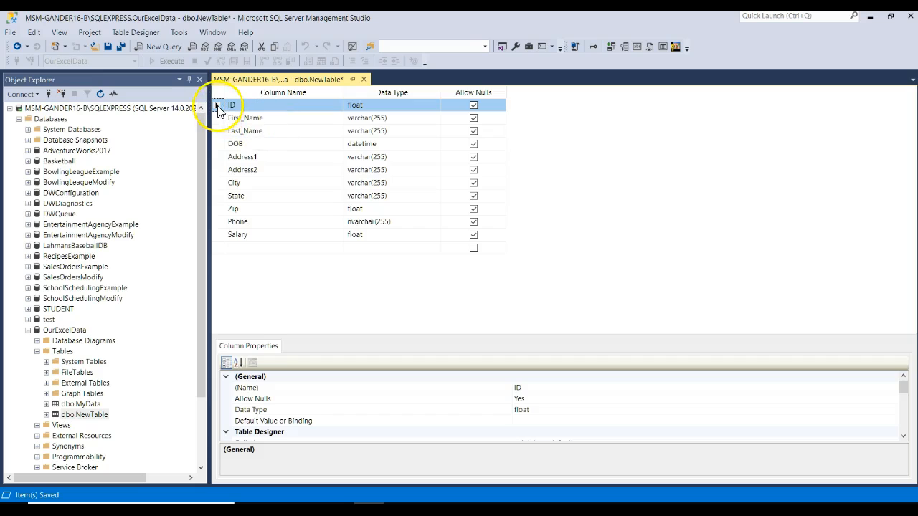
pyautogui.click(473, 105)
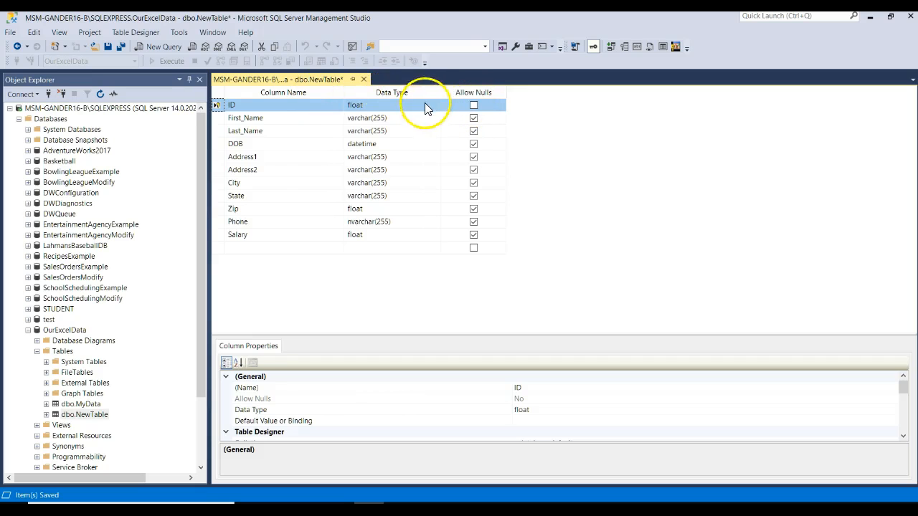
pyautogui.click(435, 104)
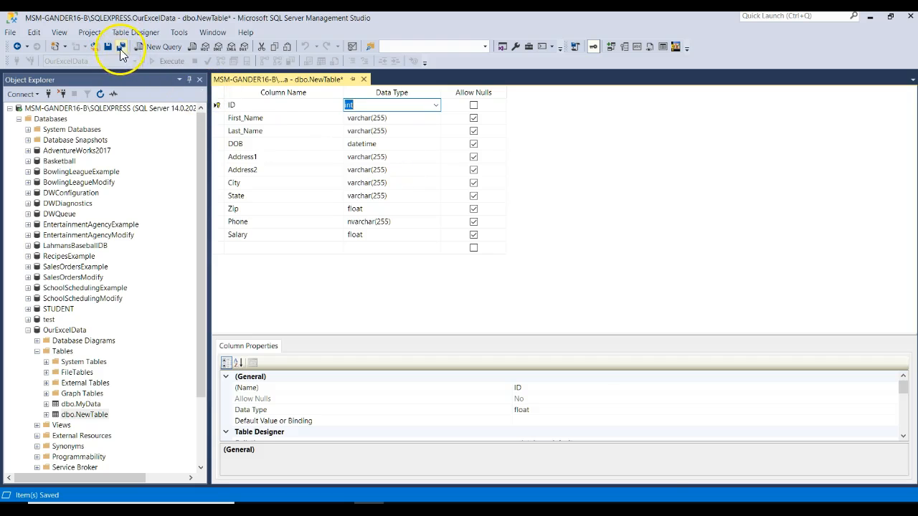
# Step: Try saving ID as int and dismiss the saving-not-permitted warning
pyautogui.click(120, 45)
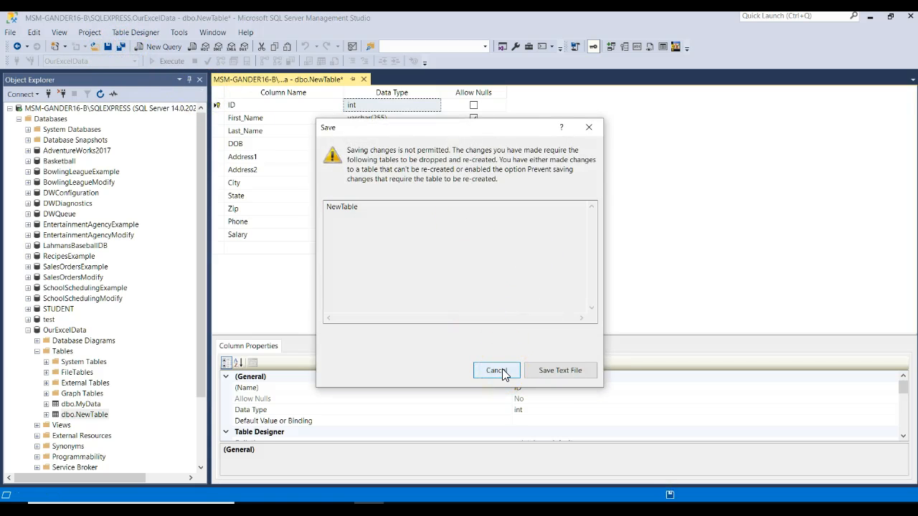
pyautogui.click(496, 370)
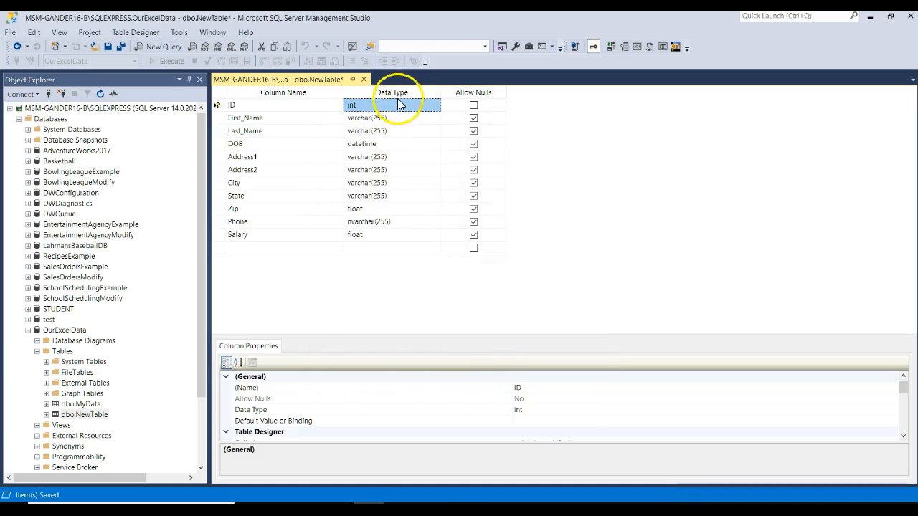
pyautogui.click(436, 105)
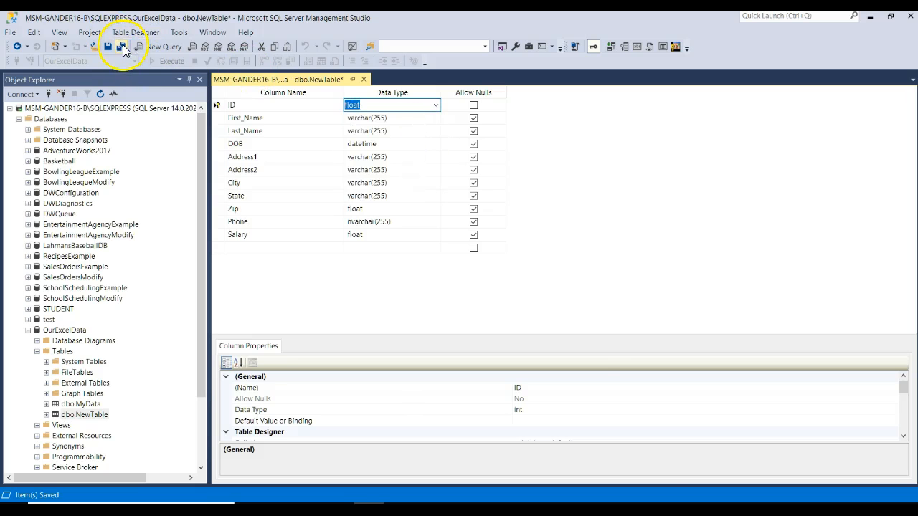
# Step: Retry the save, dismiss the warning again and close the NewTable design
pyautogui.click(122, 46)
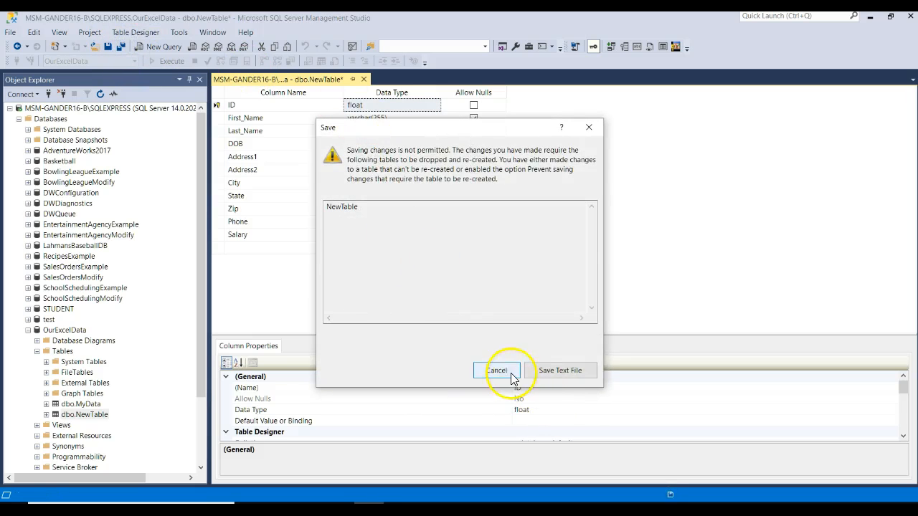
pyautogui.click(496, 370)
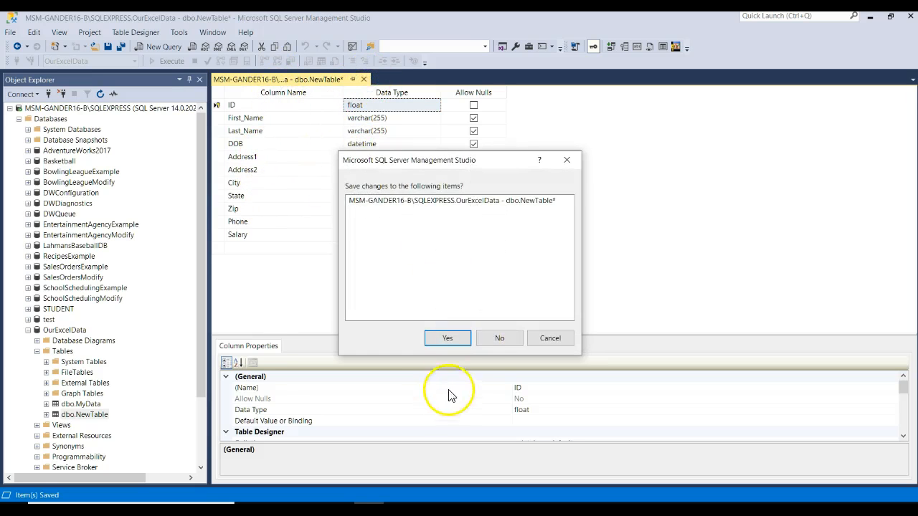
pyautogui.click(447, 338)
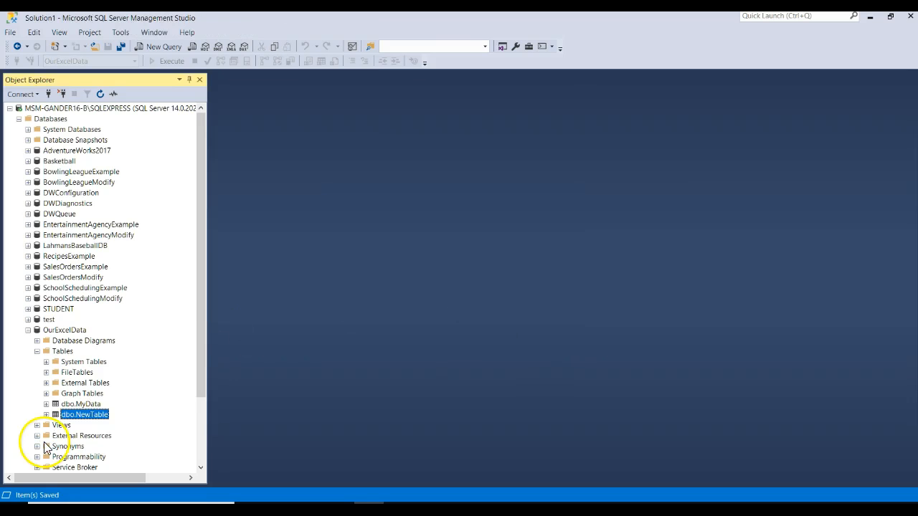
pyautogui.moveTo(120, 432)
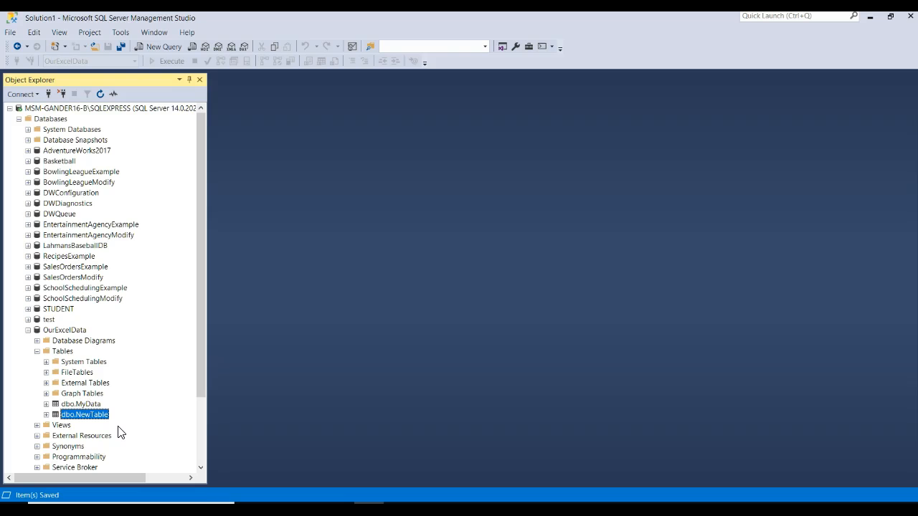
pyautogui.moveTo(121, 432)
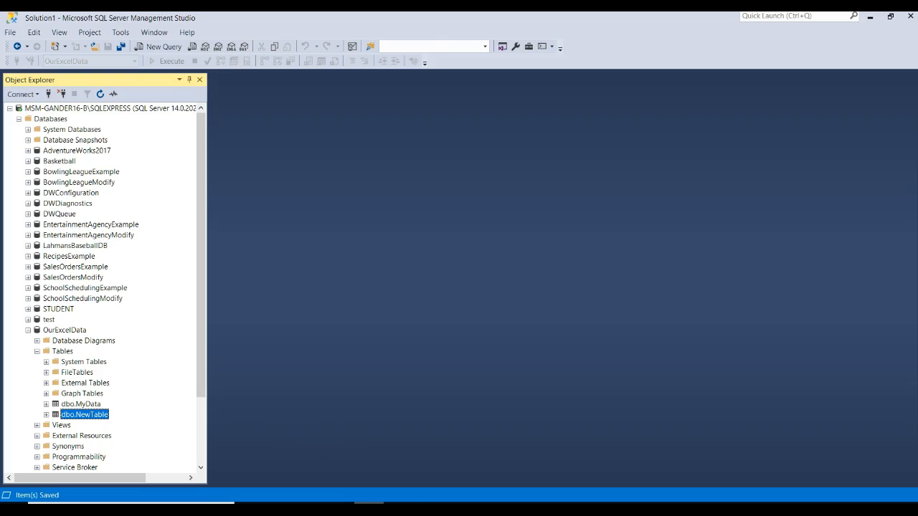
pyautogui.moveTo(47, 192)
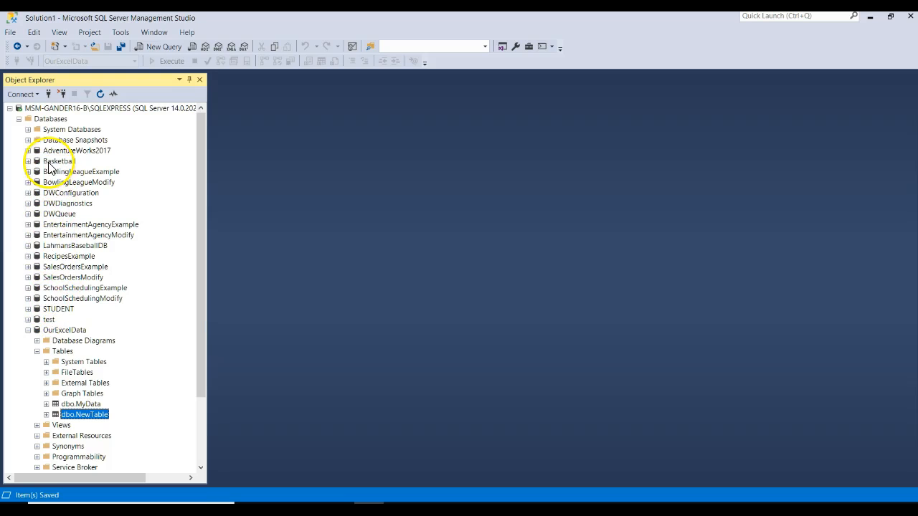
pyautogui.click(29, 160)
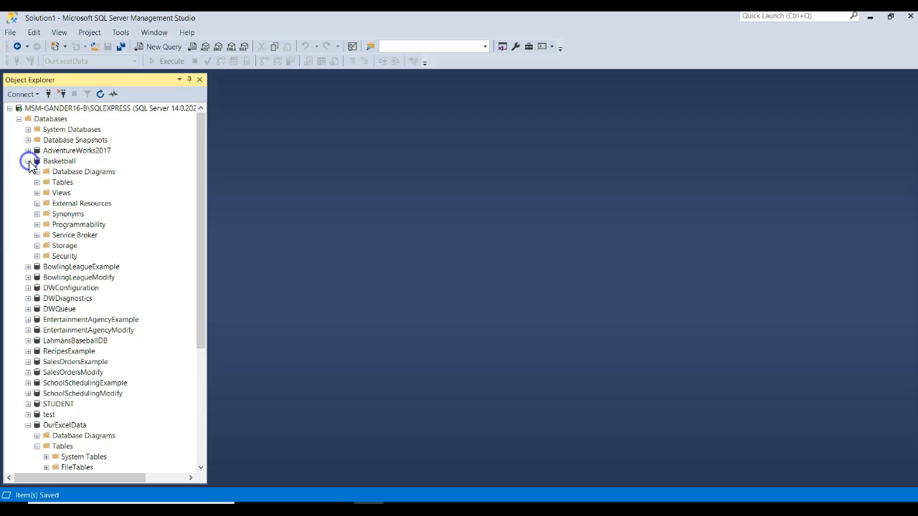
pyautogui.click(37, 183)
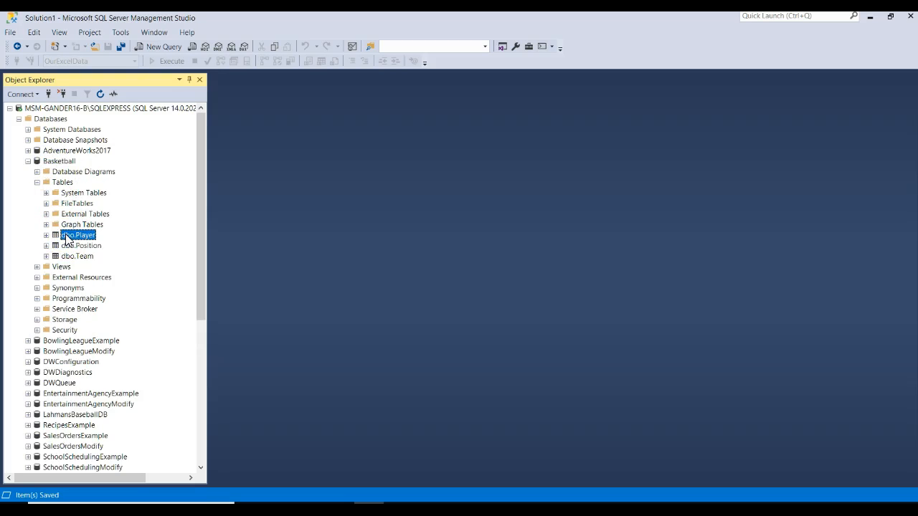
pyautogui.rightClick(77, 235)
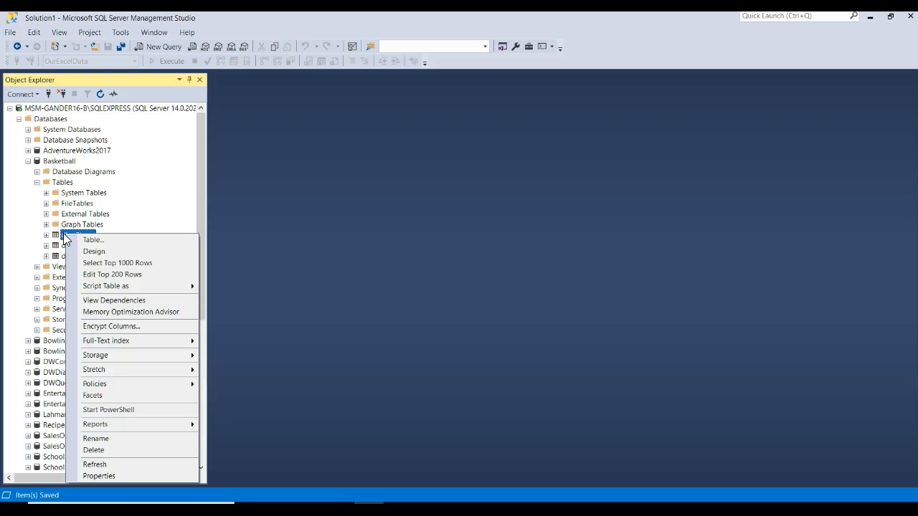
pyautogui.moveTo(93, 251)
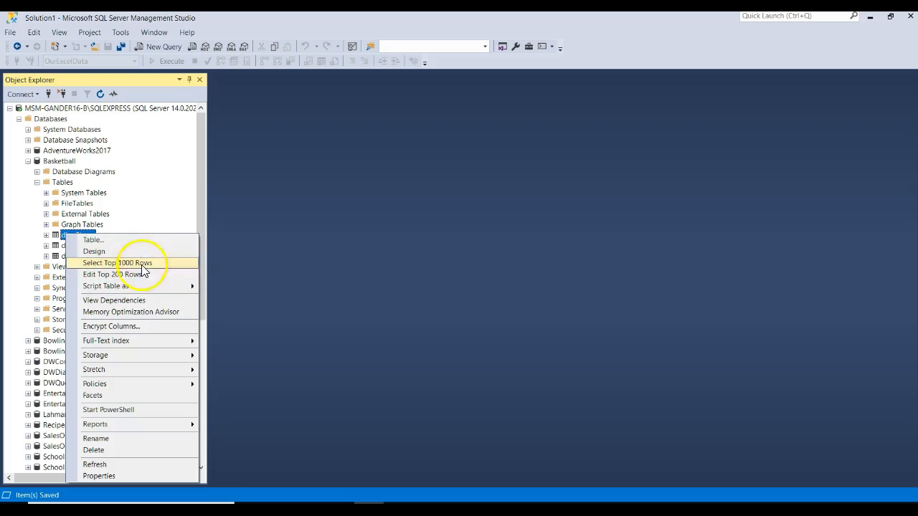
pyautogui.moveTo(95, 356)
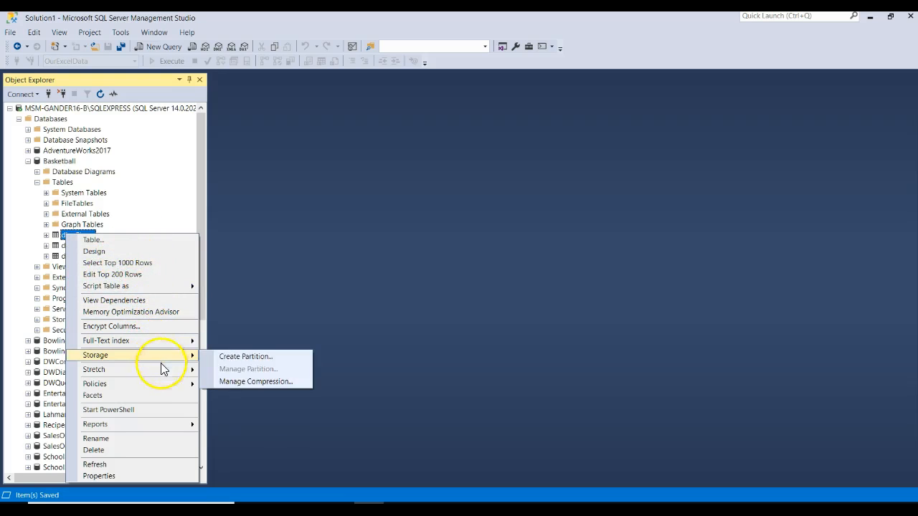
pyautogui.moveTo(92, 396)
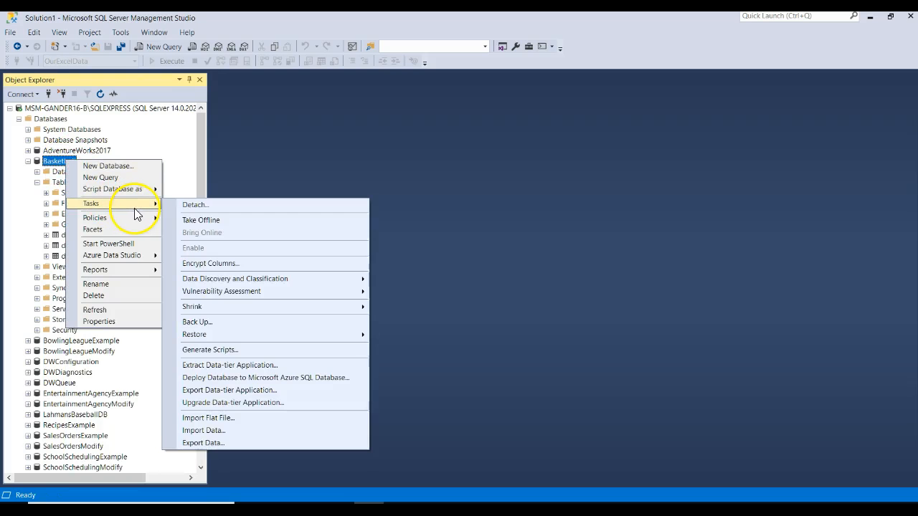
pyautogui.moveTo(229, 441)
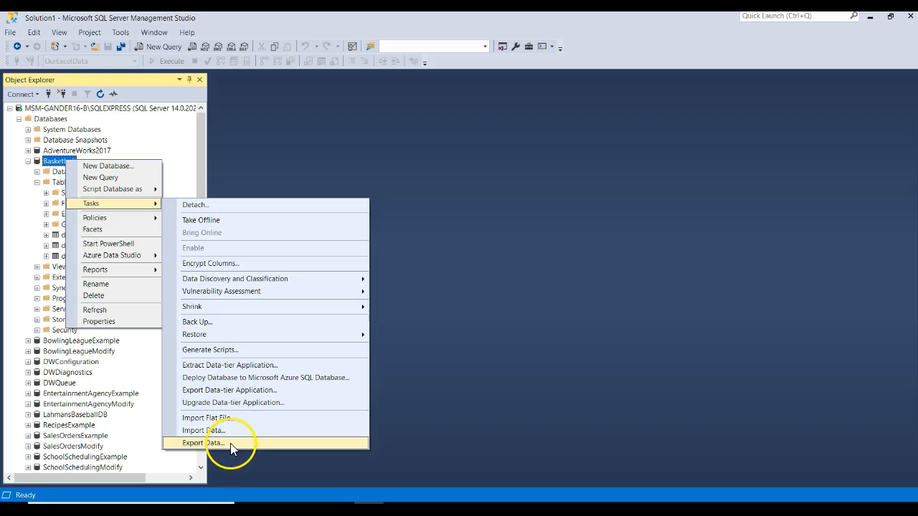
# Step: Launch Export Data from the Basketball database to reach the wizard welcome page
pyautogui.click(203, 442)
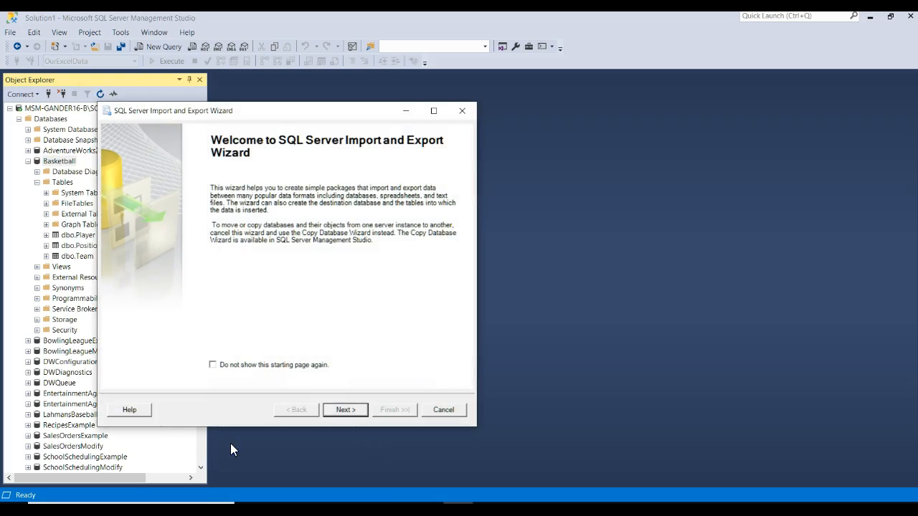
# Step: Use SQL Server Native Client 11.0 with the Basketball database as the export source
pyautogui.click(344, 411)
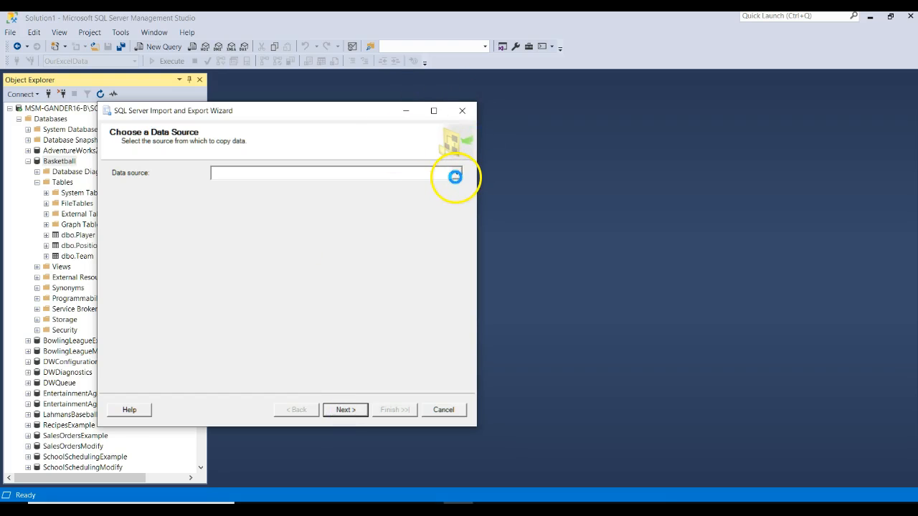
pyautogui.click(456, 172)
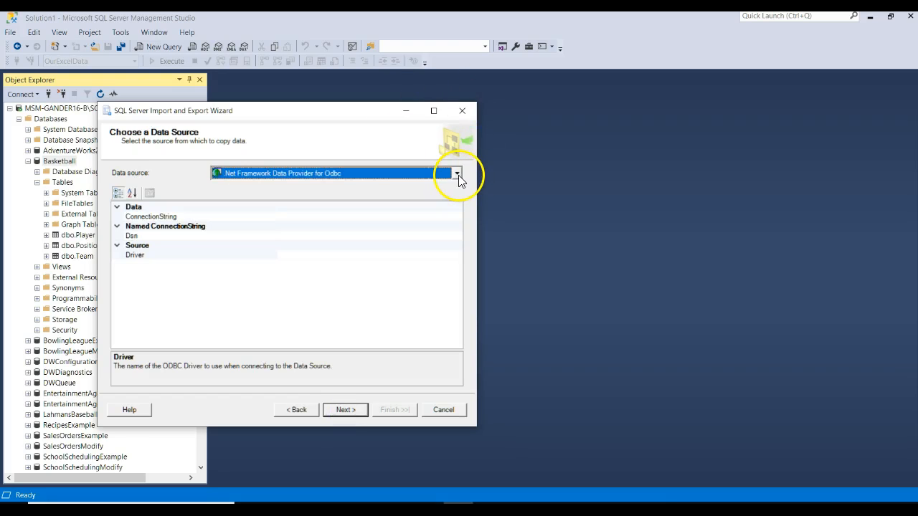
pyautogui.click(456, 172)
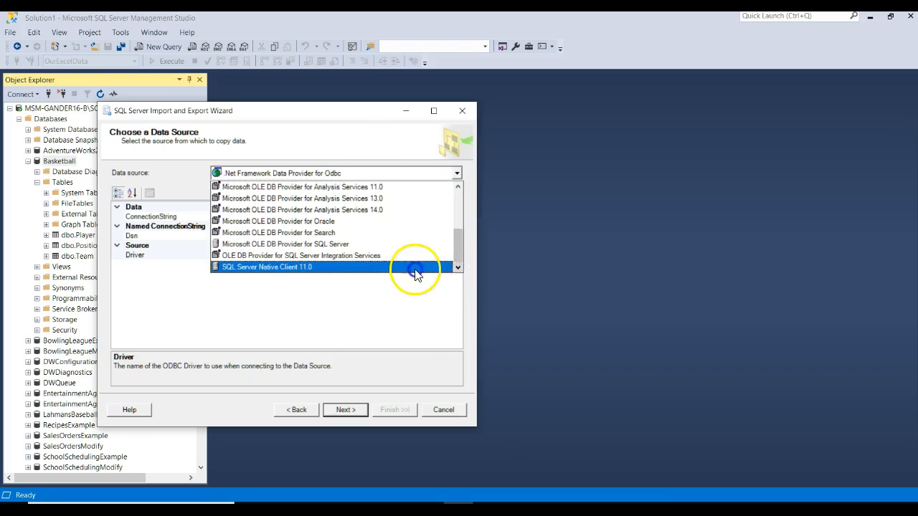
pyautogui.click(266, 267)
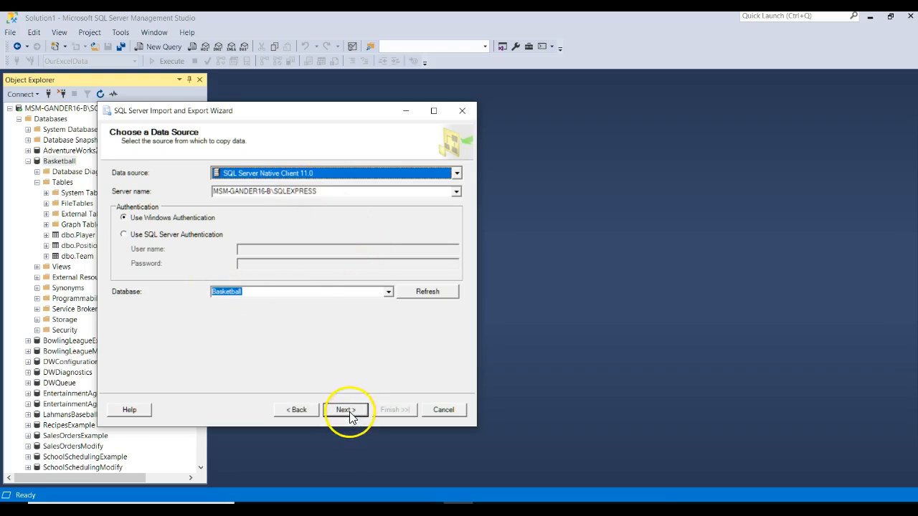
pyautogui.click(346, 410)
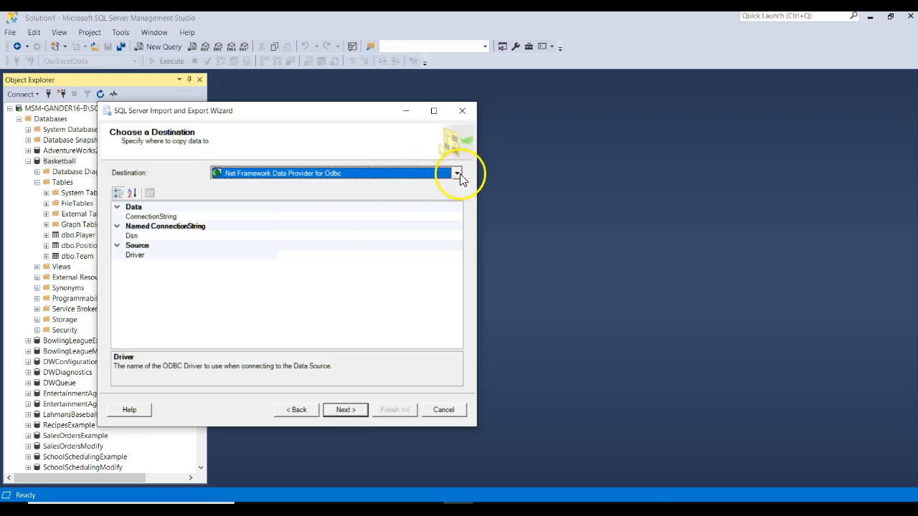
# Step: Make Microsoft Excel the destination and name the new file OurNewData.xls
pyautogui.click(456, 172)
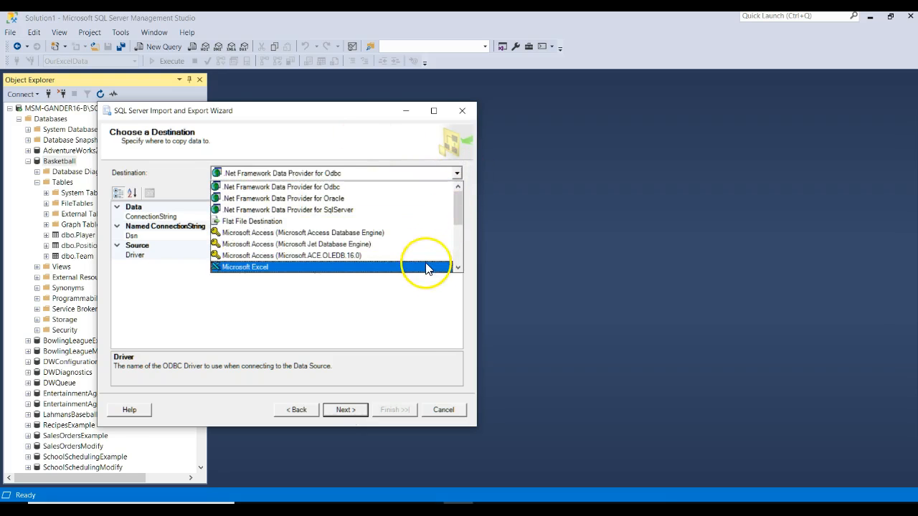
pyautogui.click(244, 267)
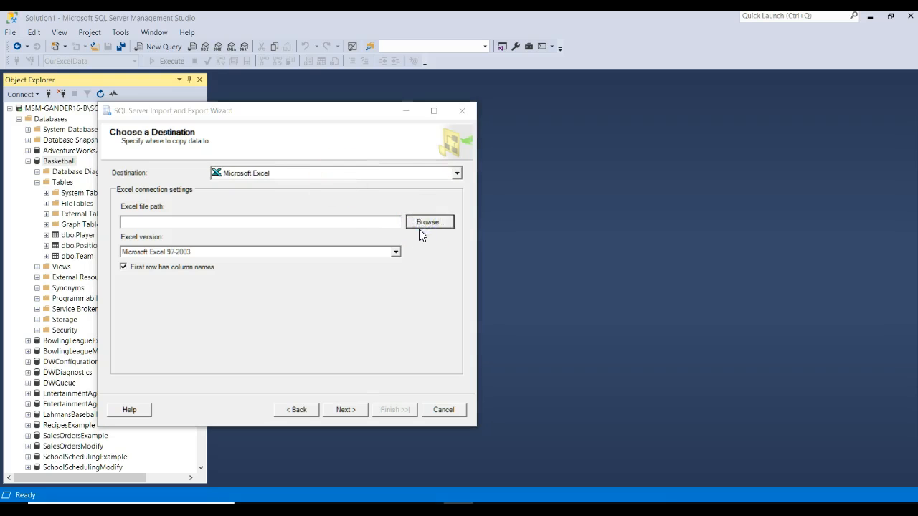
pyautogui.click(429, 221)
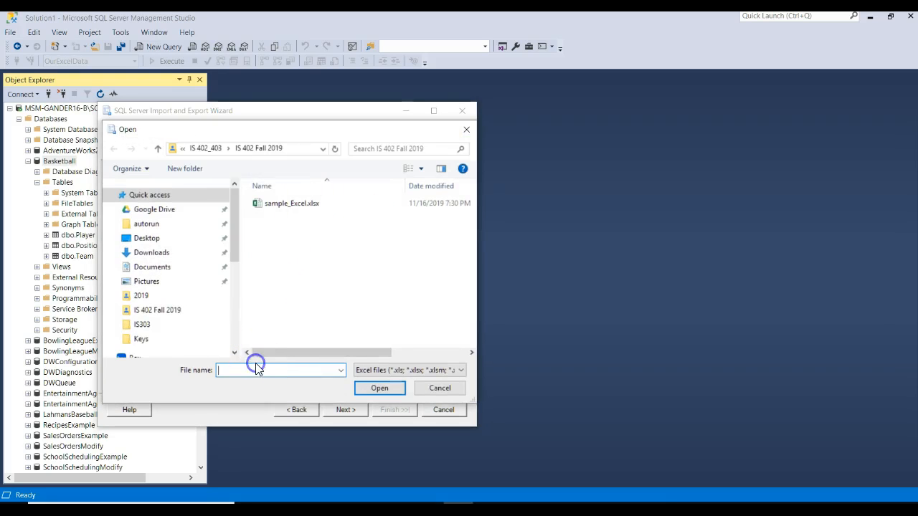
pyautogui.write('OurNewData')
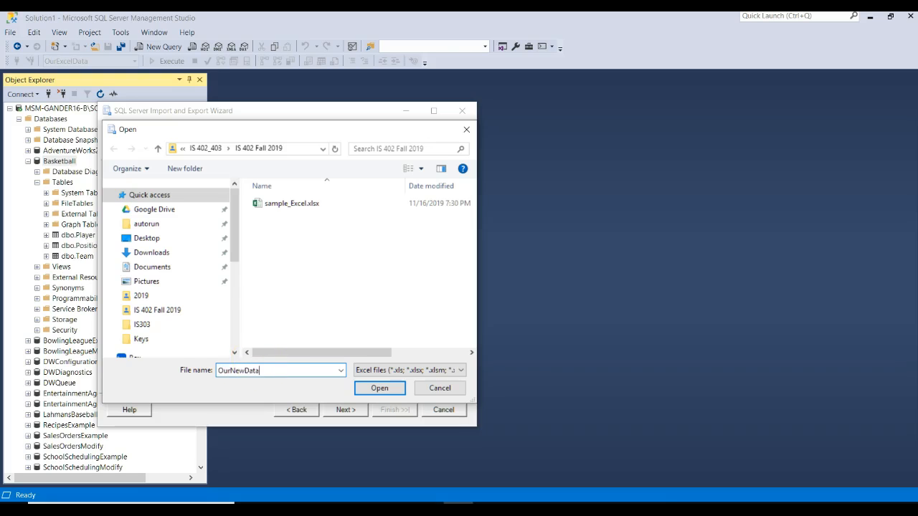
pyautogui.click(379, 387)
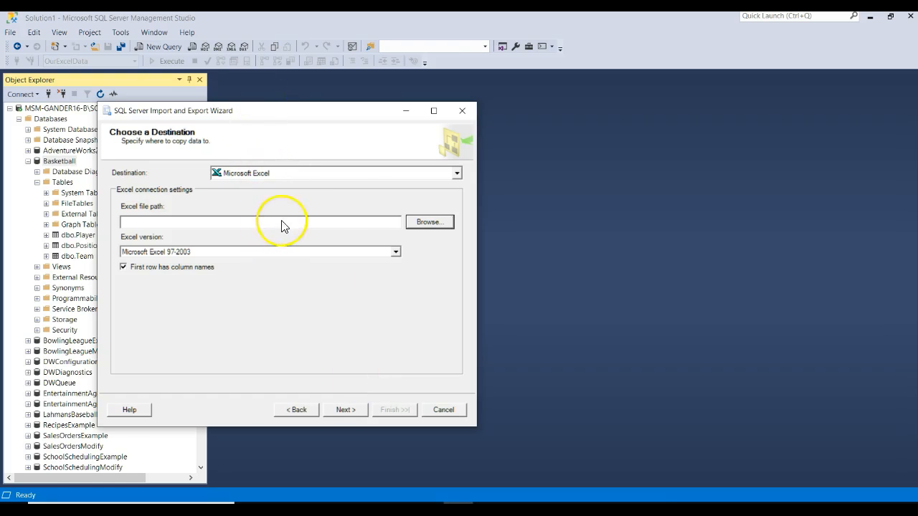
pyautogui.write('C:\\Users\\profgreg\\Google Drive\\IS 402_403\\IS 402 Fall 2019\\OurNewData.xls')
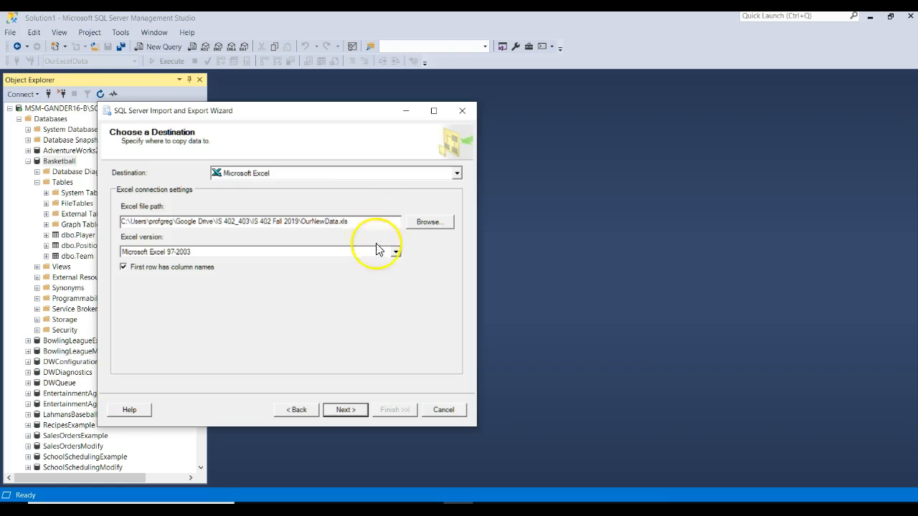
# Step: Target the Microsoft Excel 2016 format, keeping first-row column names
pyautogui.click(395, 253)
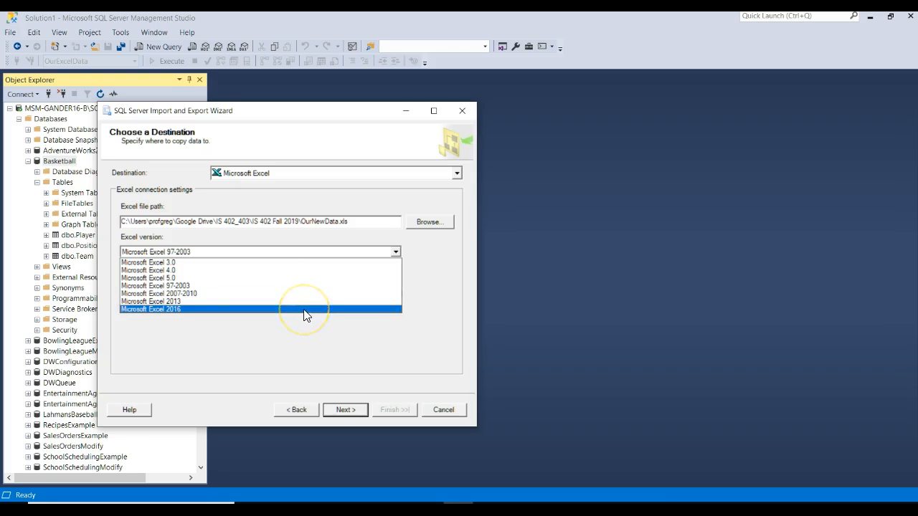
pyautogui.click(151, 310)
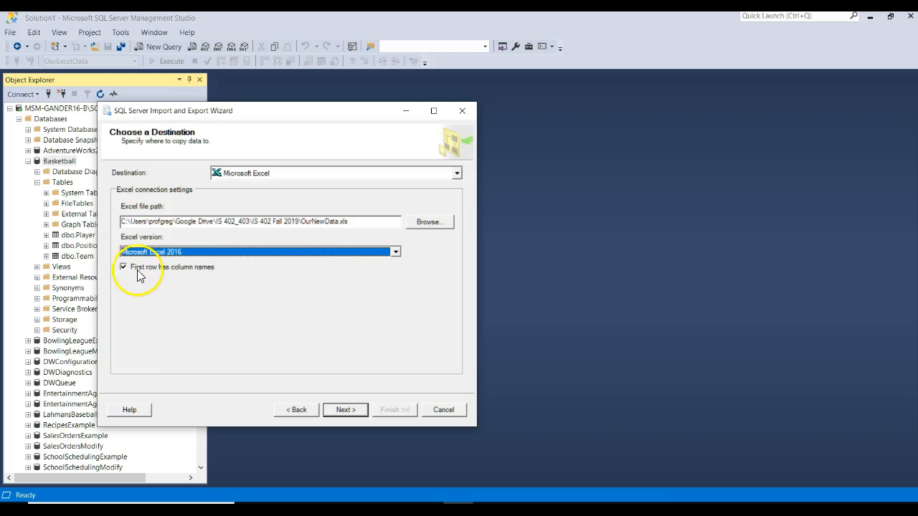
pyautogui.moveTo(189, 276)
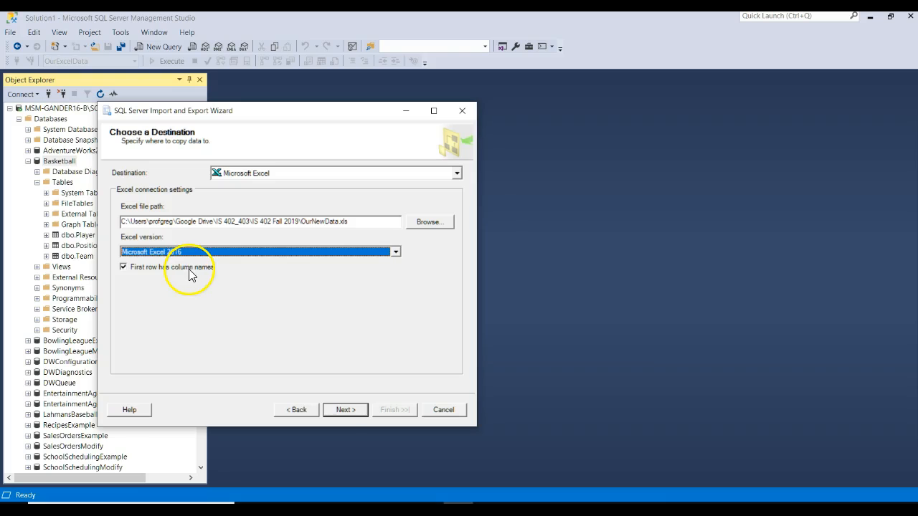
pyautogui.click(344, 410)
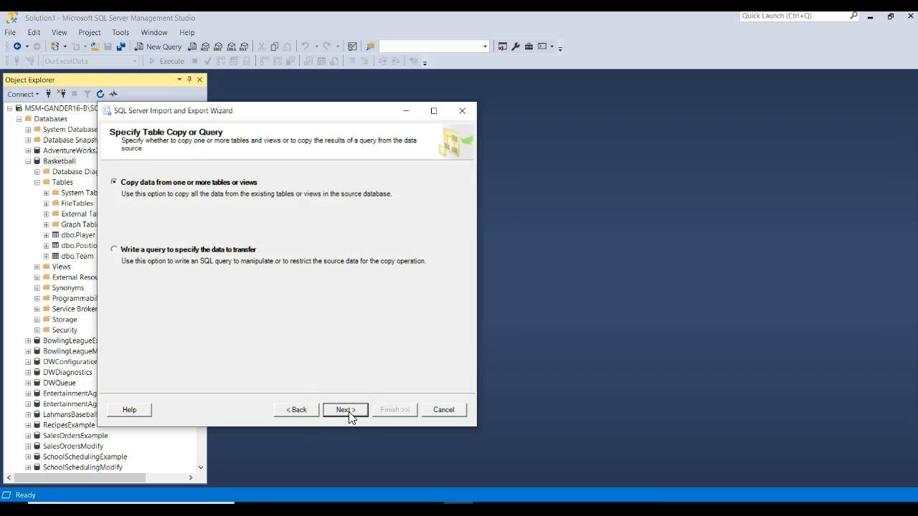
# Step: Copy from existing tables and tick Player, Position and Team for export
pyautogui.click(344, 410)
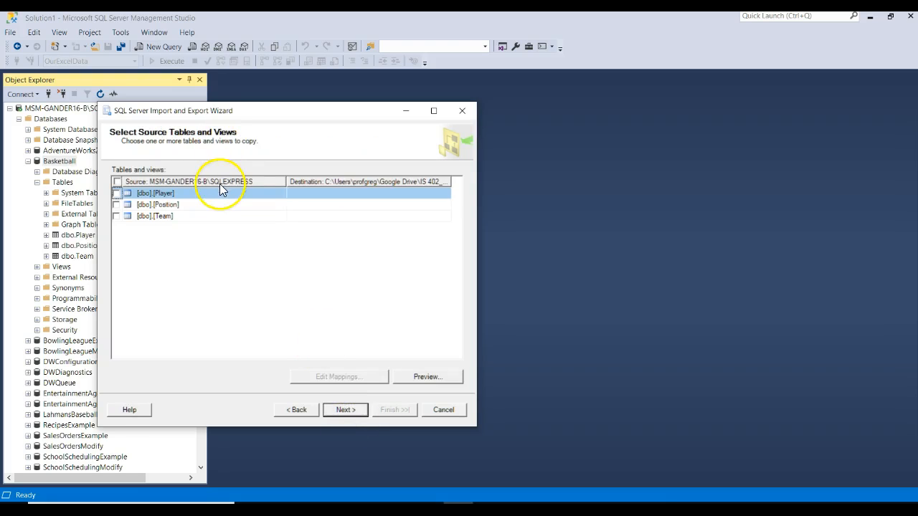
pyautogui.click(118, 192)
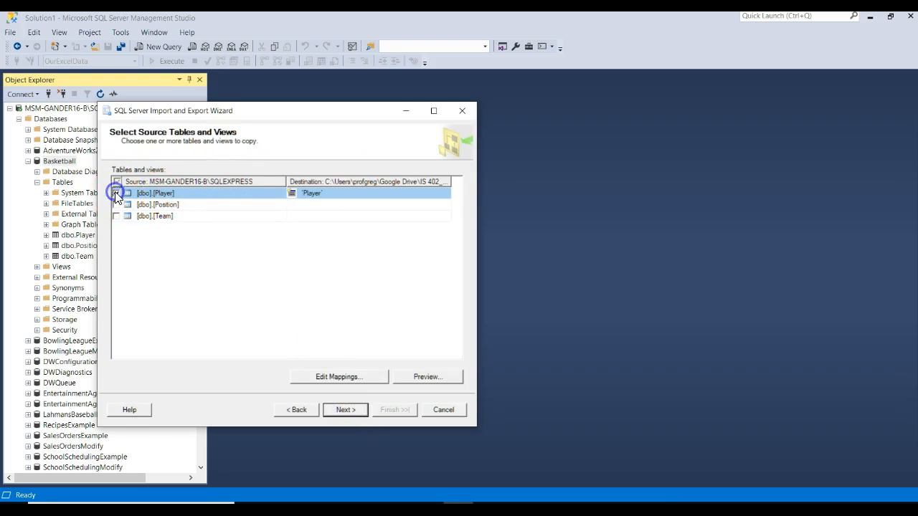
pyautogui.click(116, 192)
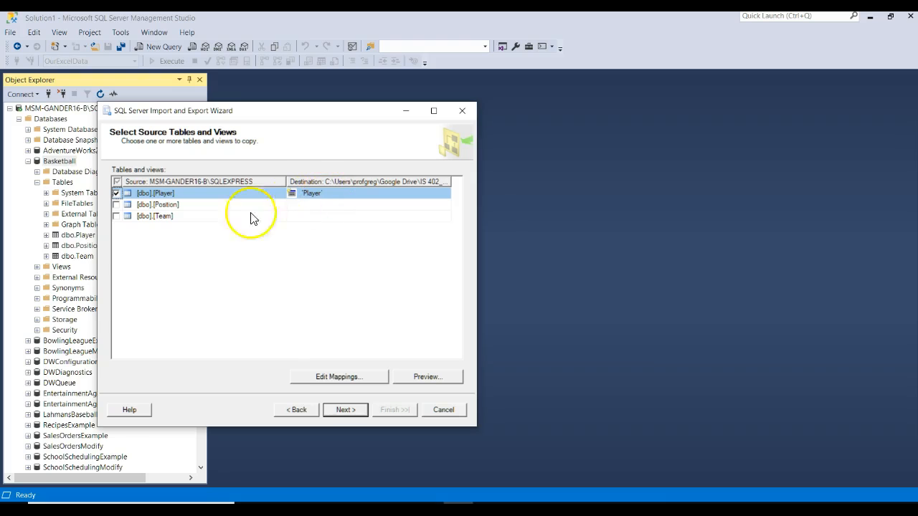
pyautogui.click(116, 204)
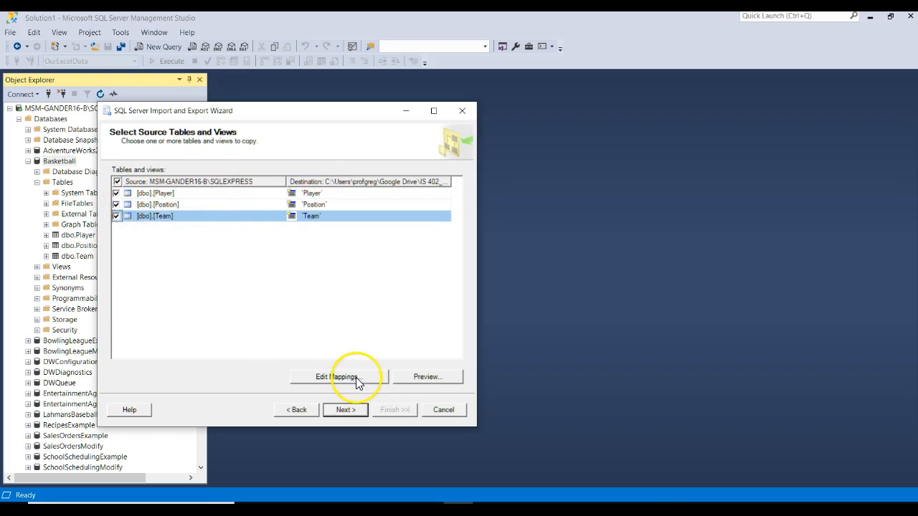
# Step: Review the Team and Position column mappings and preview the Position table's rows
pyautogui.click(335, 376)
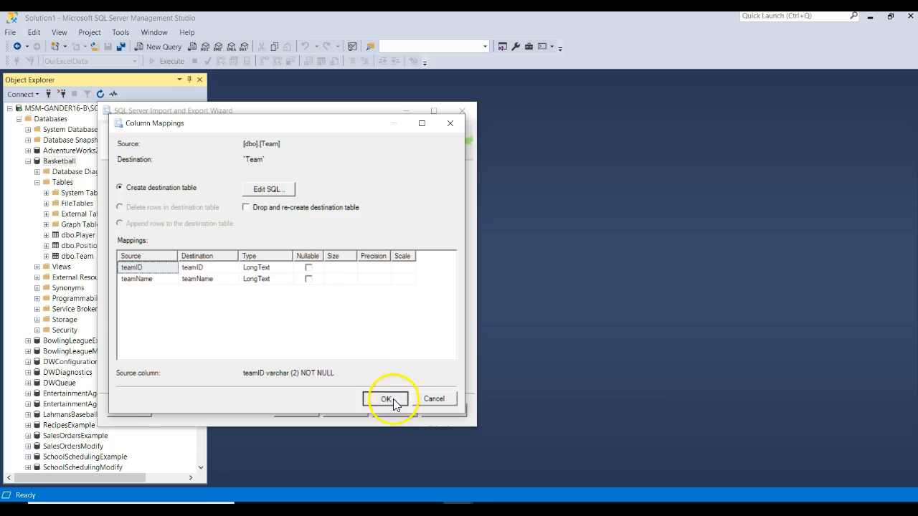
pyautogui.click(387, 399)
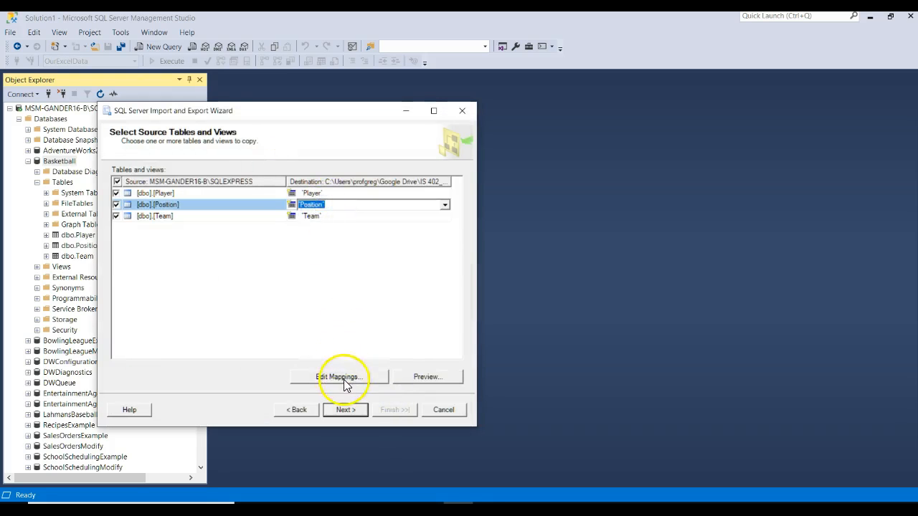
pyautogui.click(338, 376)
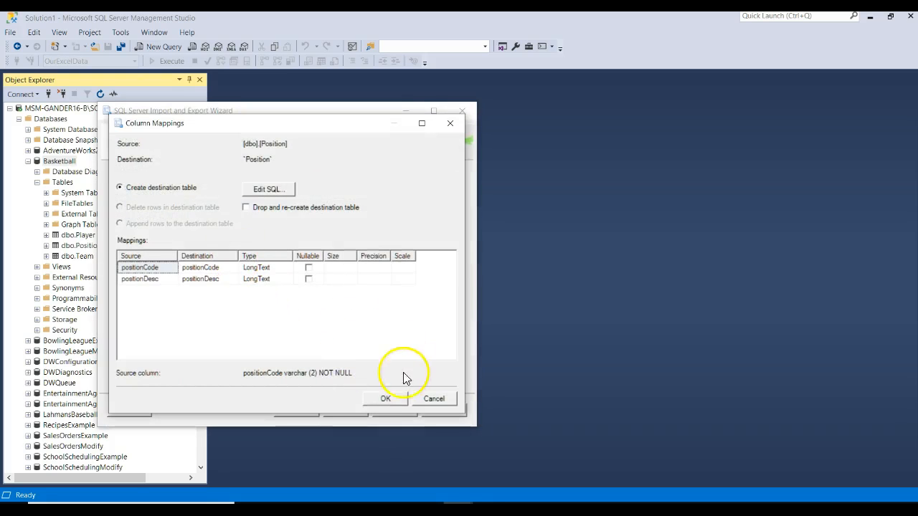
pyautogui.click(384, 398)
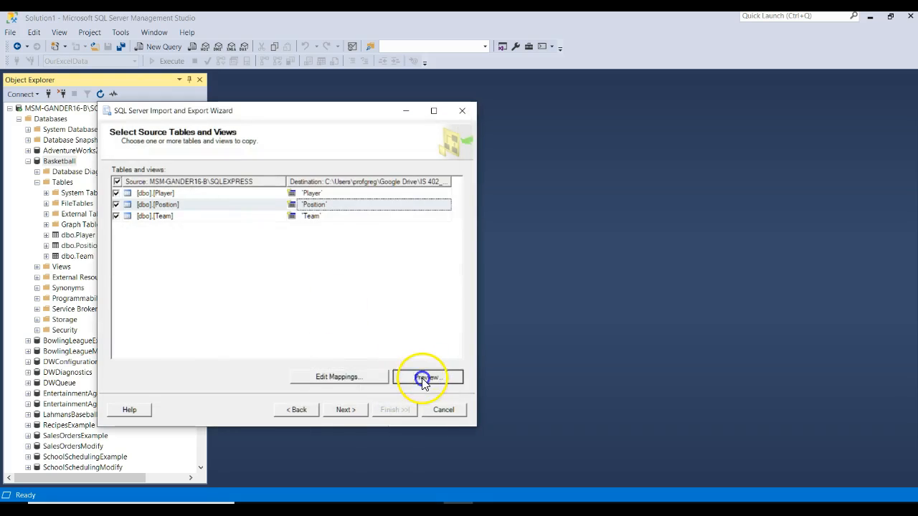
pyautogui.click(421, 376)
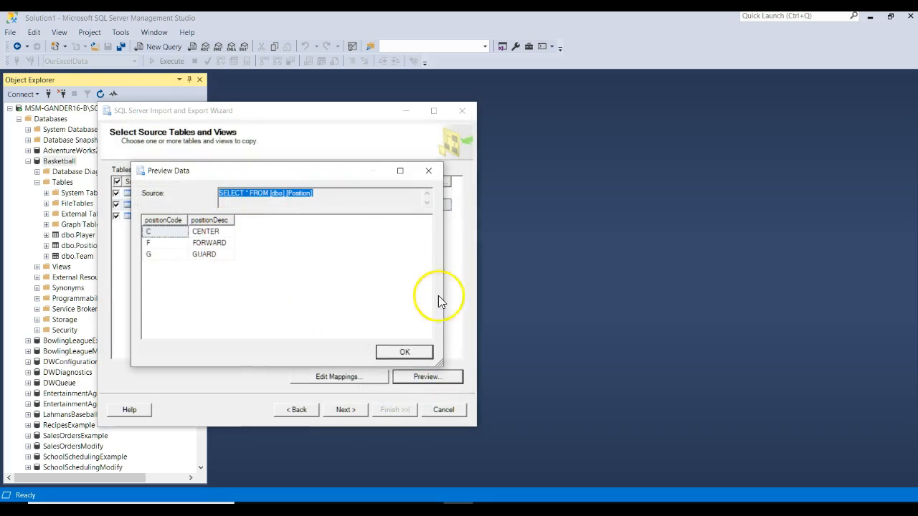
pyautogui.click(404, 351)
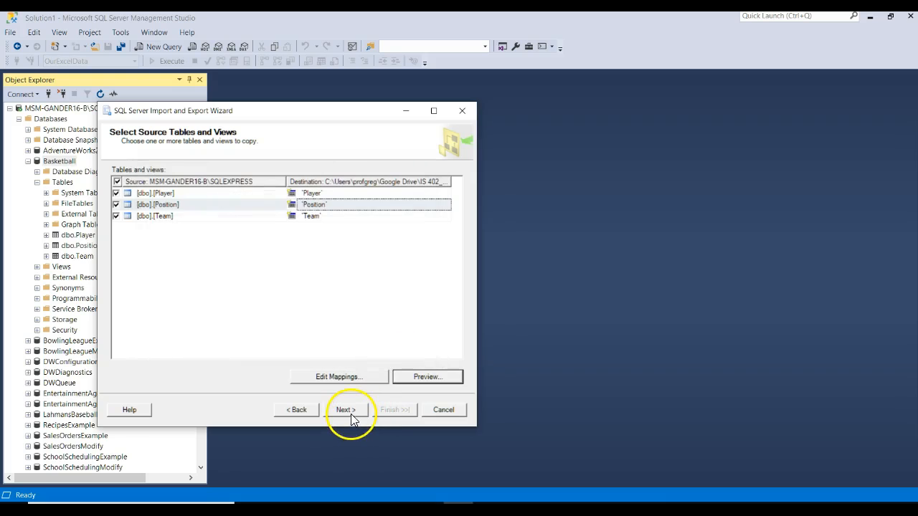
# Step: Accept the data type mapping, keep Run immediately and finish so the export runs
pyautogui.click(344, 410)
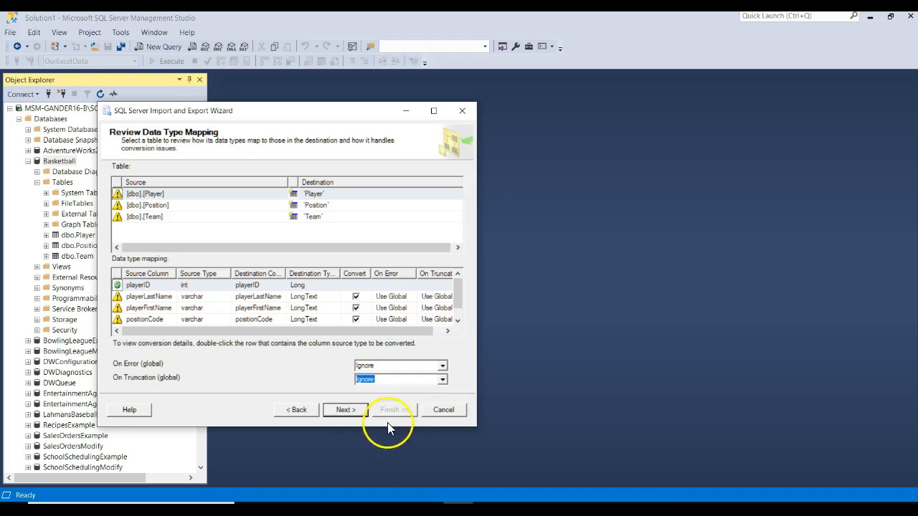
pyautogui.click(344, 411)
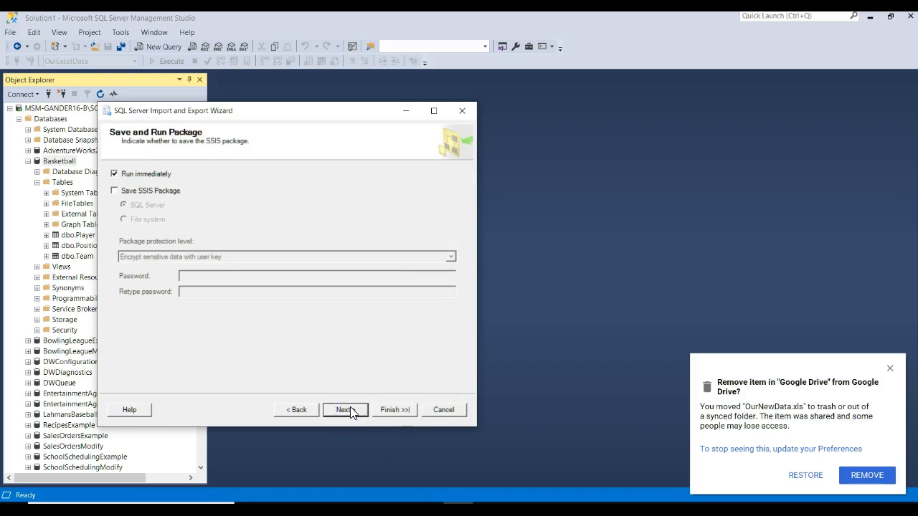
pyautogui.moveTo(890, 373)
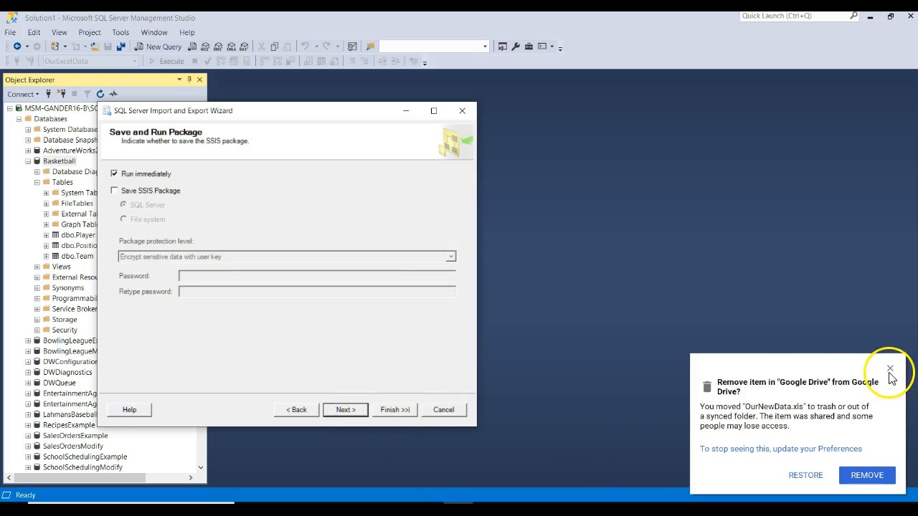
pyautogui.click(889, 369)
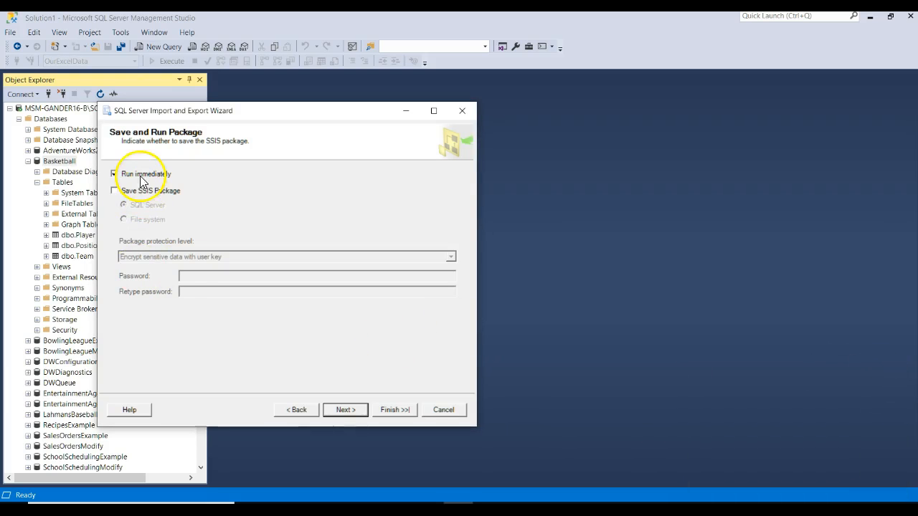
pyautogui.click(344, 411)
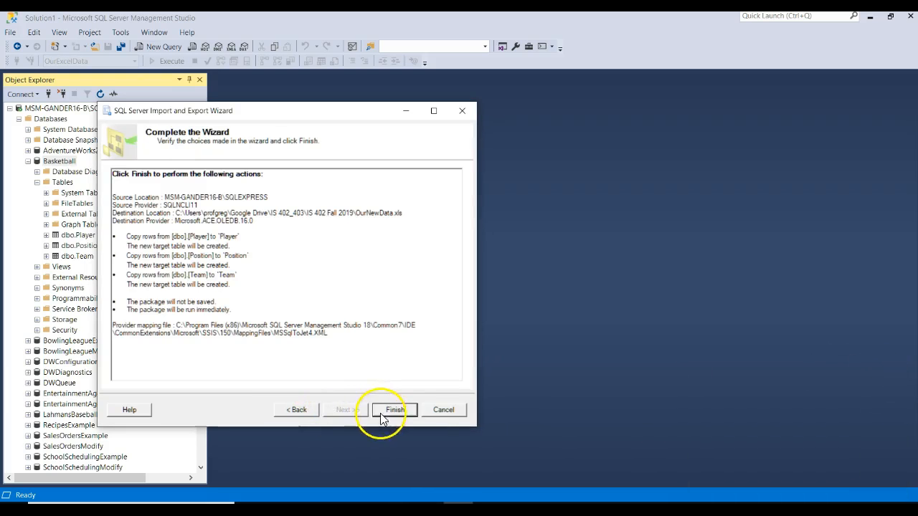
pyautogui.click(393, 410)
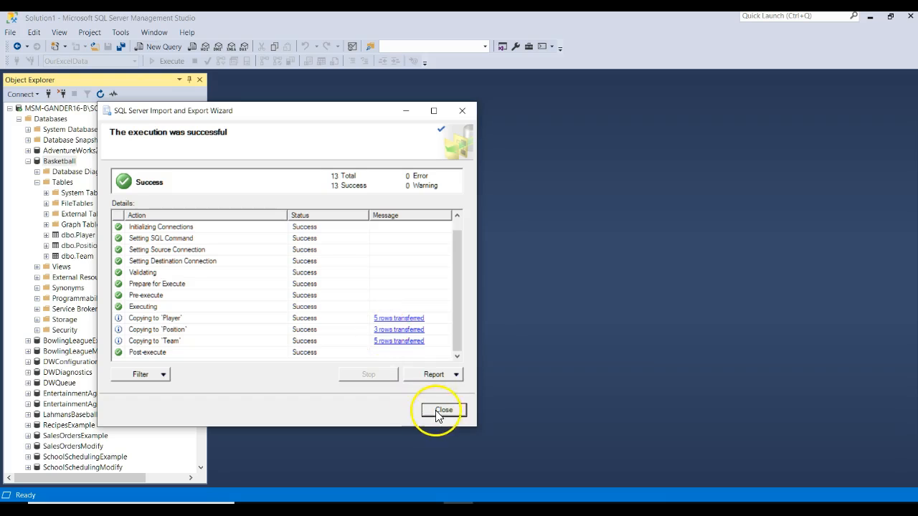
# Step: Close the wizard and open OurNewData.xls in Excel, accepting the format warning
pyautogui.click(442, 410)
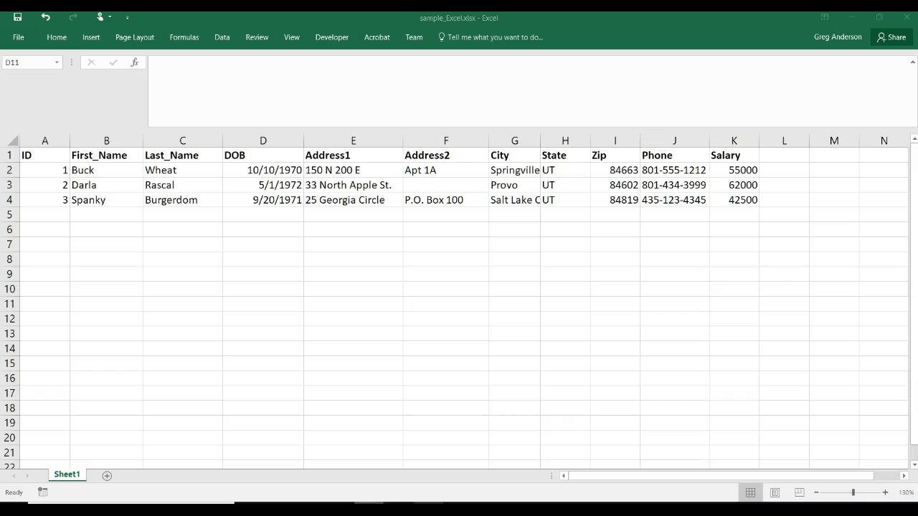
pyautogui.click(17, 37)
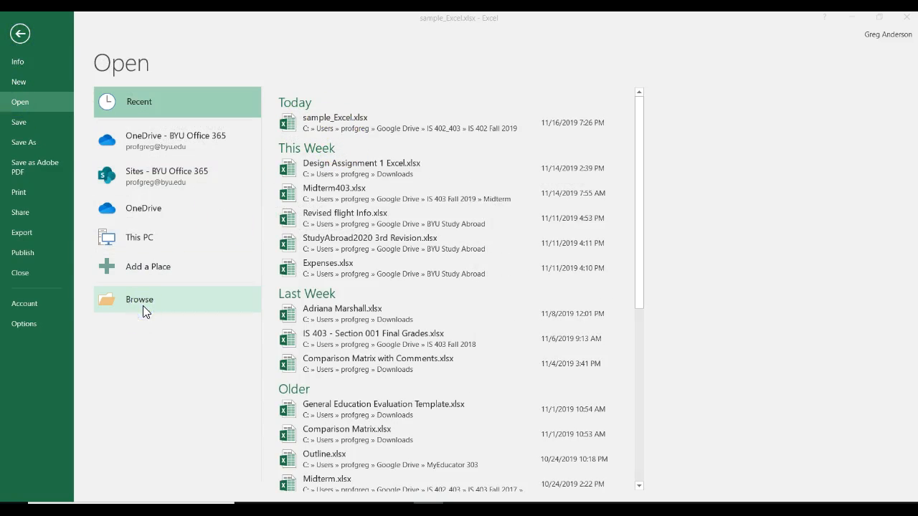
pyautogui.click(139, 300)
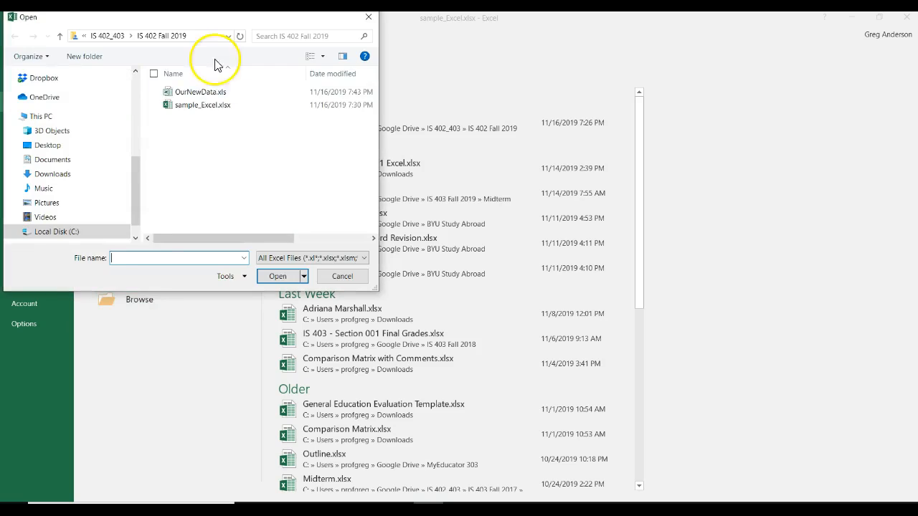
pyautogui.click(201, 92)
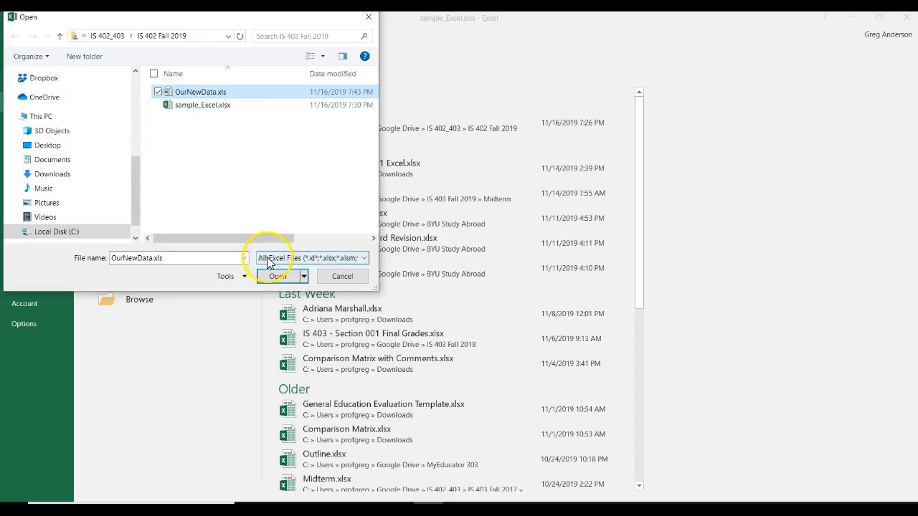
pyautogui.click(275, 275)
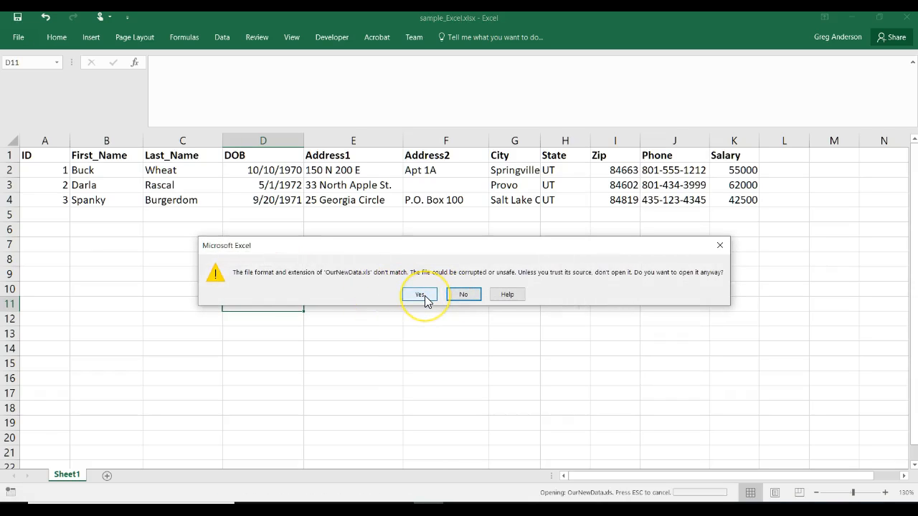
pyautogui.click(421, 294)
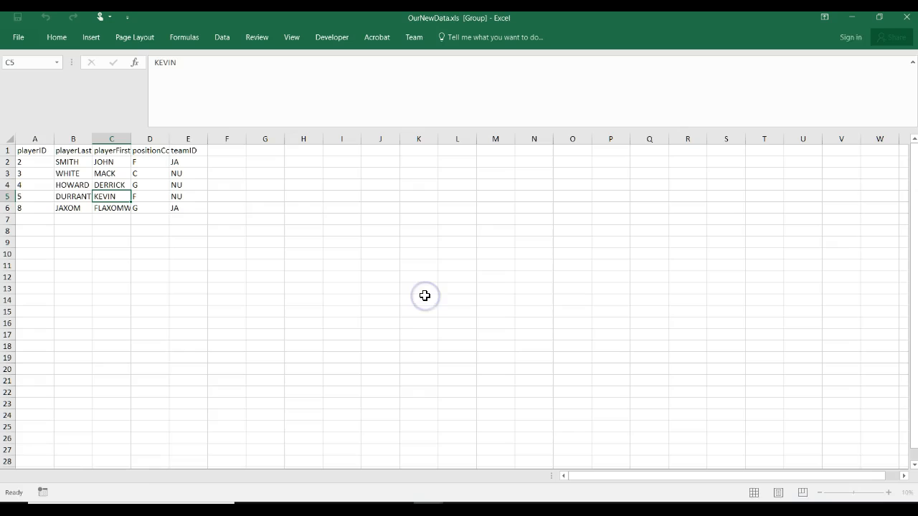
pyautogui.click(104, 473)
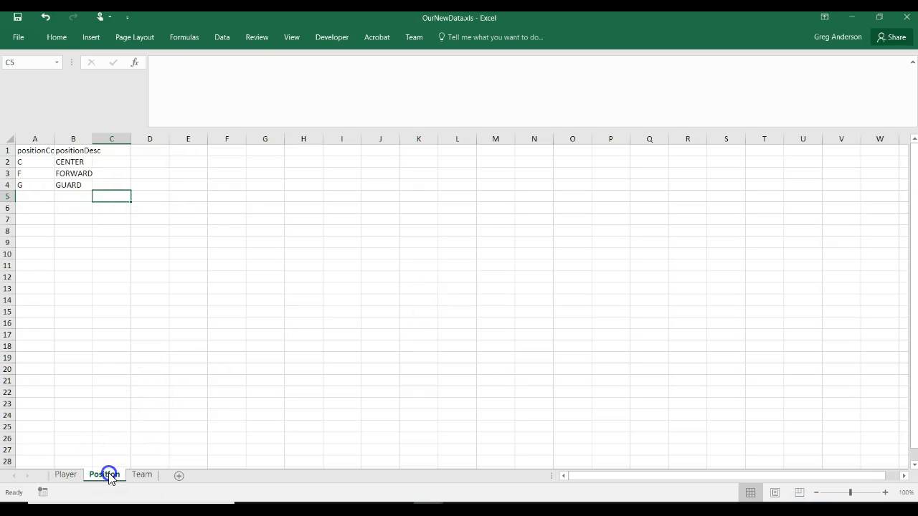
pyautogui.click(66, 473)
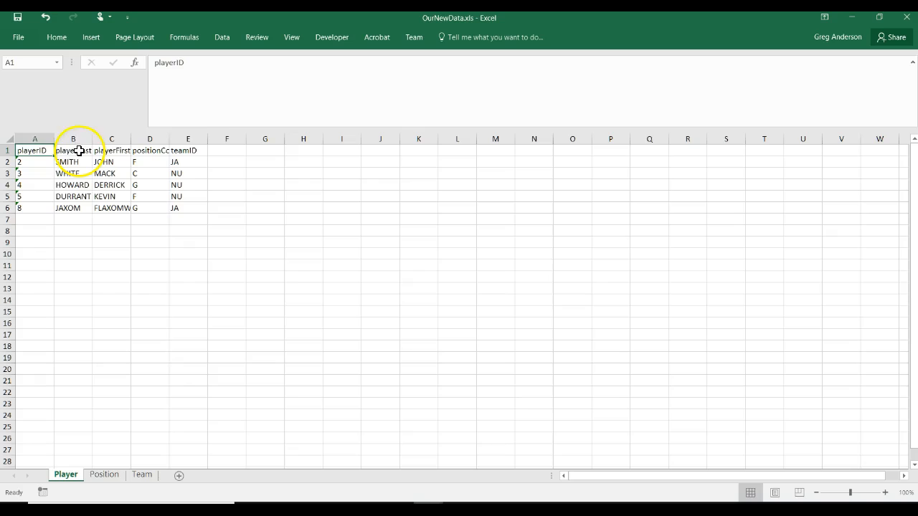
pyautogui.click(149, 151)
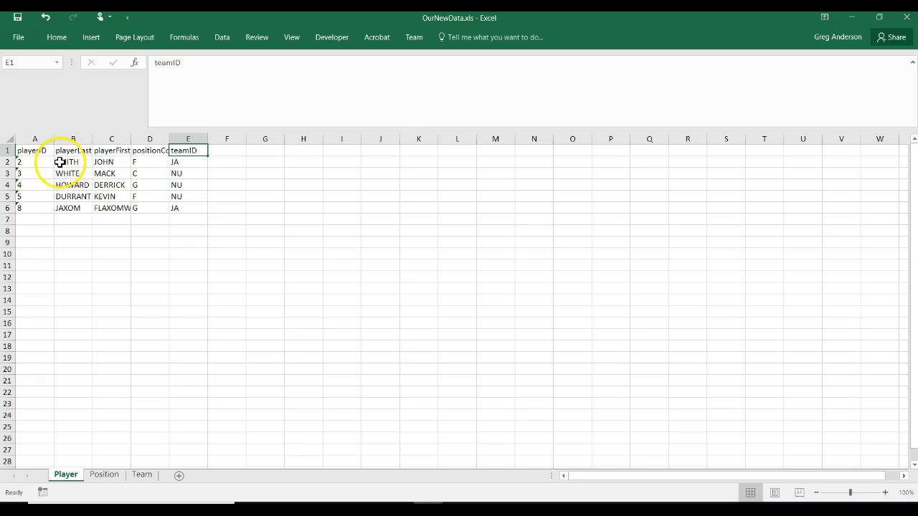
pyautogui.click(35, 150)
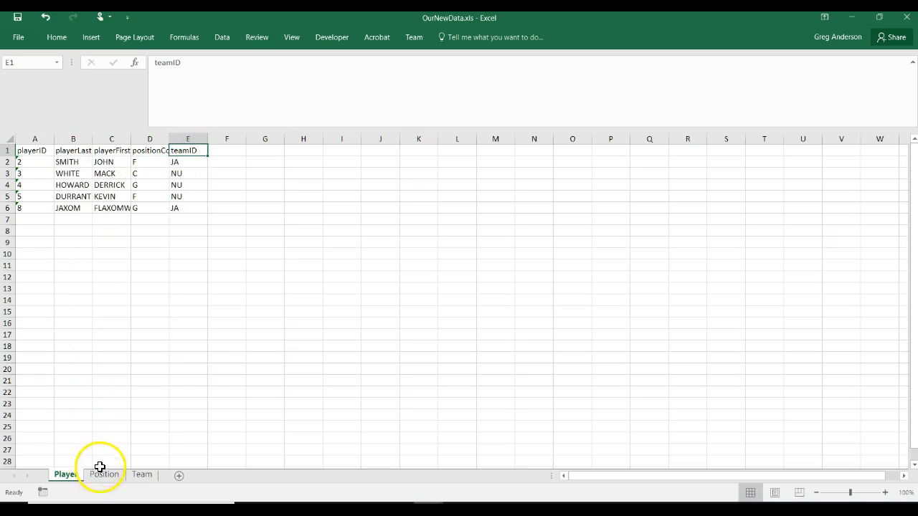
pyautogui.click(140, 474)
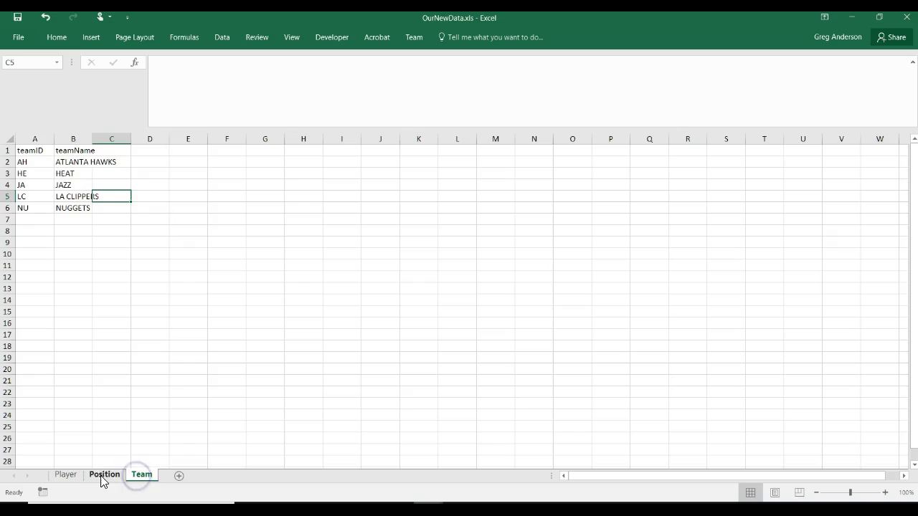
pyautogui.click(66, 473)
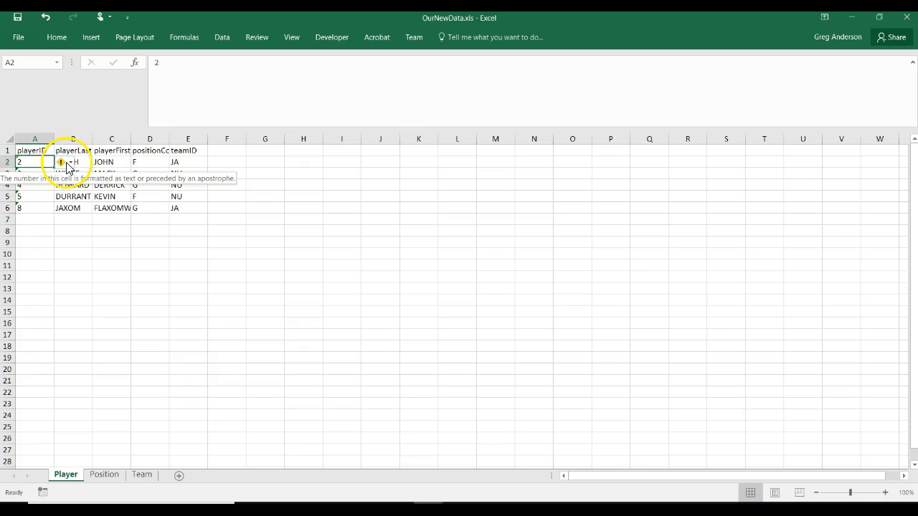
# Step: Convert player IDs 2, 3 and the next one from text to numbers
pyautogui.click(60, 160)
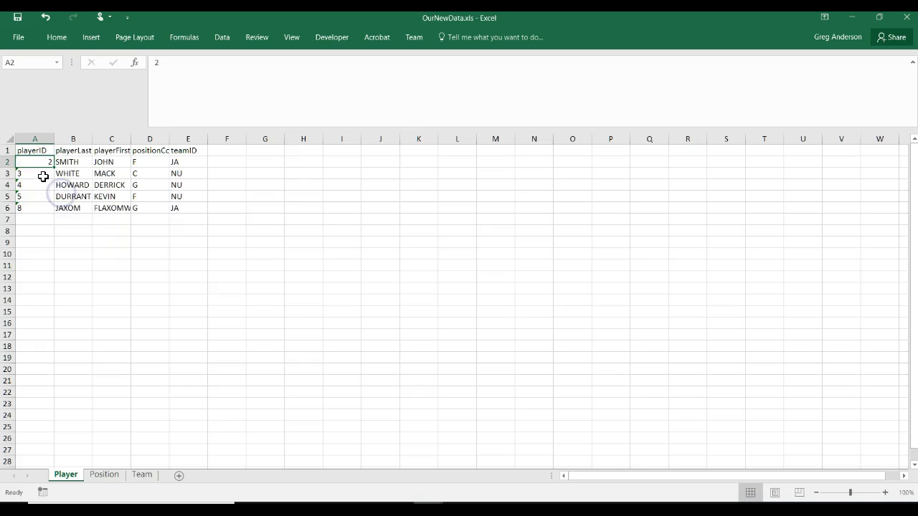
pyautogui.click(61, 174)
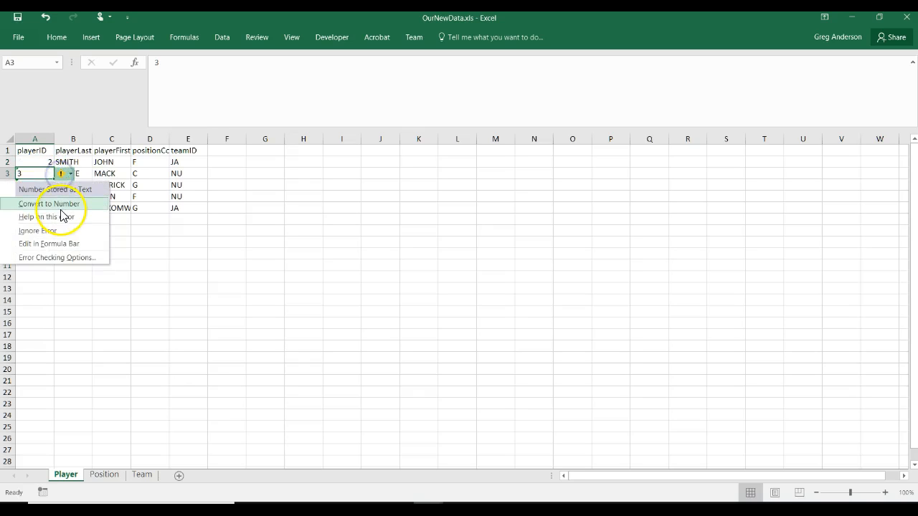
pyautogui.click(50, 203)
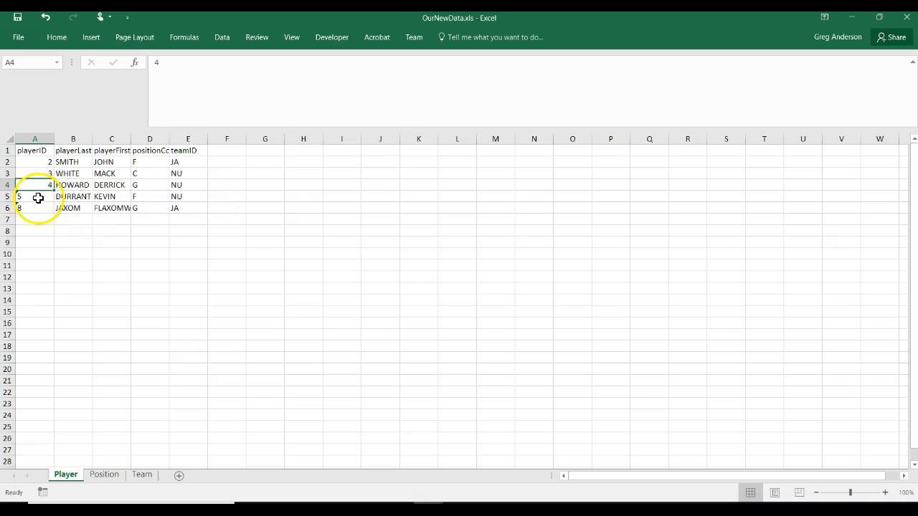
pyautogui.click(63, 196)
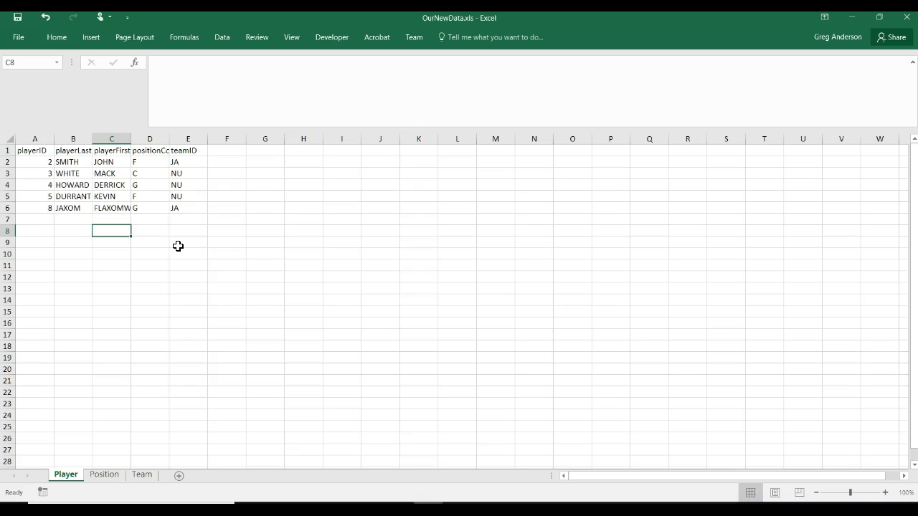
pyautogui.moveTo(312, 226)
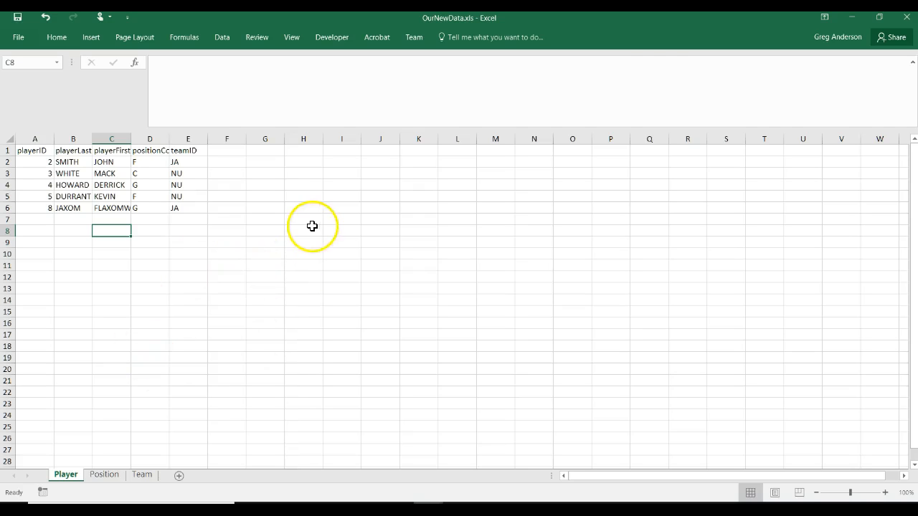